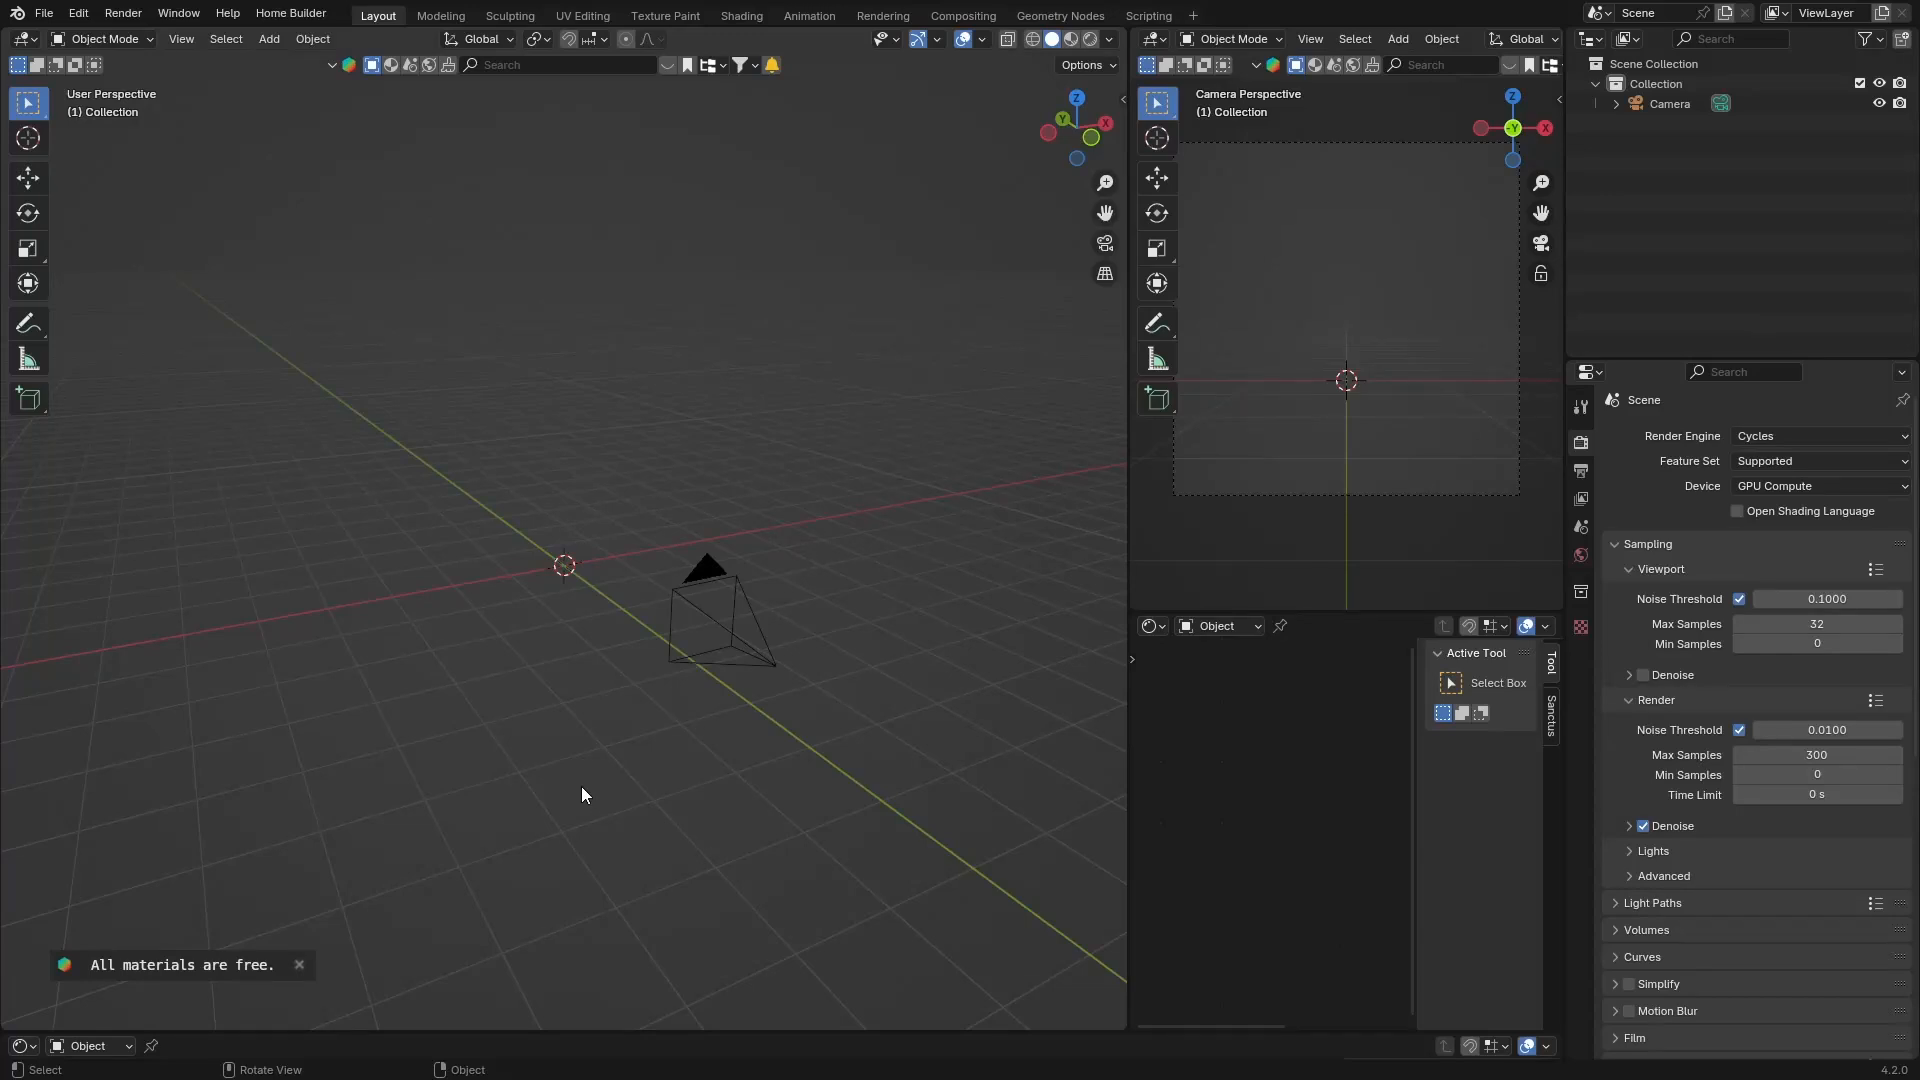
mouse_move(676, 631)
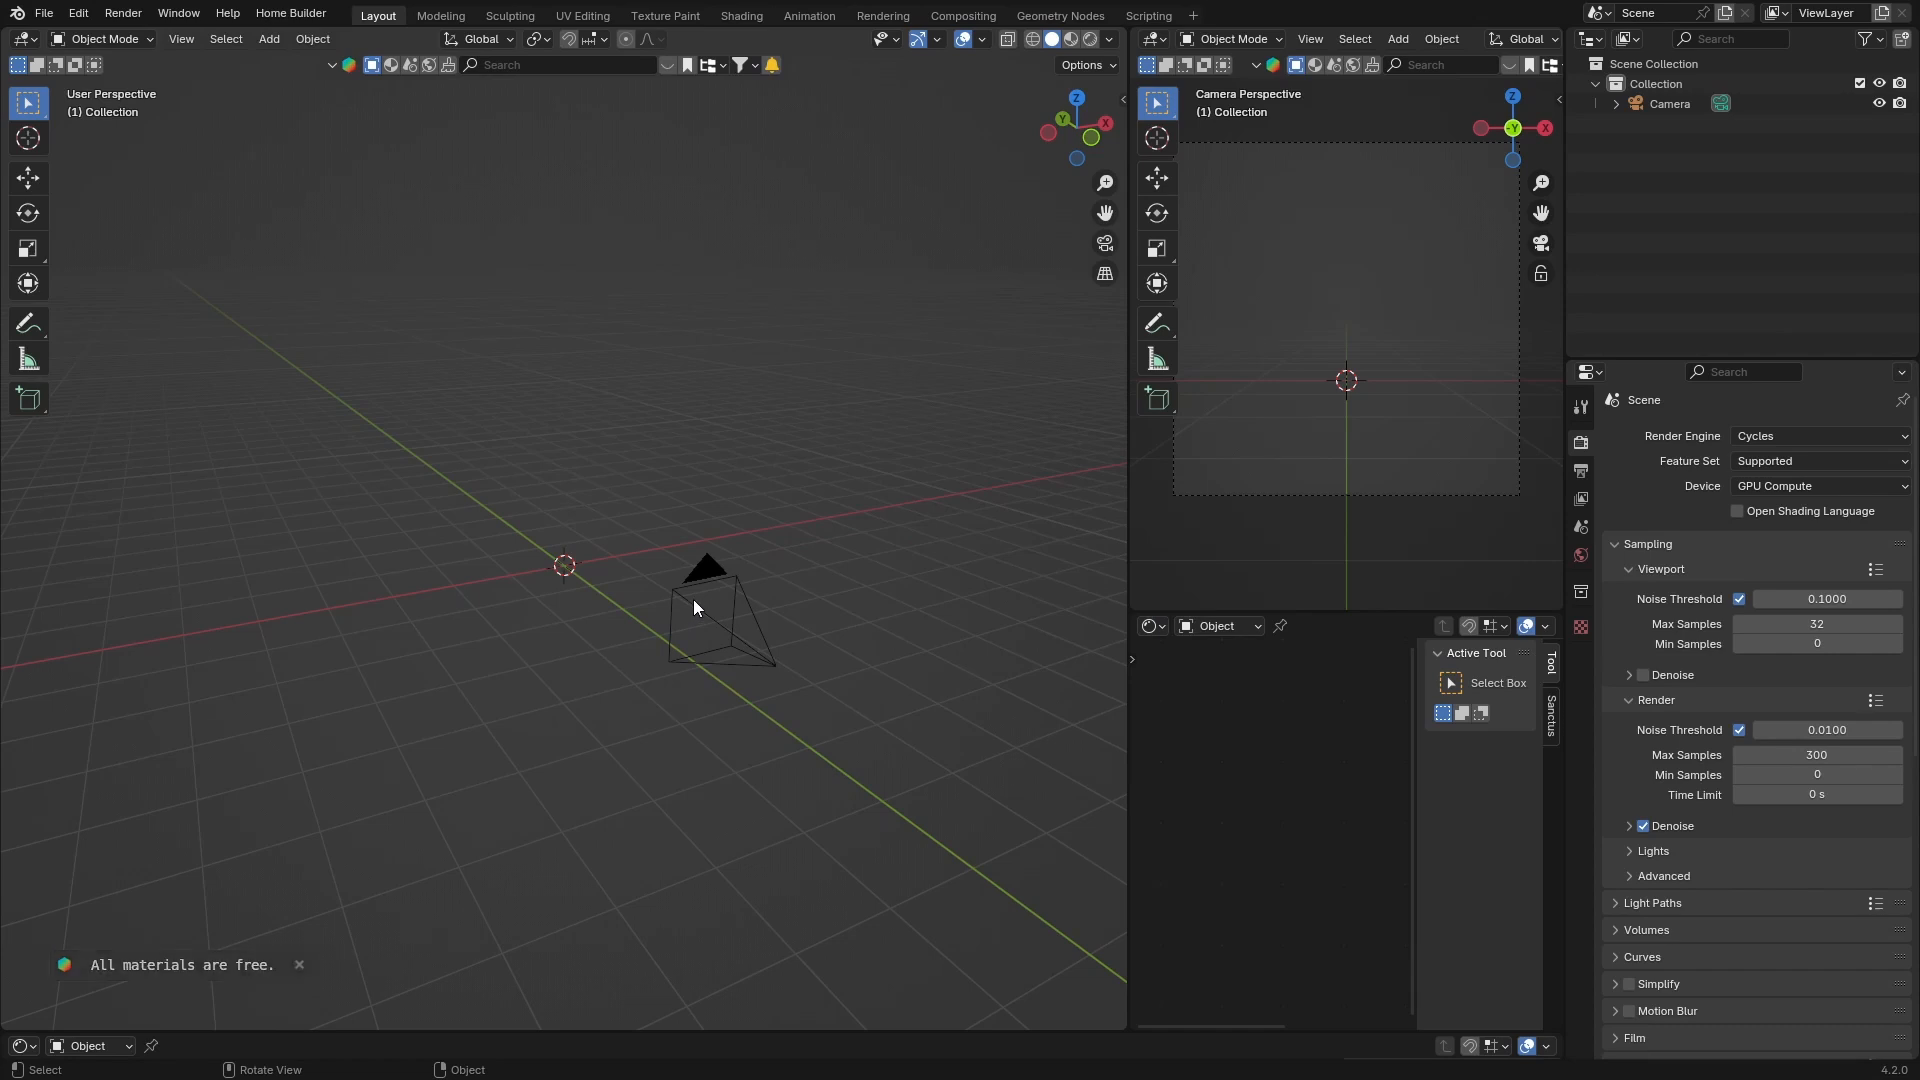
mouse_move(617, 667)
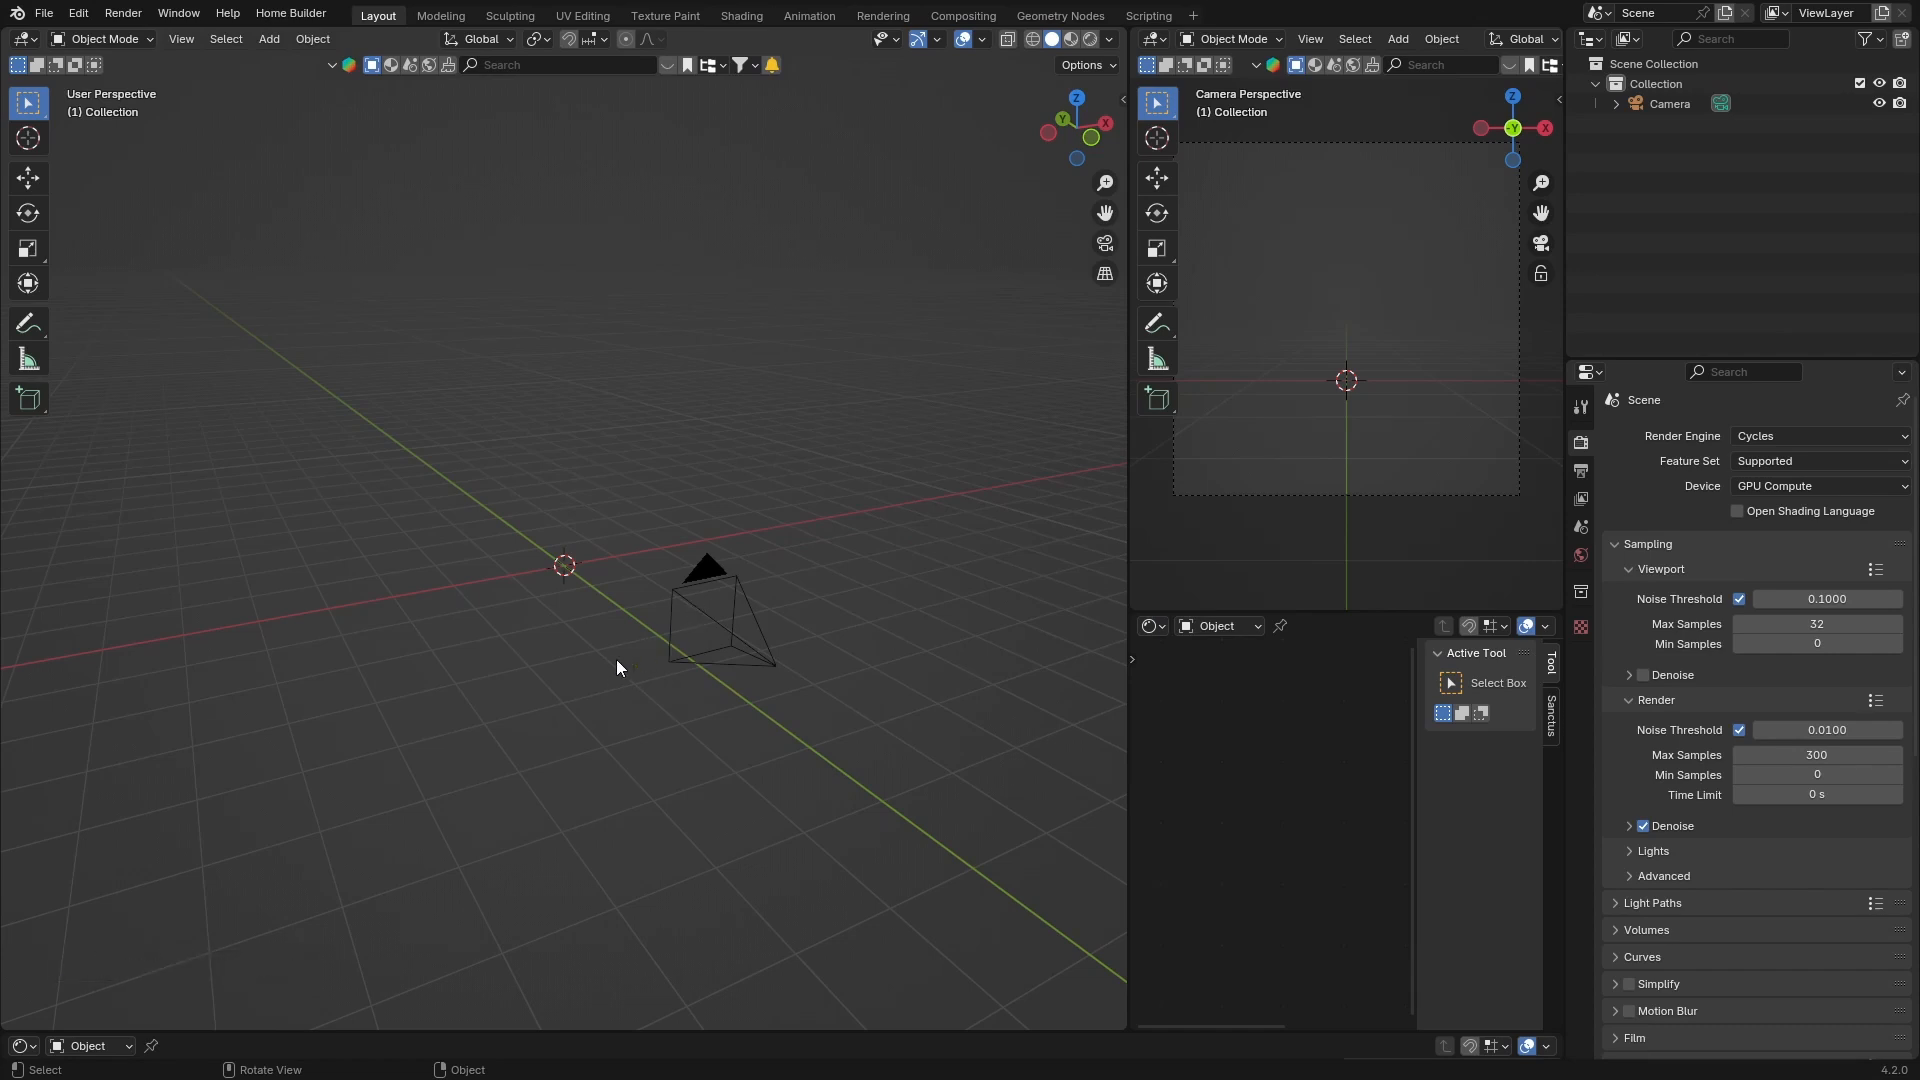
- Set the Render Engine dropdown to EEVEE
left_click(1817, 435)
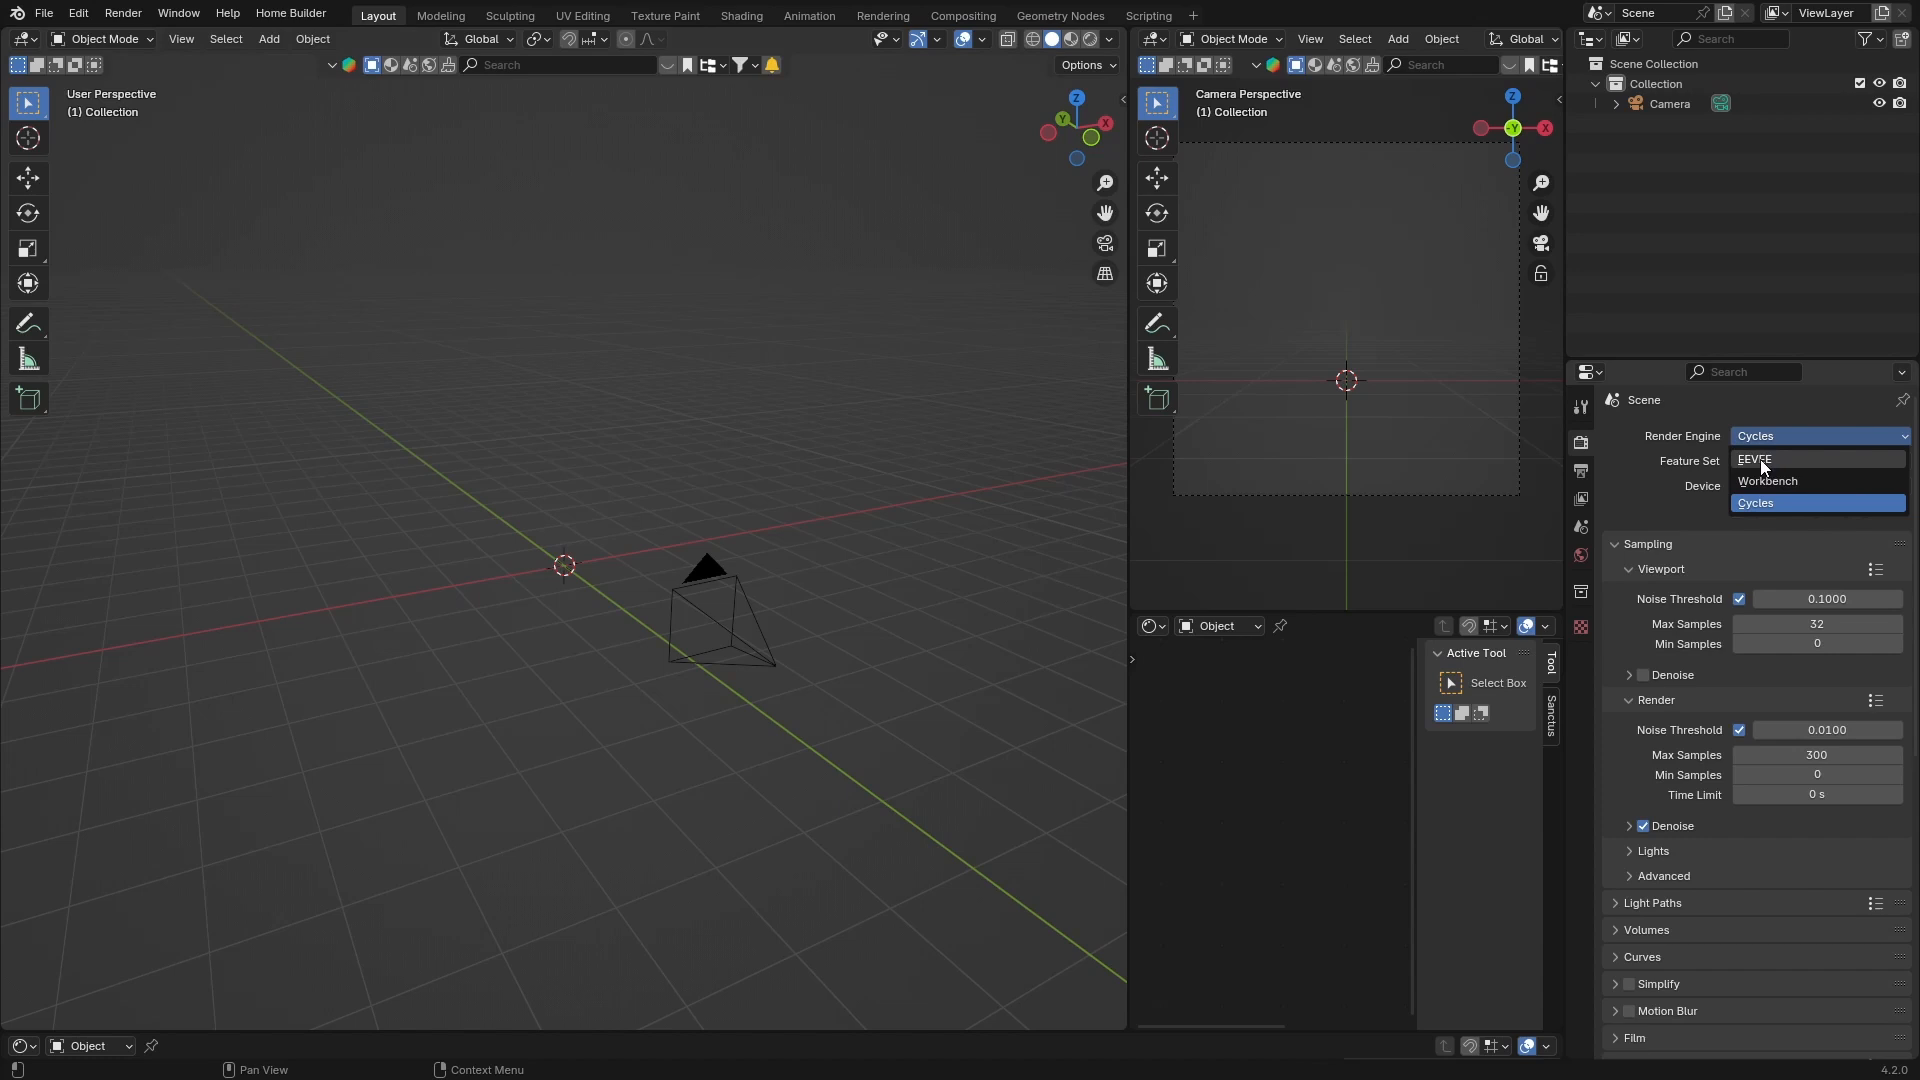
left_click(1755, 459)
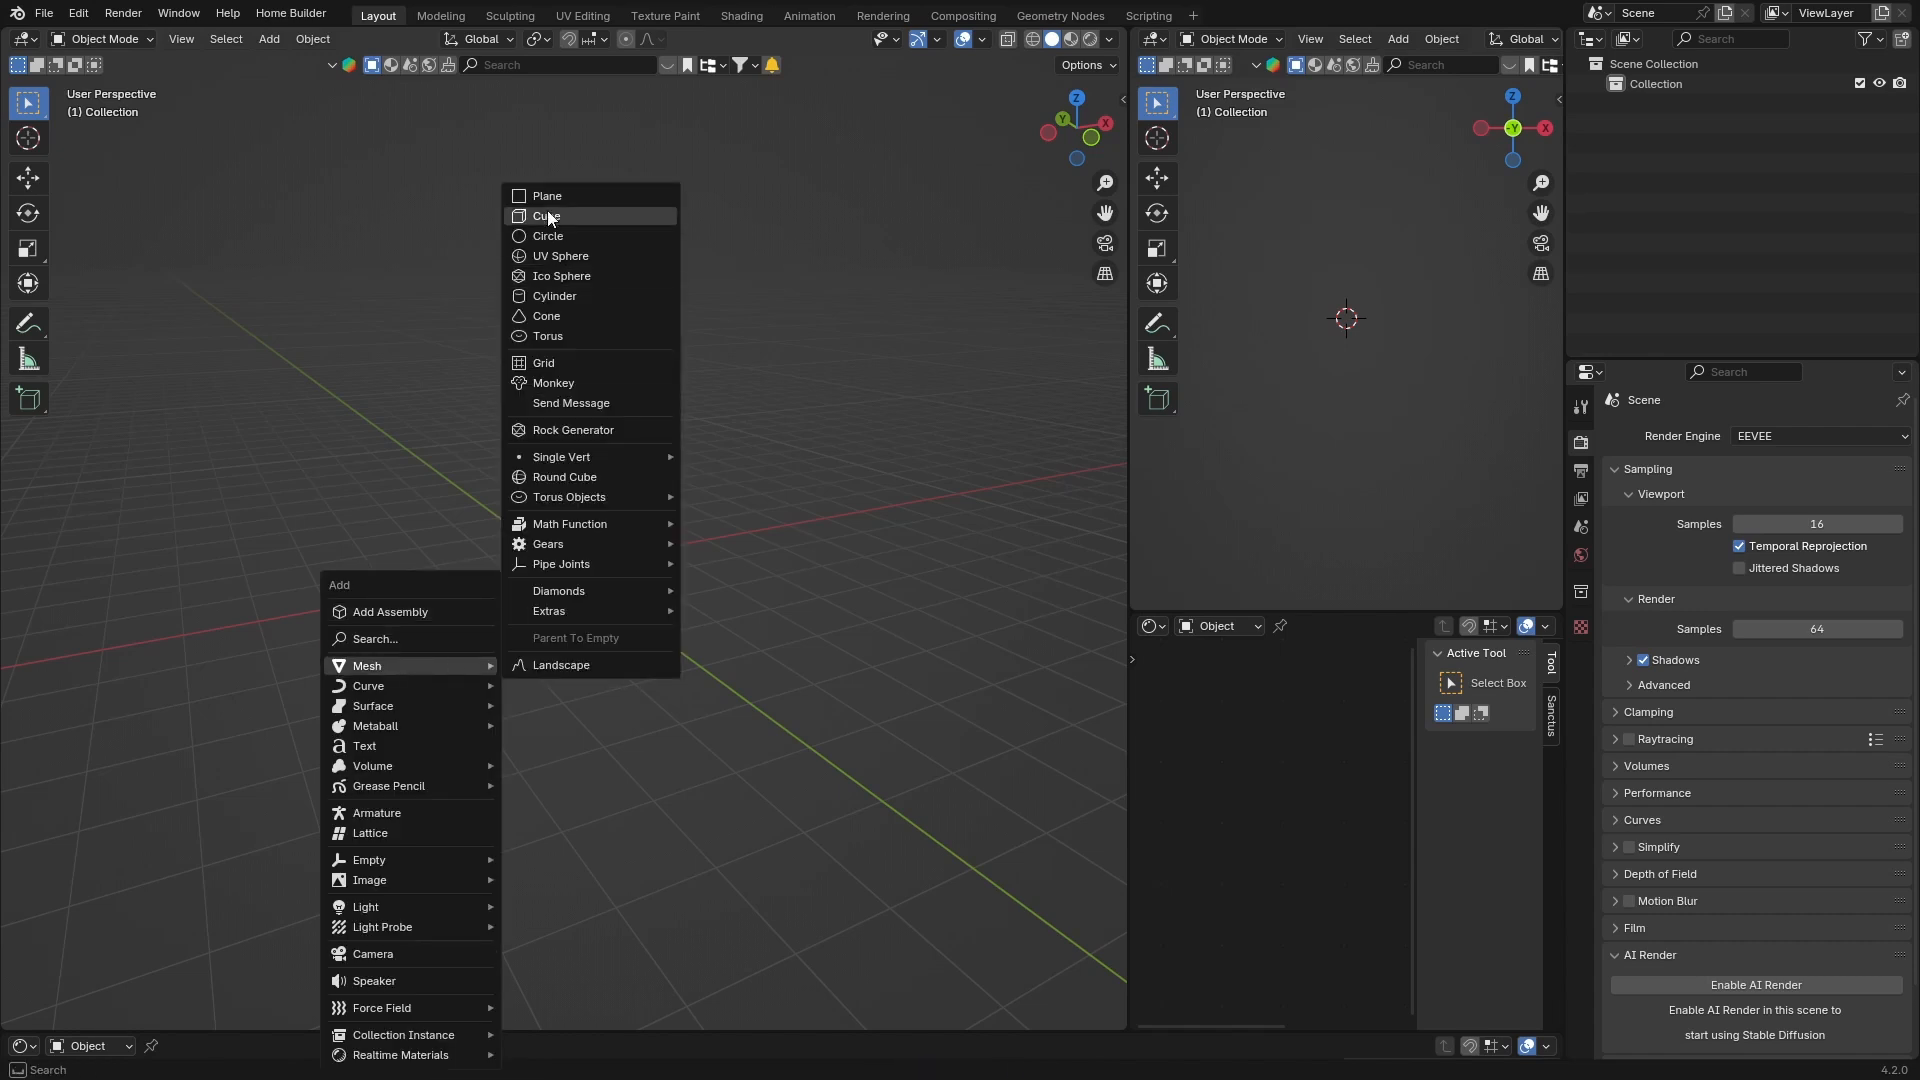
- Add a ground plane and a Suzanne monkey head raised above it
left_click(546, 196)
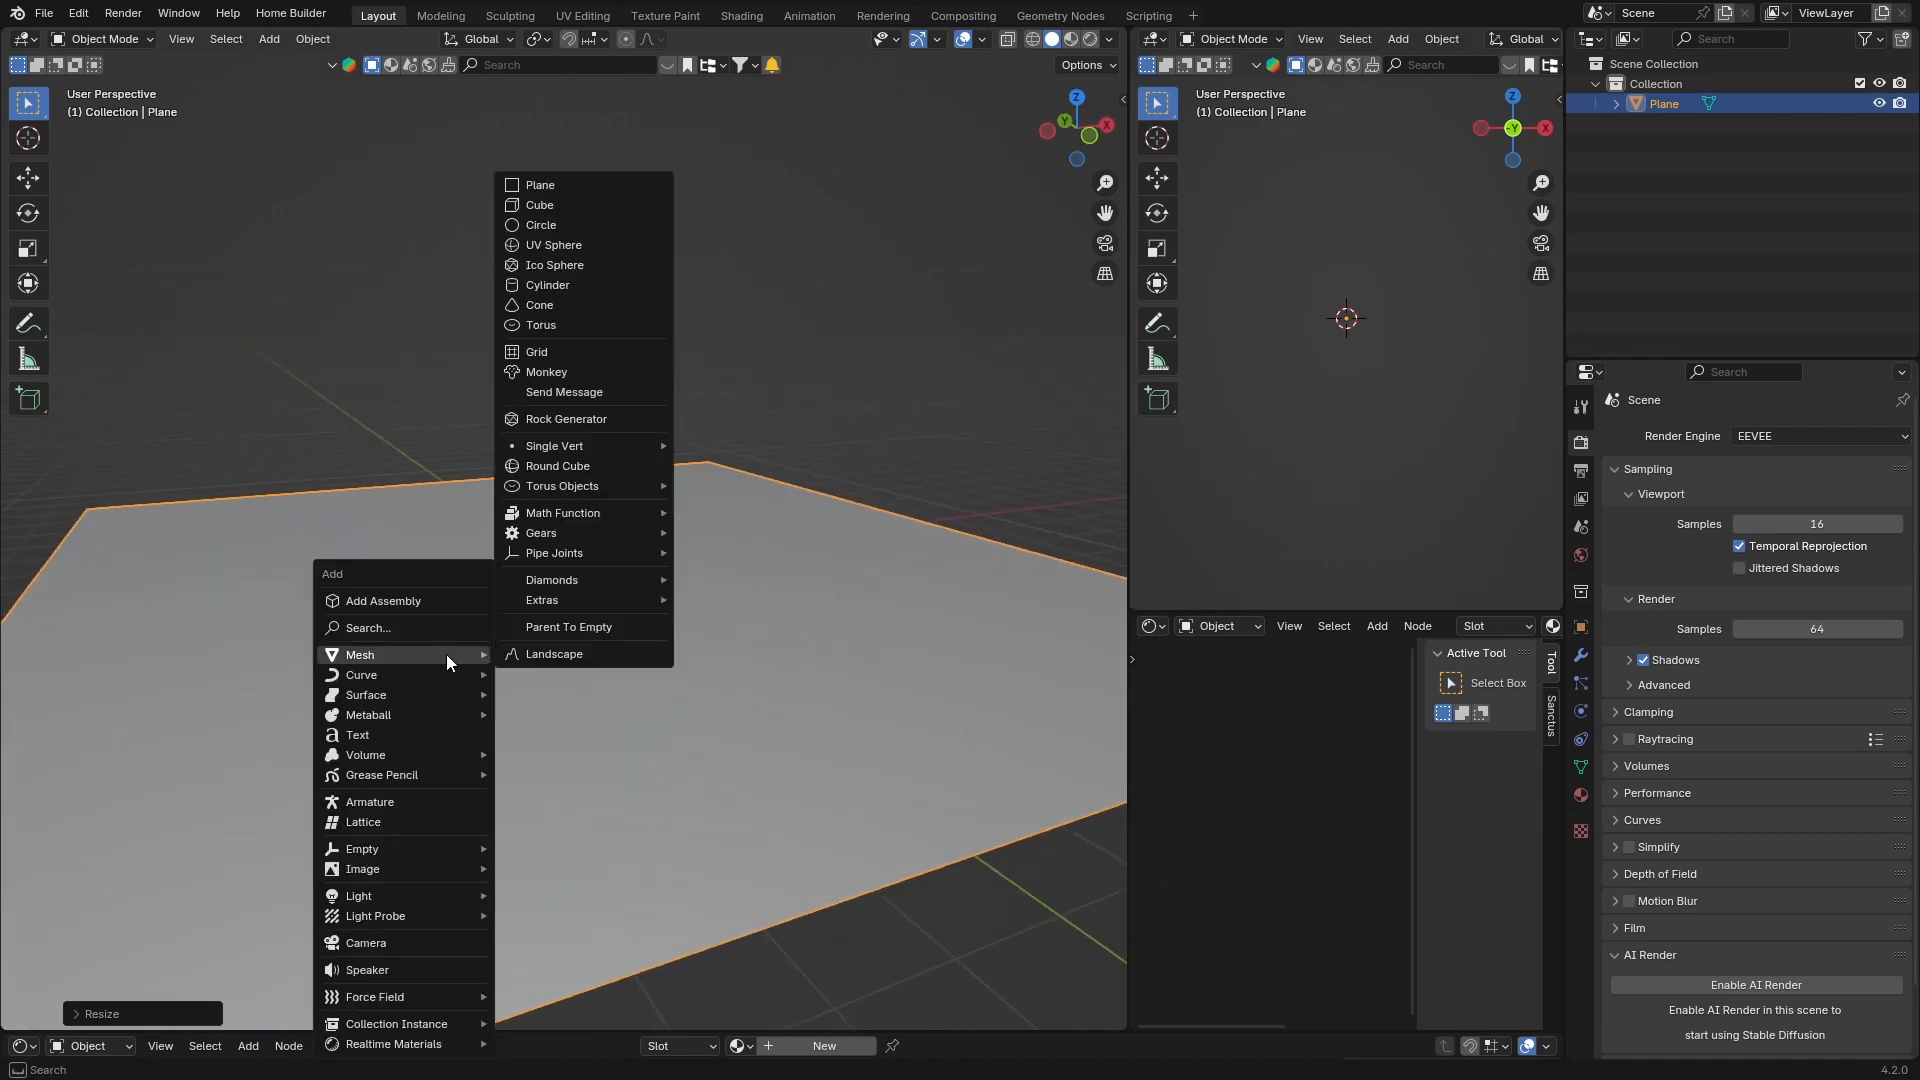
mouse_move(553, 244)
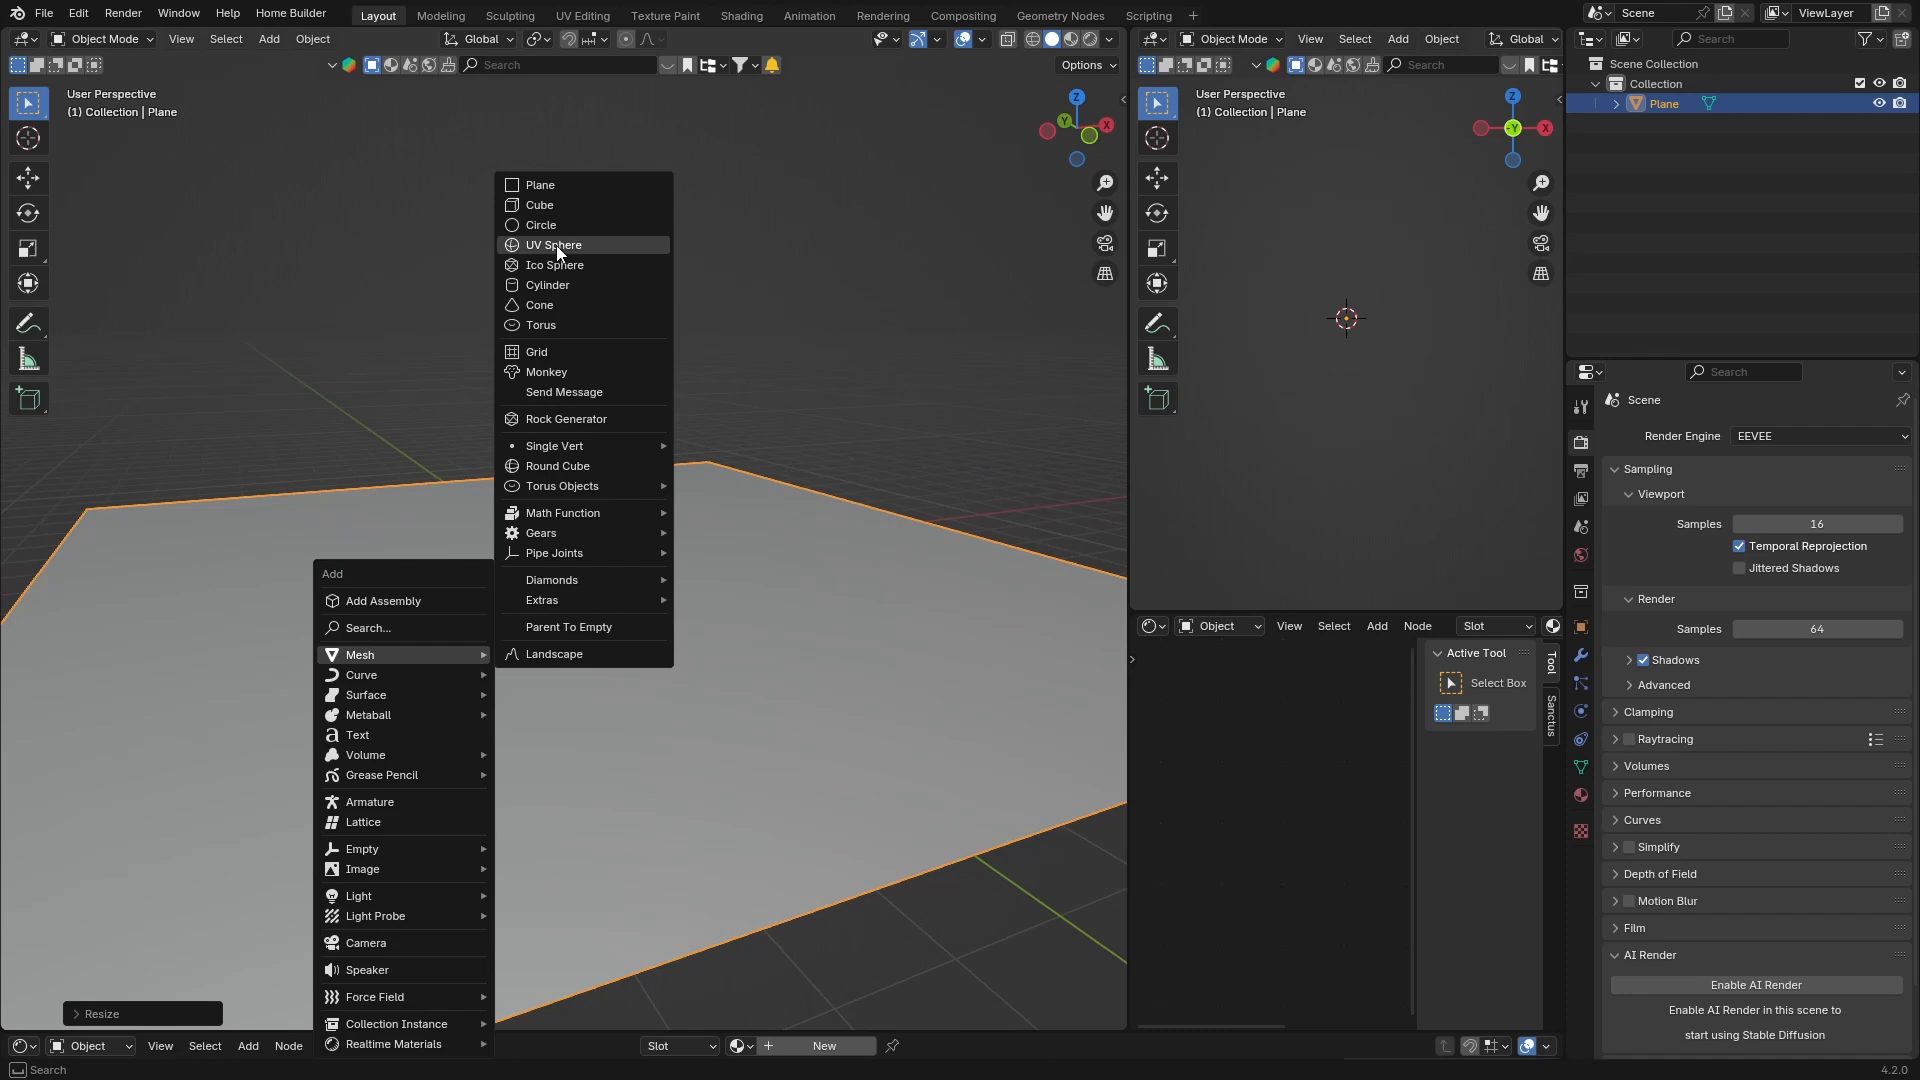
left_click(546, 372)
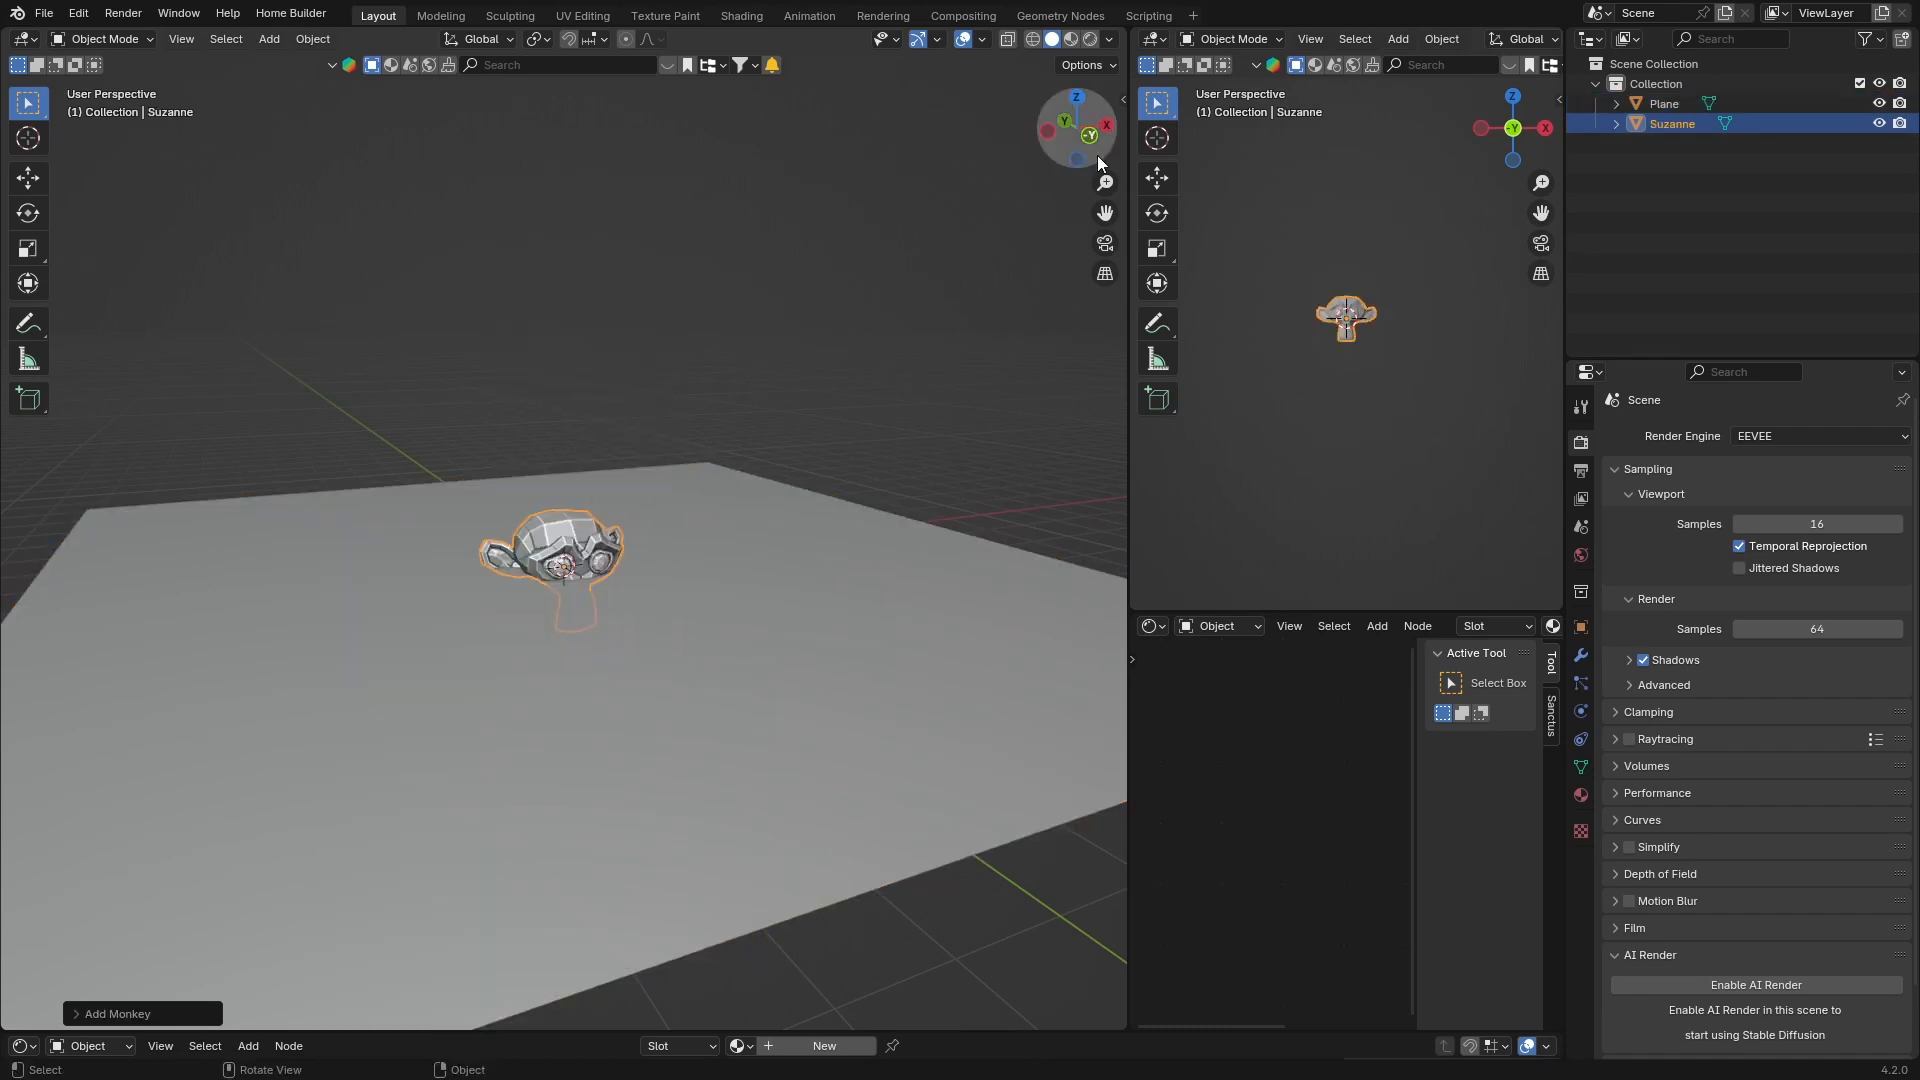
left_click(1103, 126)
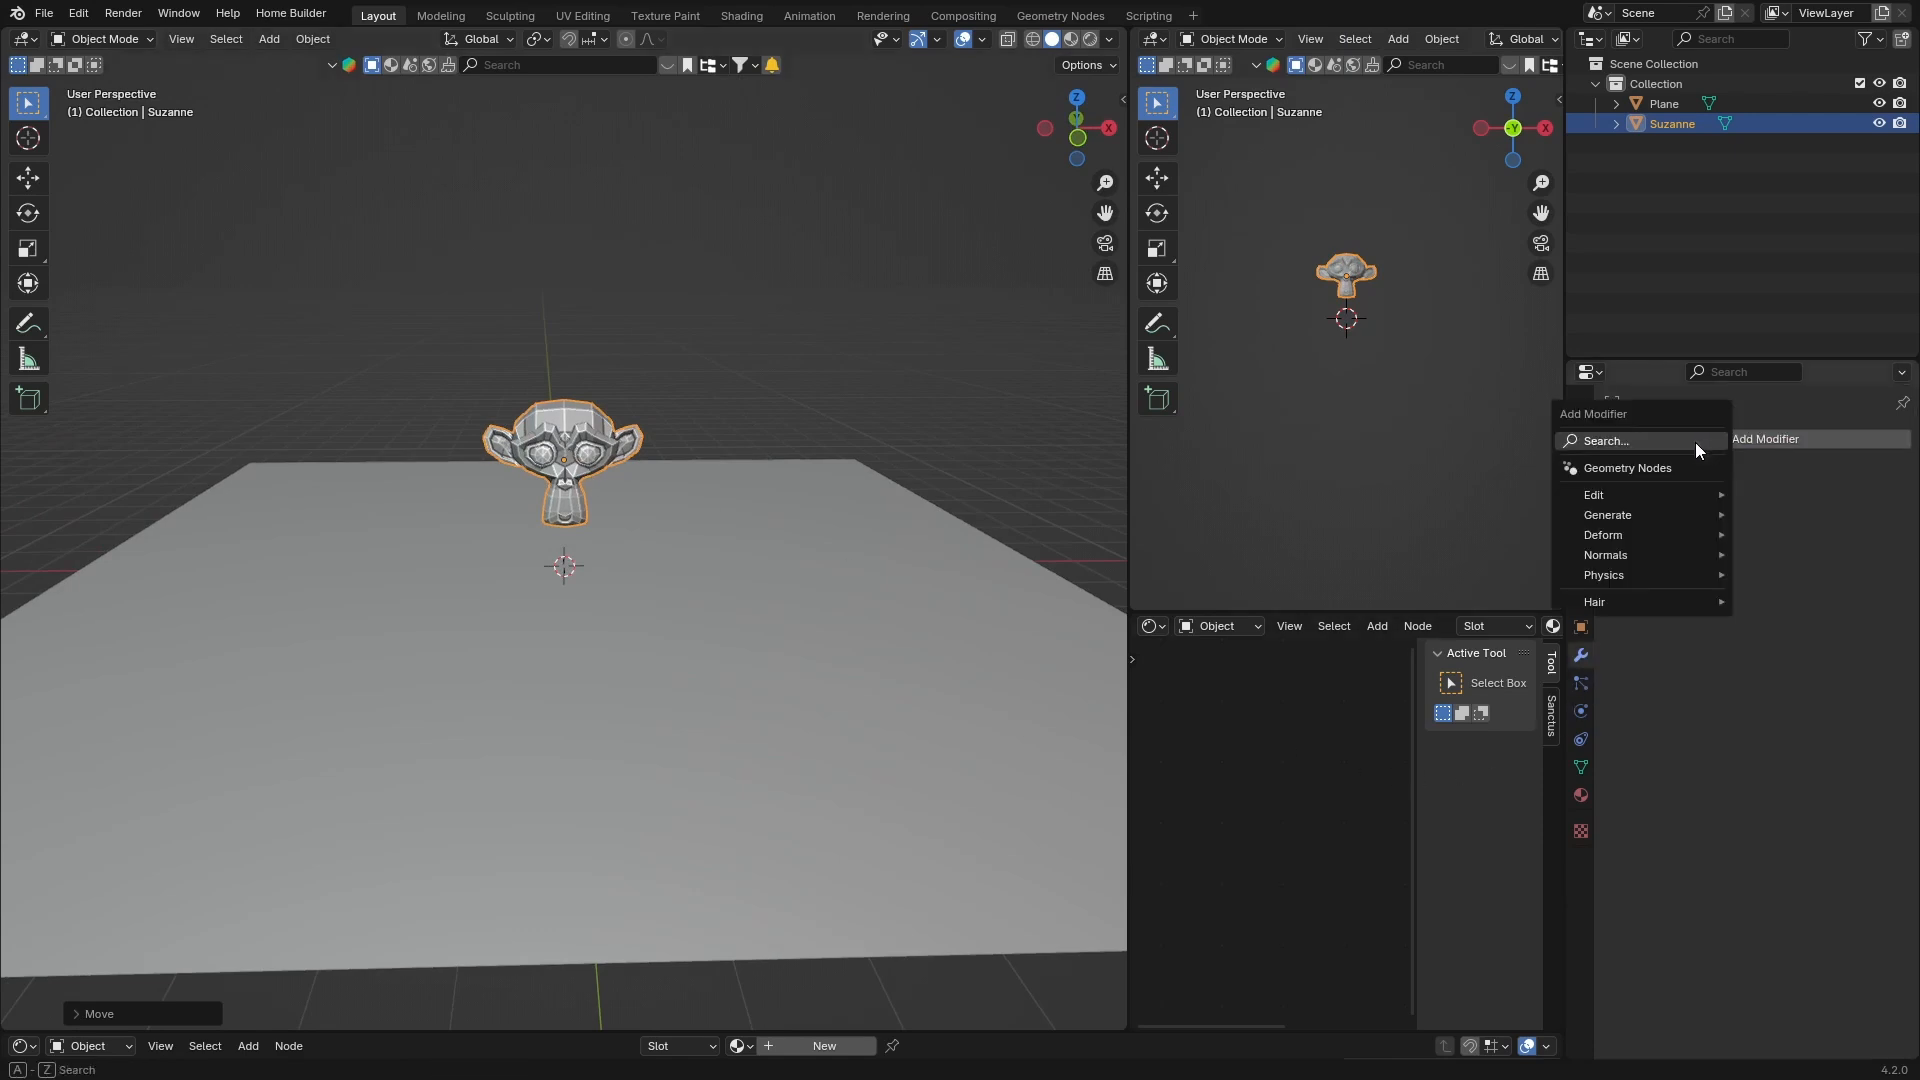
- Give Suzanne a Subdivision Surface modifier at viewport level 2
type("su")
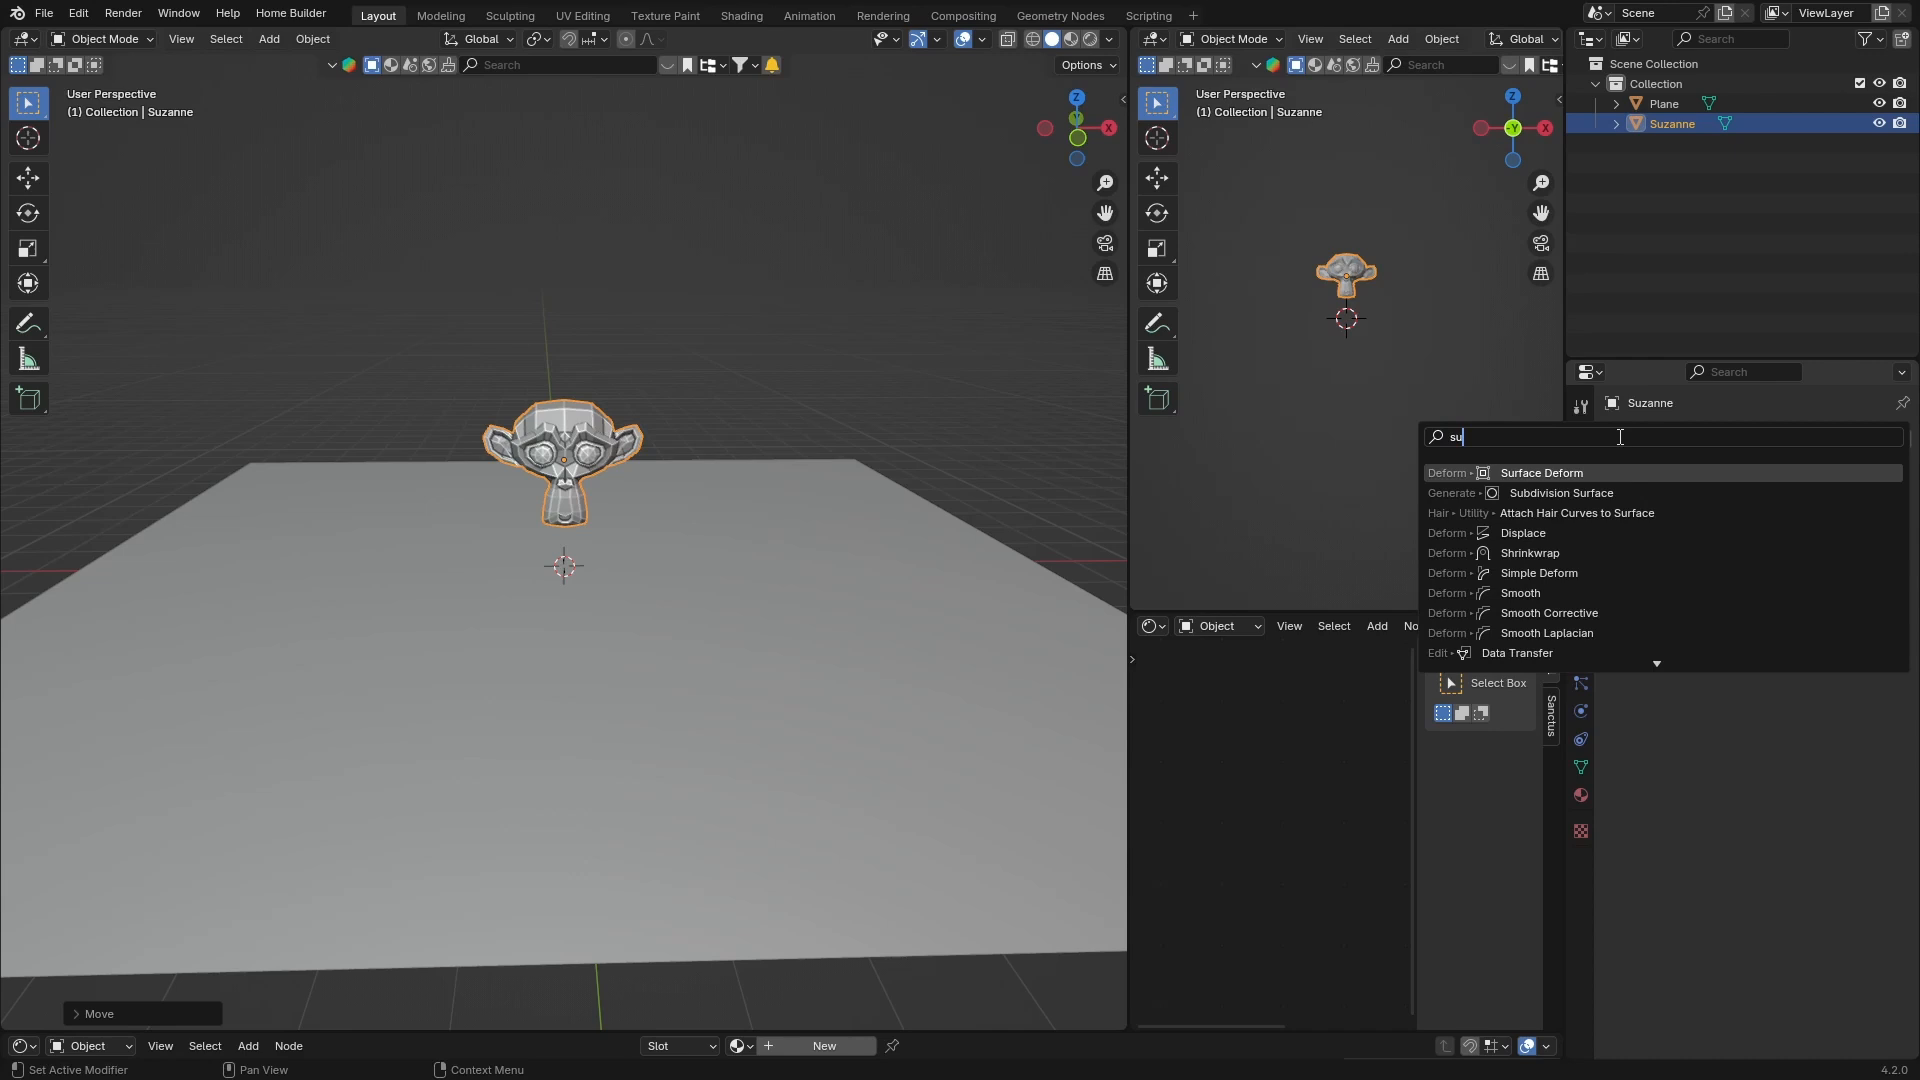
left_click(1560, 492)
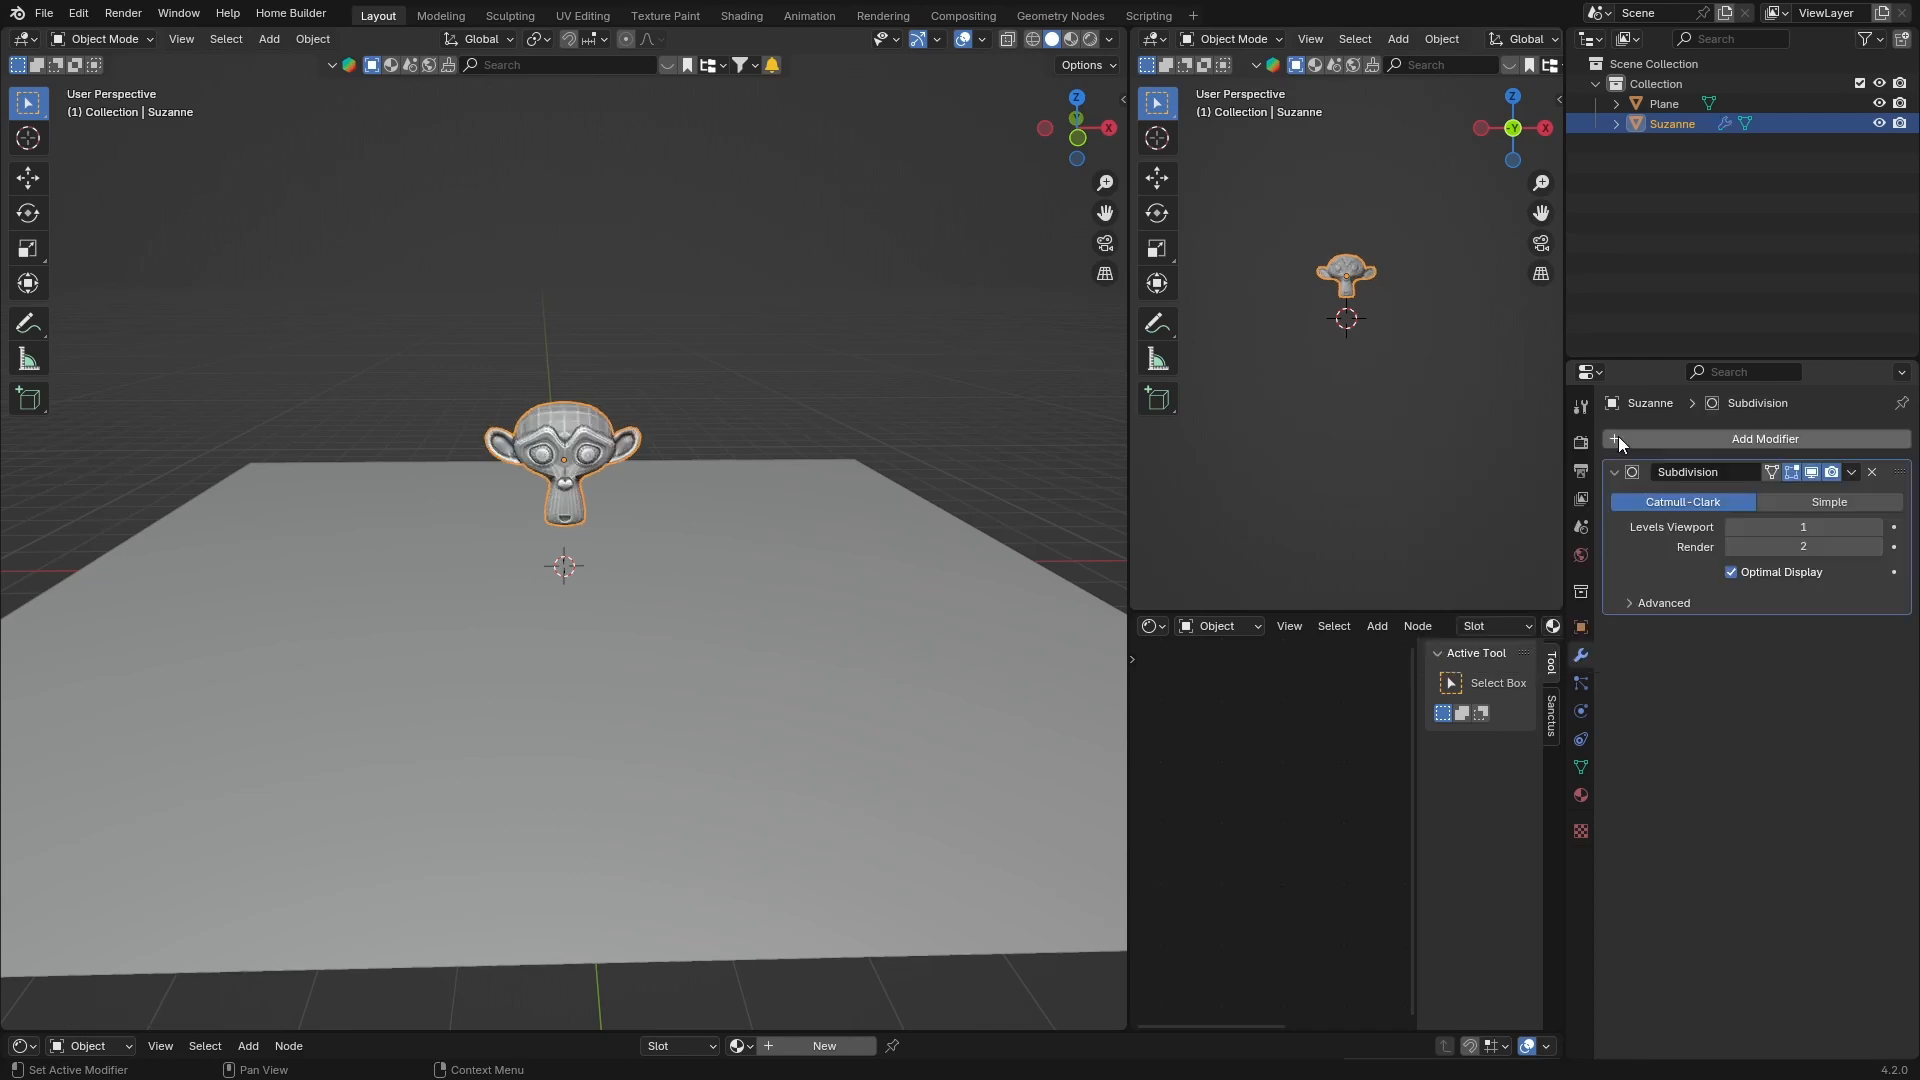
left_click(1800, 527)
type("2")
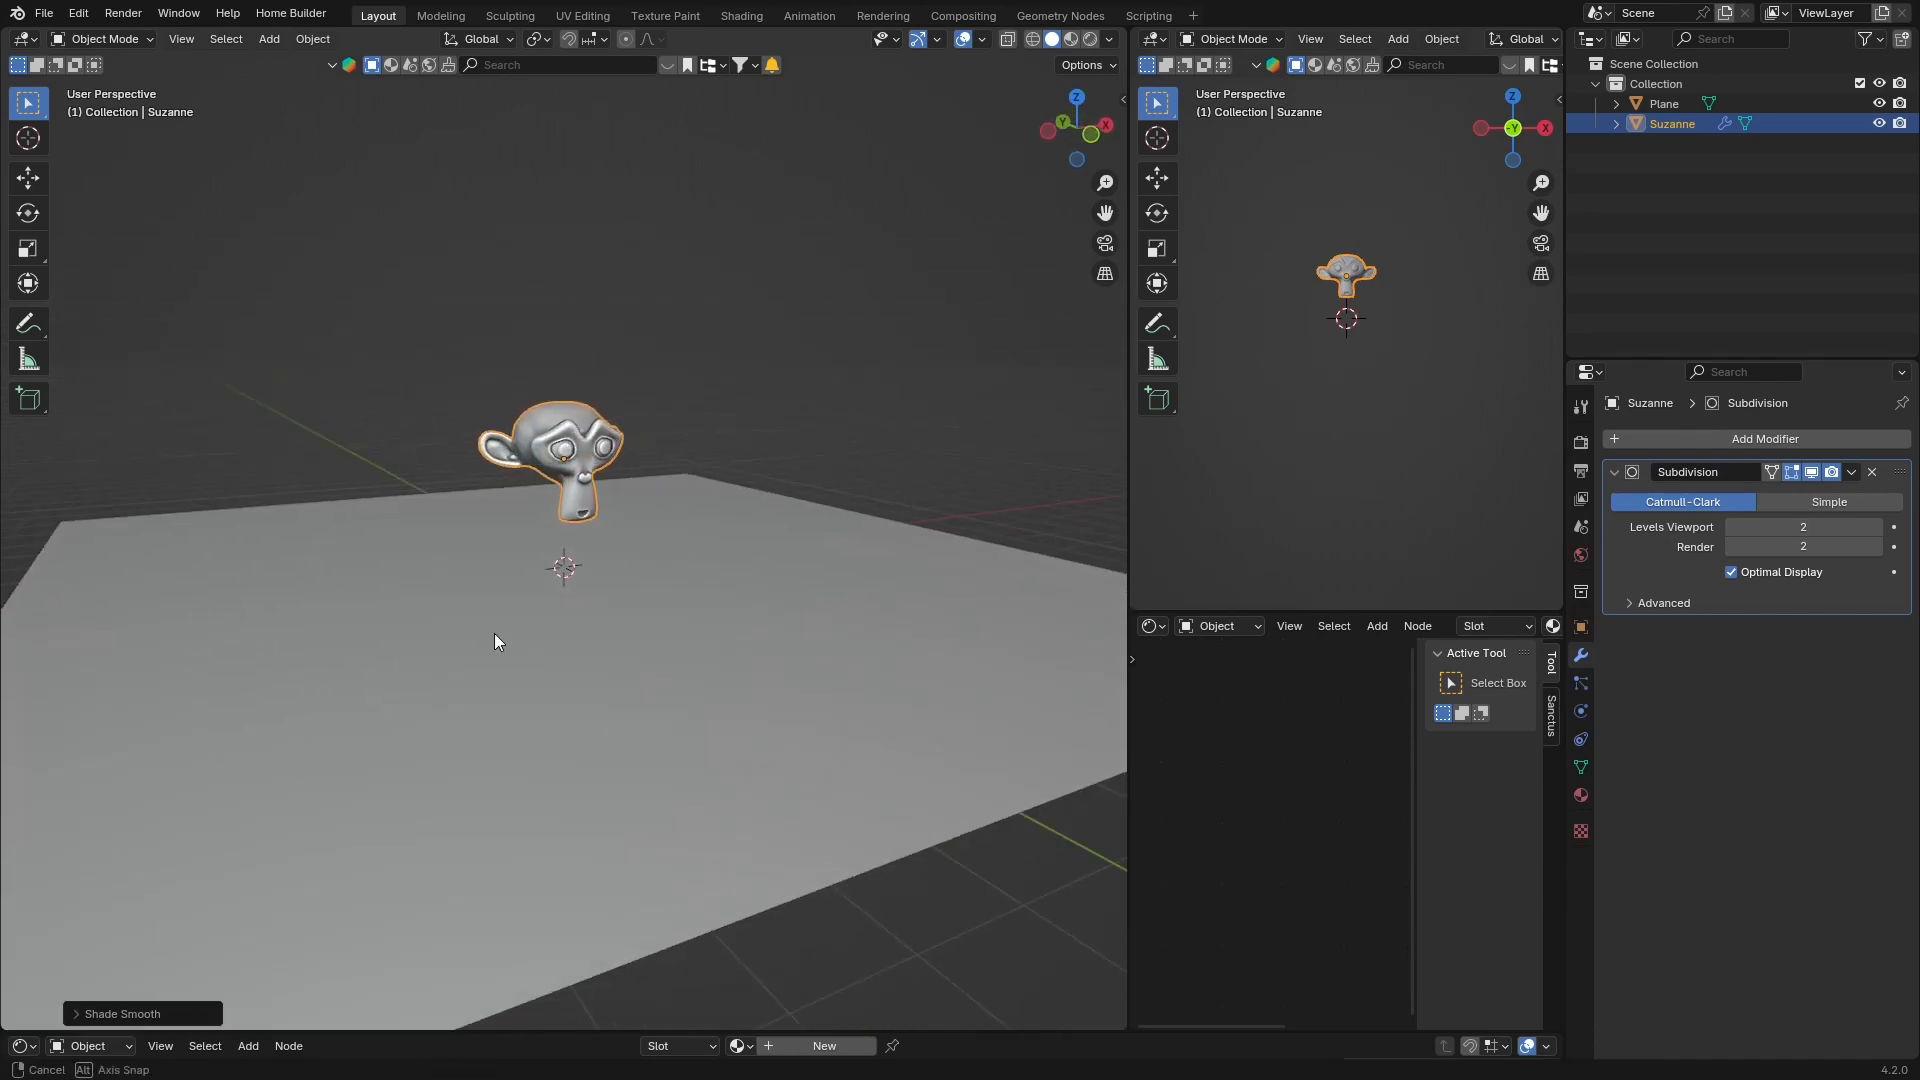
- Add a point light and move it up beside Suzanne
left_click(267, 38)
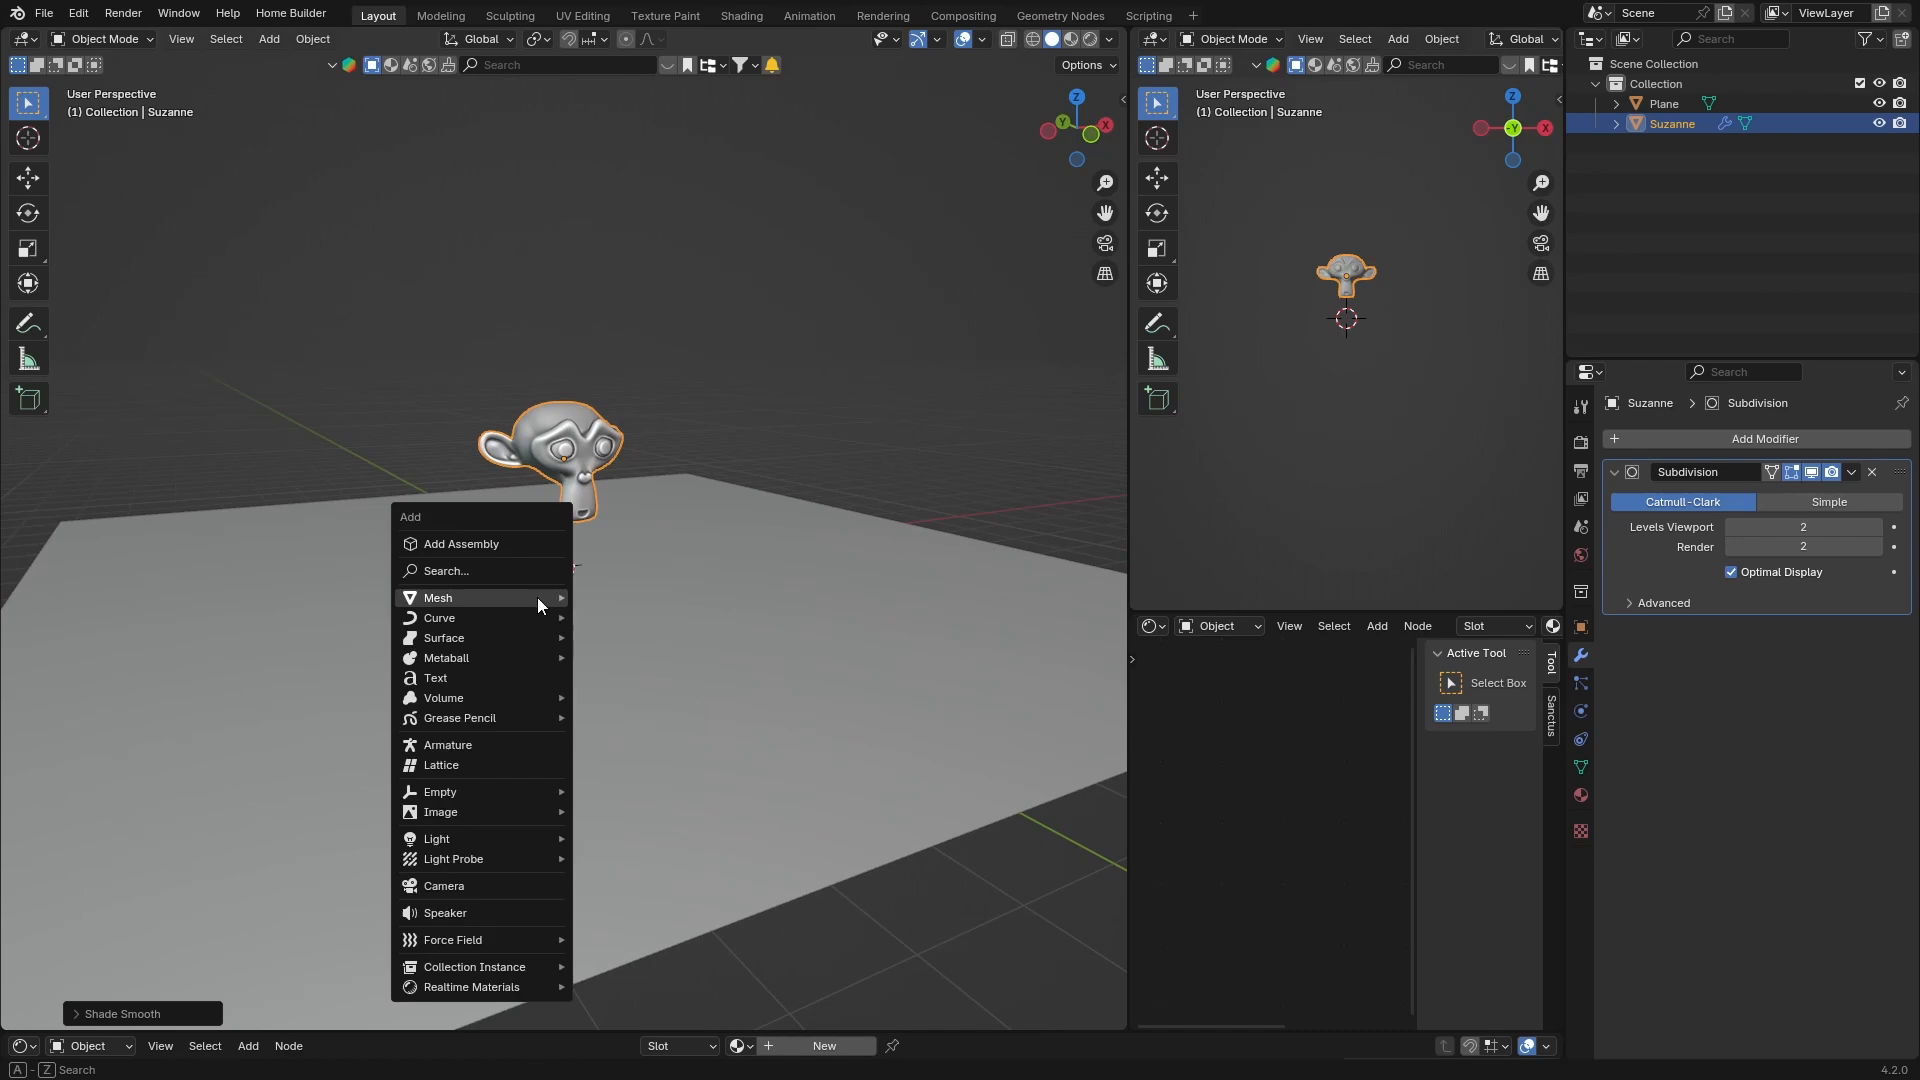
mouse_move(437, 839)
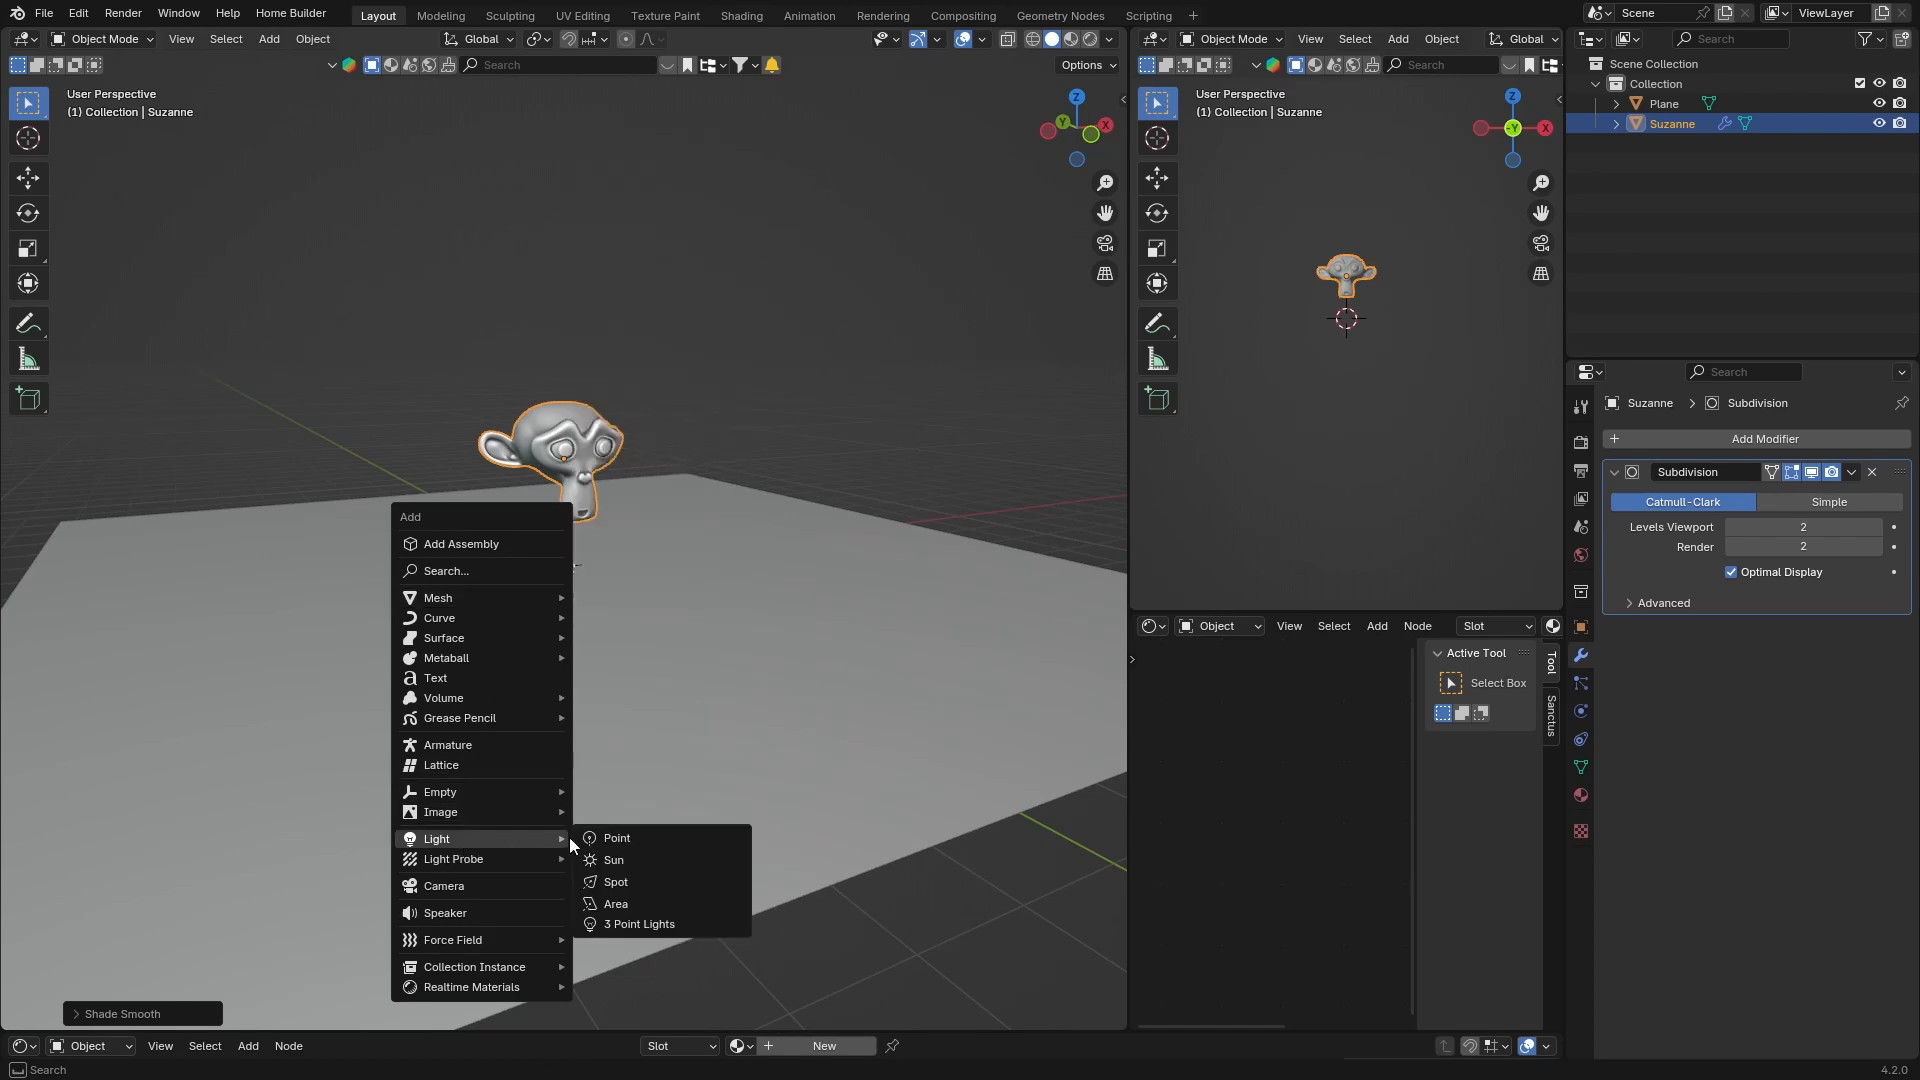
mouse_move(616, 837)
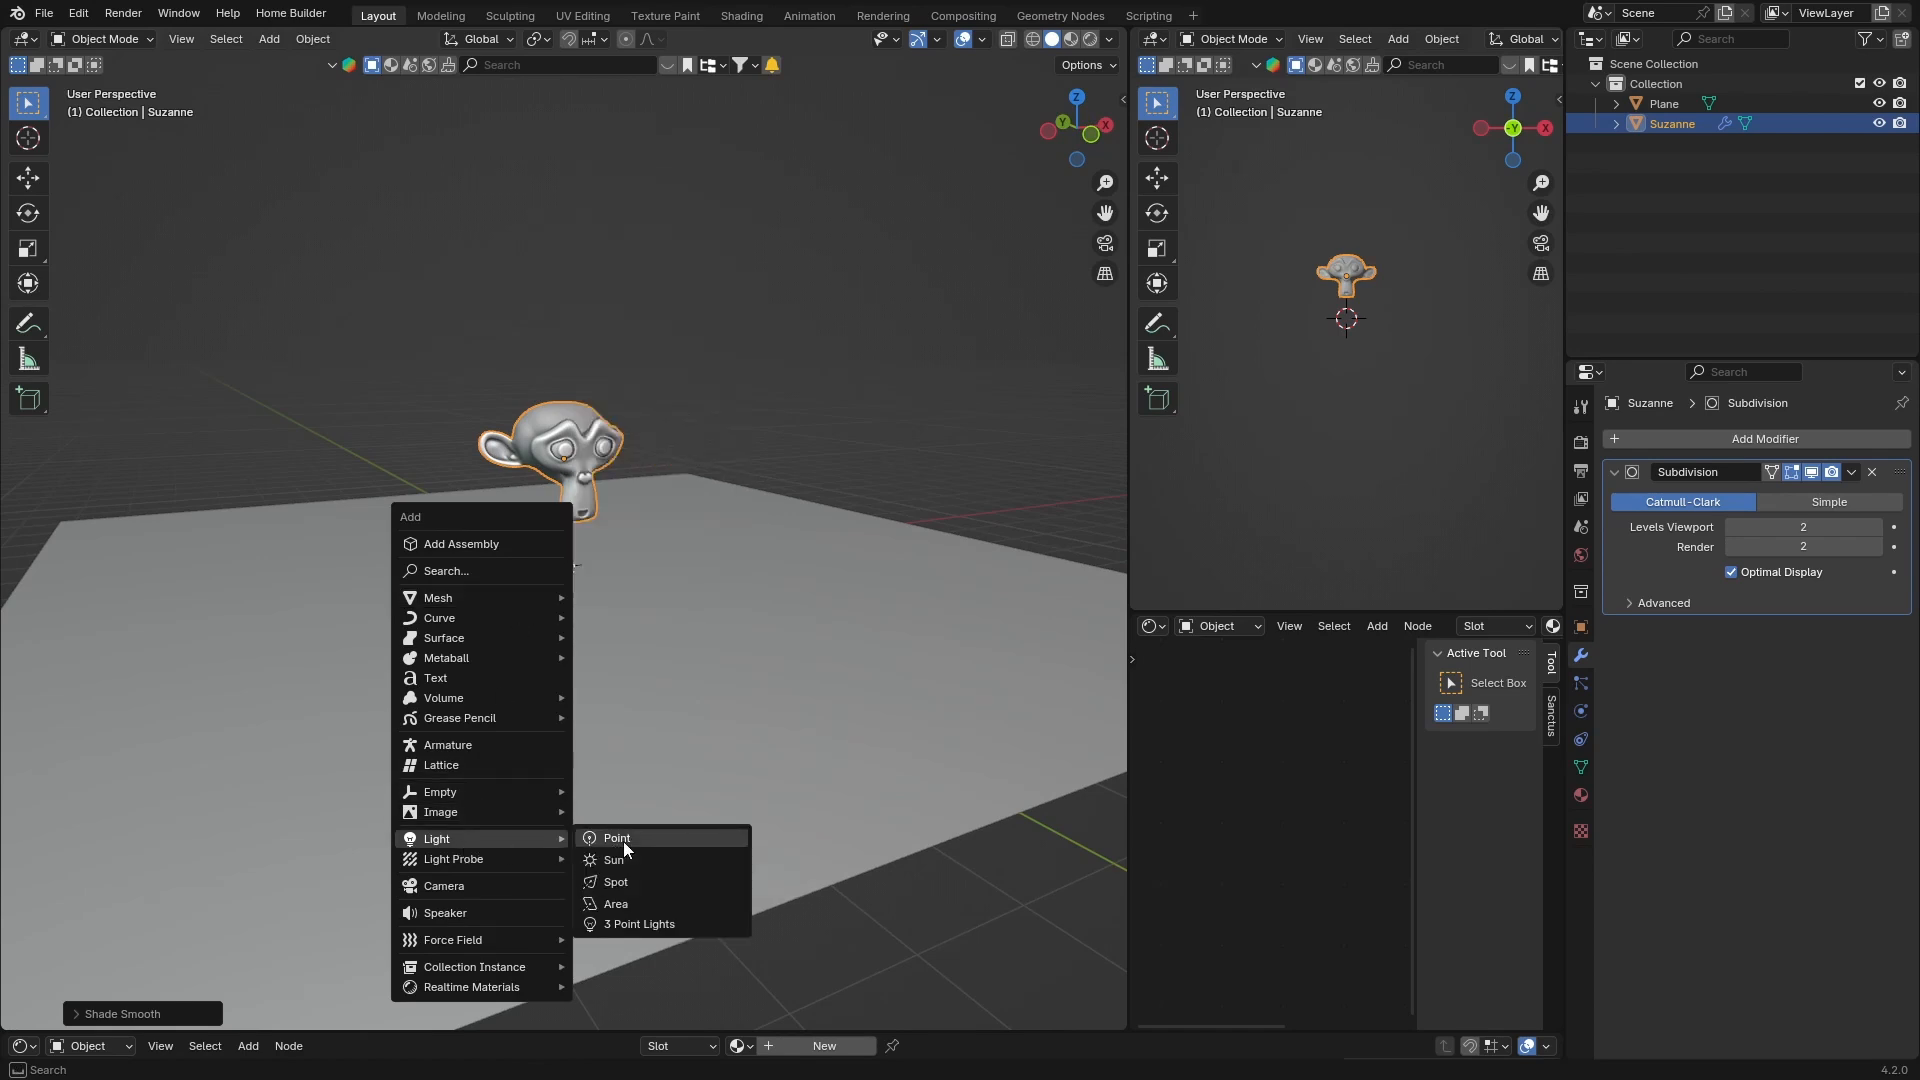
left_click(617, 837)
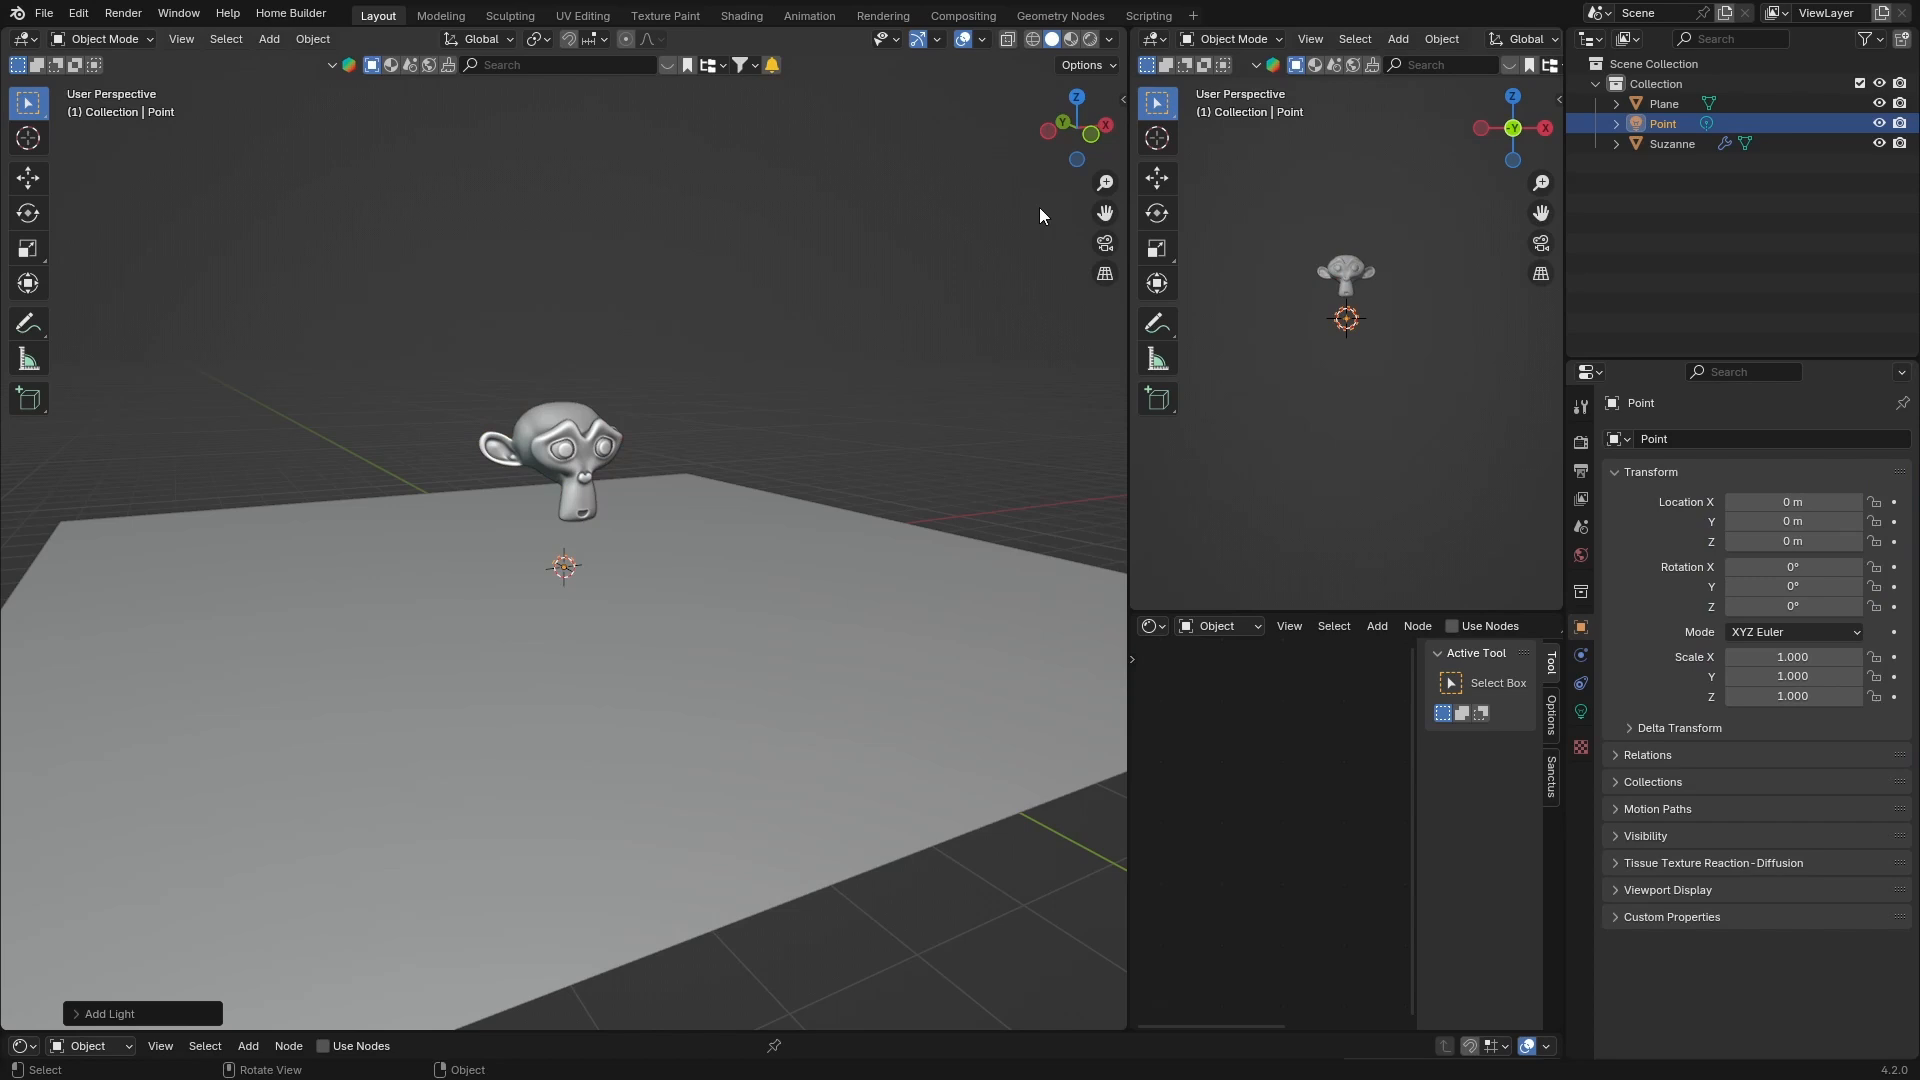
key("3")
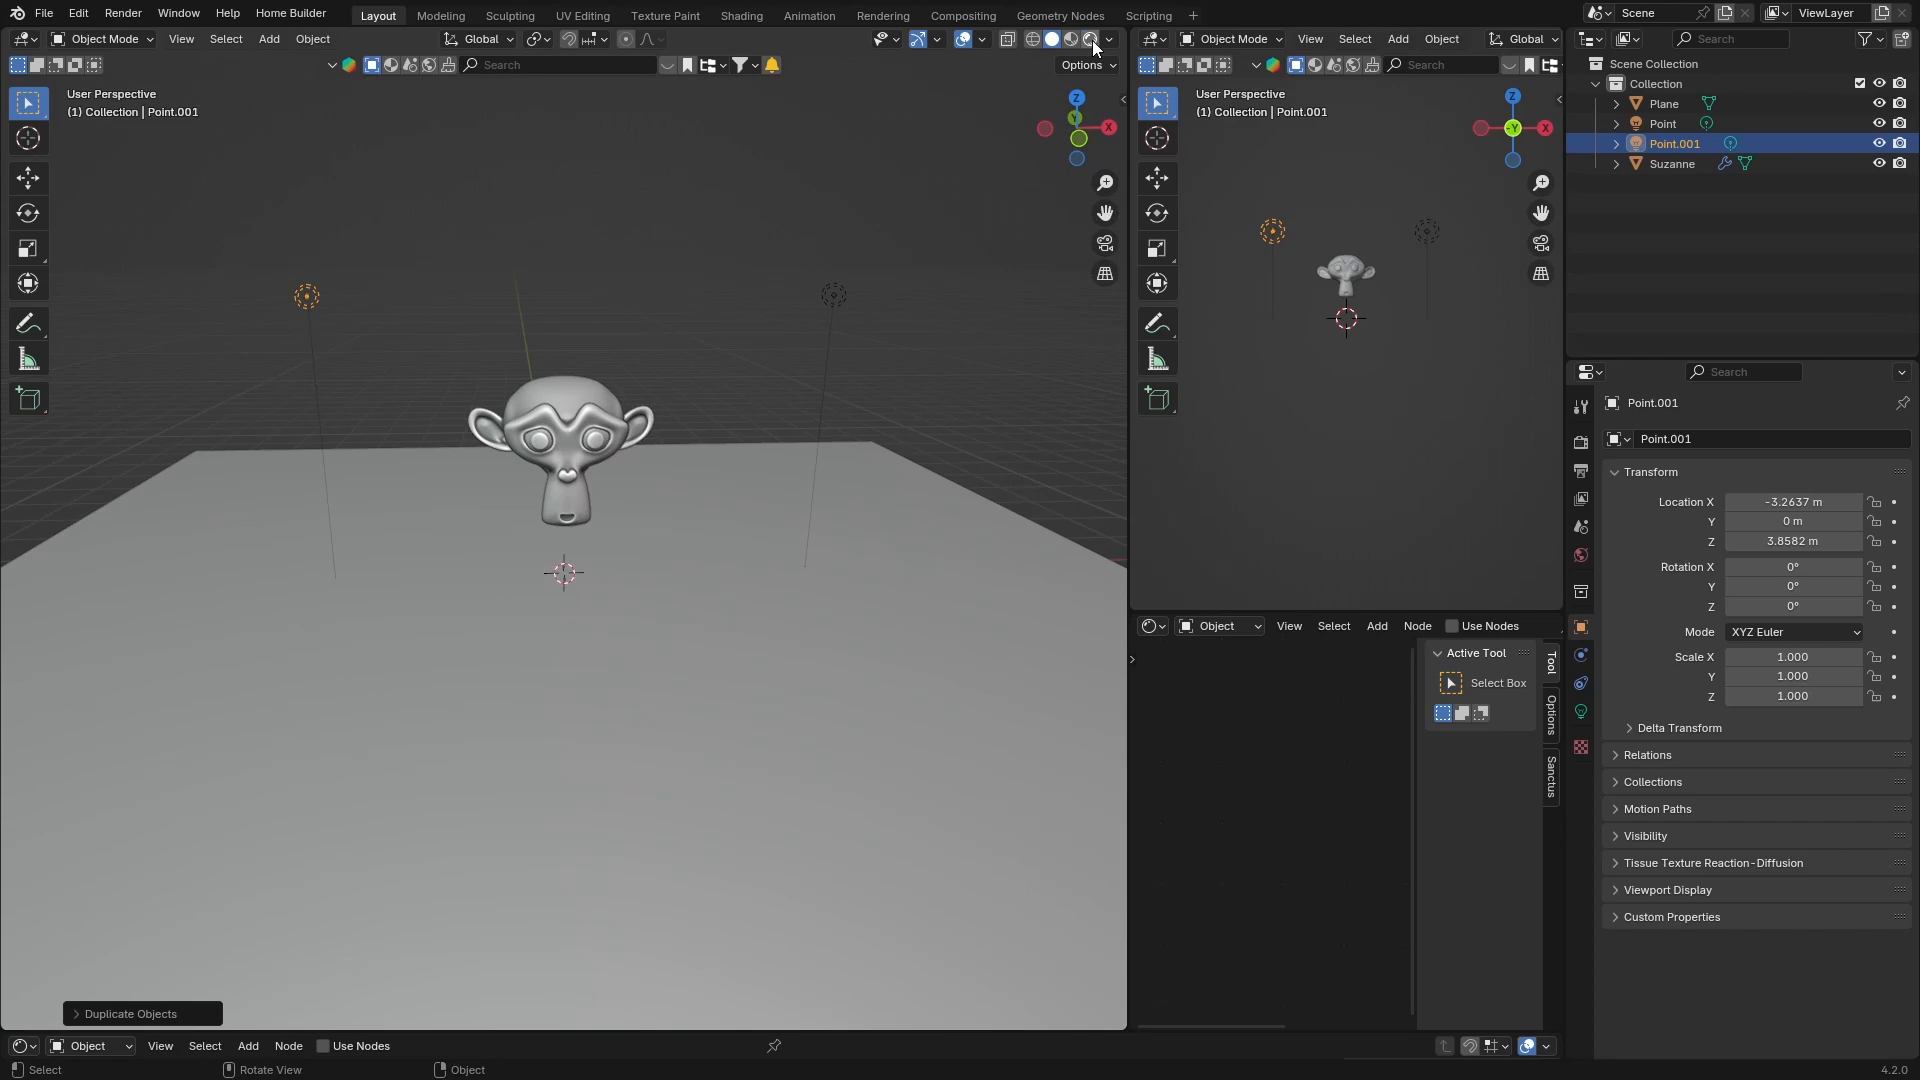
- Show the World properties for the scene background
left_click(1108, 39)
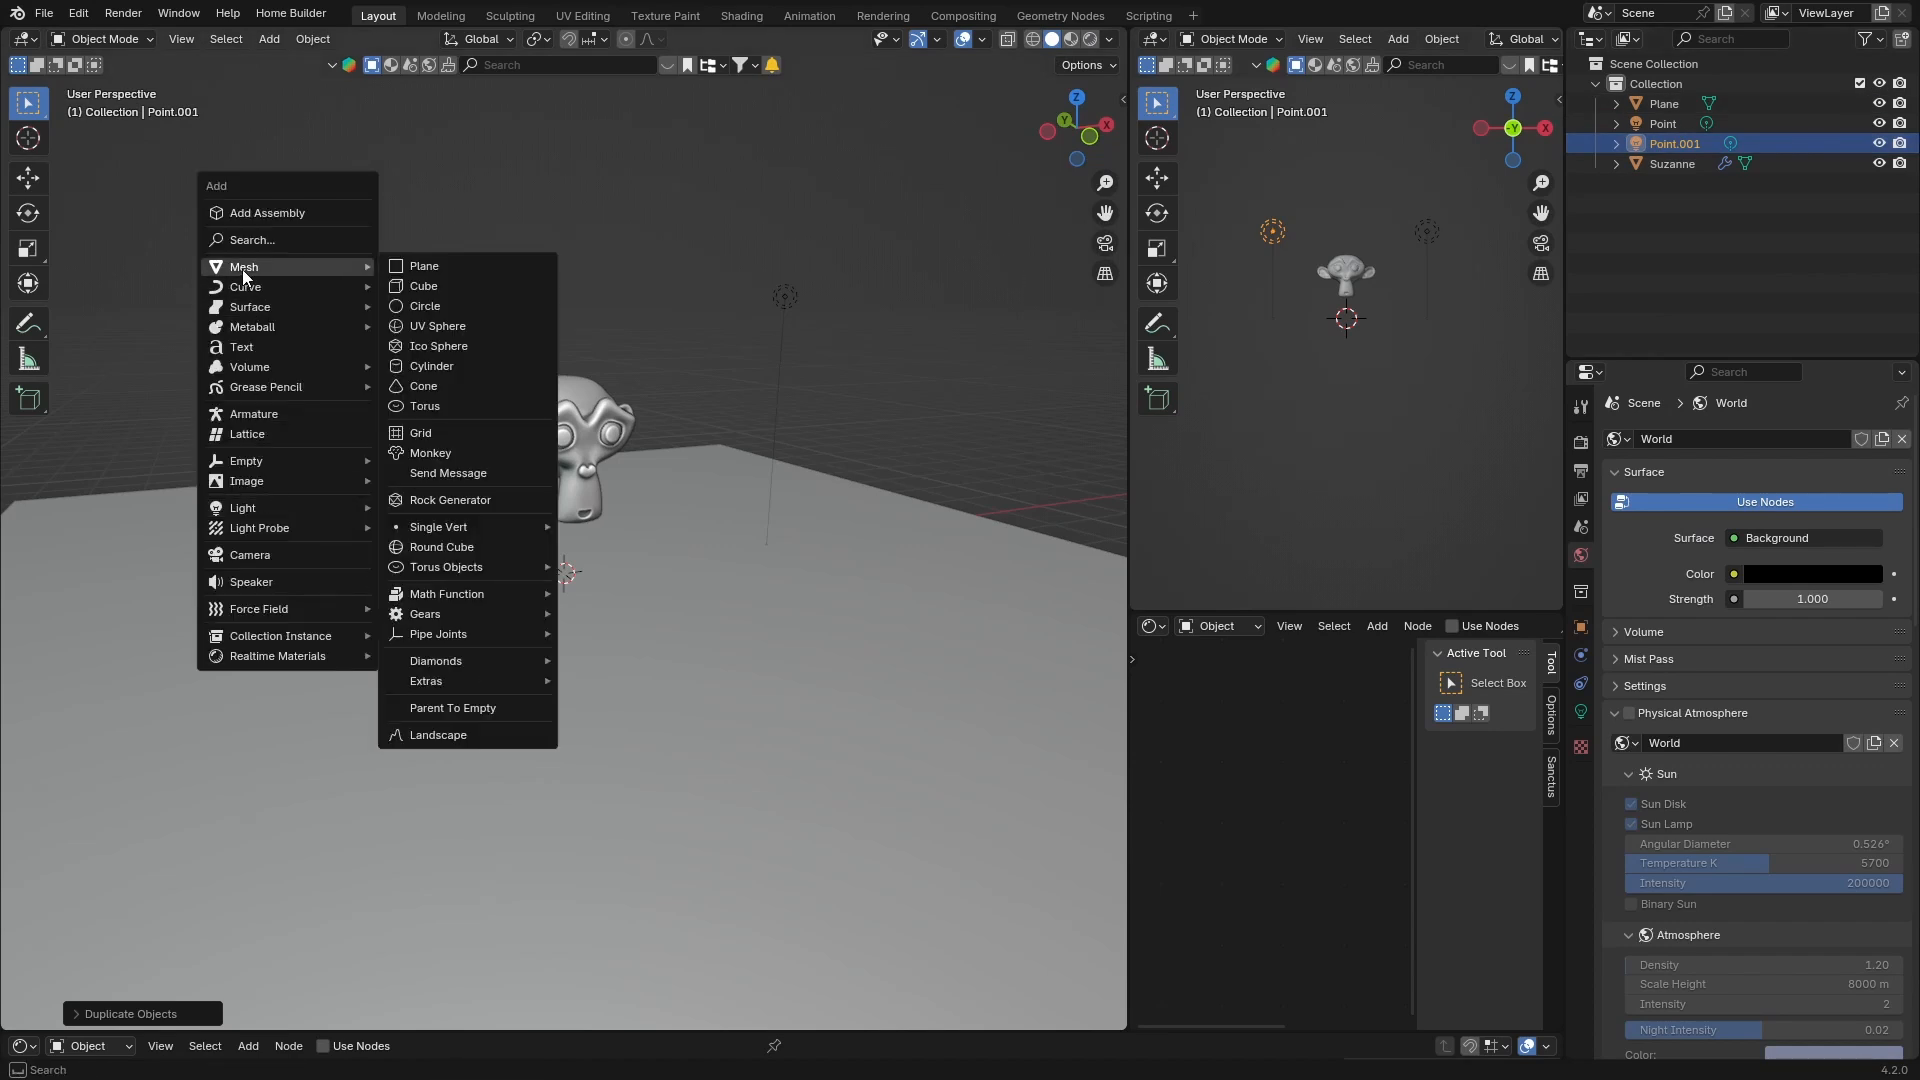
- Add a cube and scale it up to enclose Suzanne and the lights
left_click(422, 285)
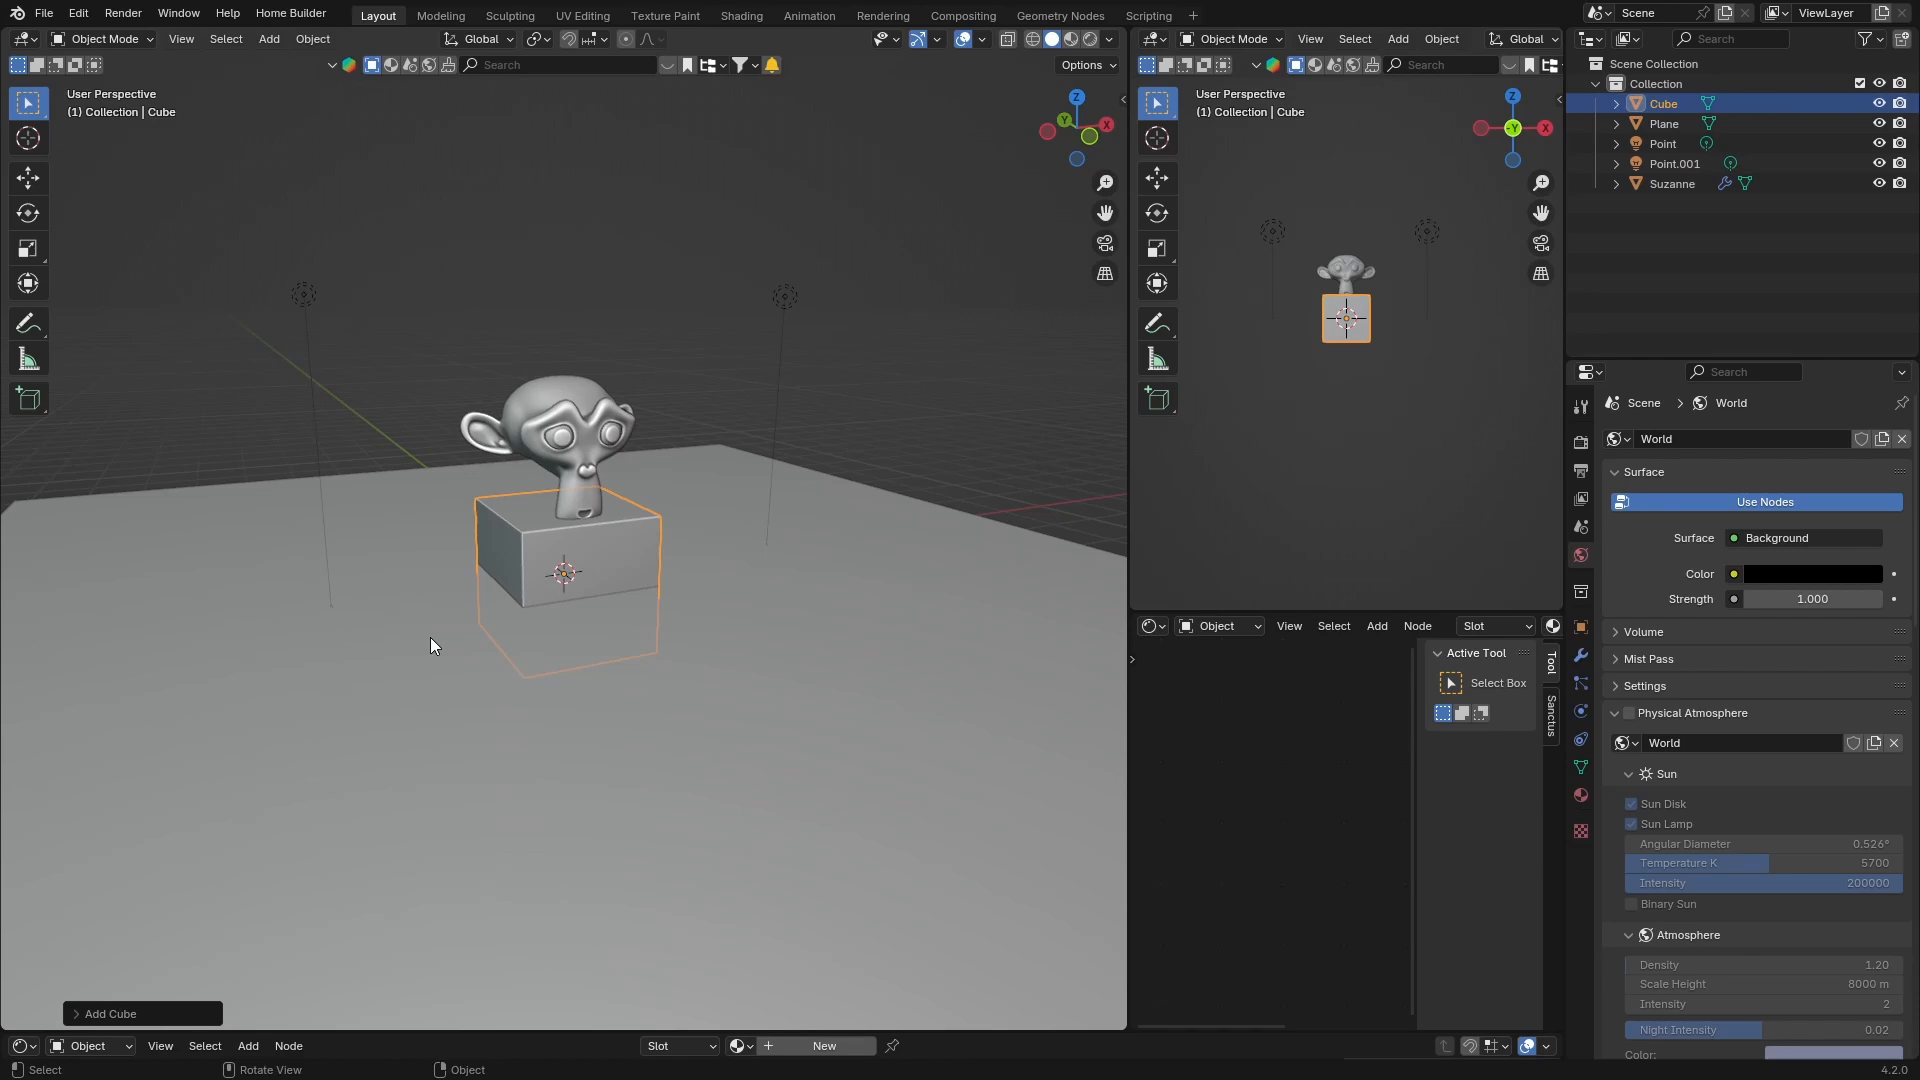
key("s")
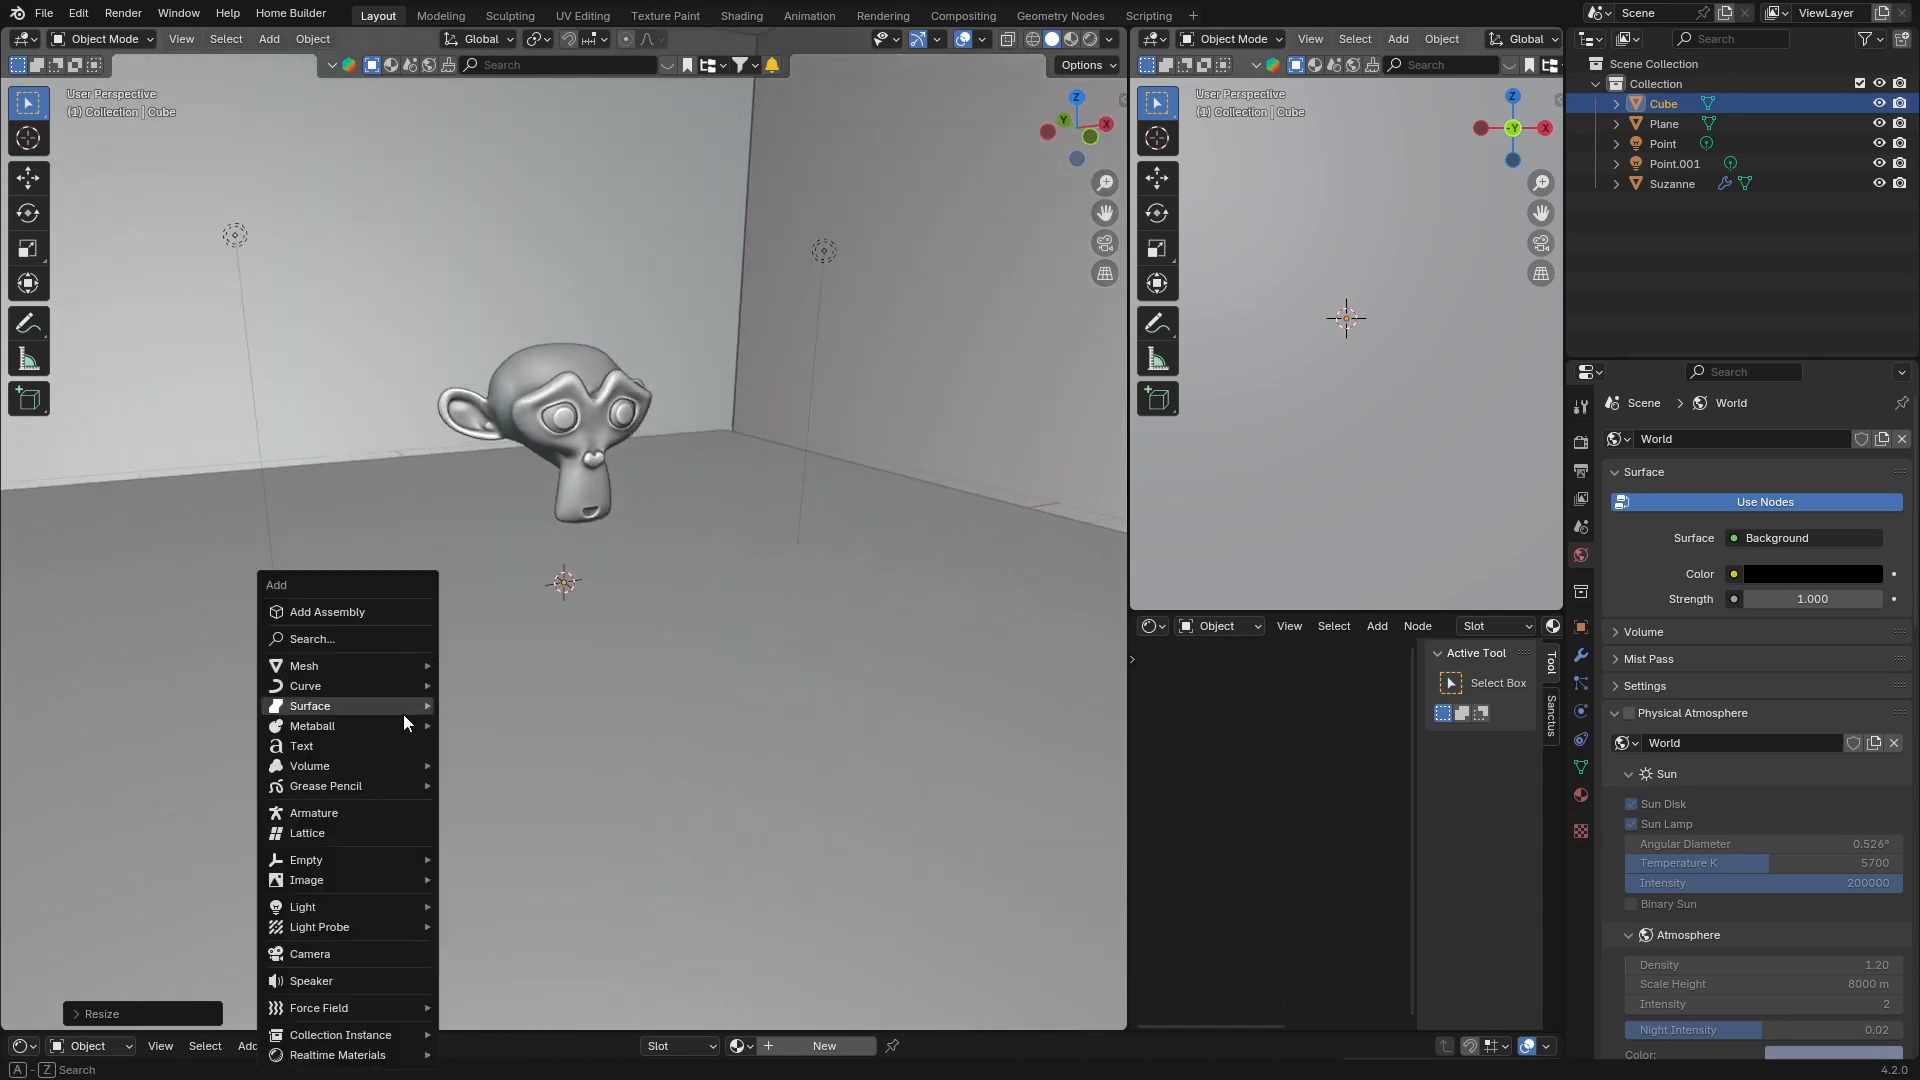
- Add a camera, look through it, and select the enclosing cube
left_click(309, 953)
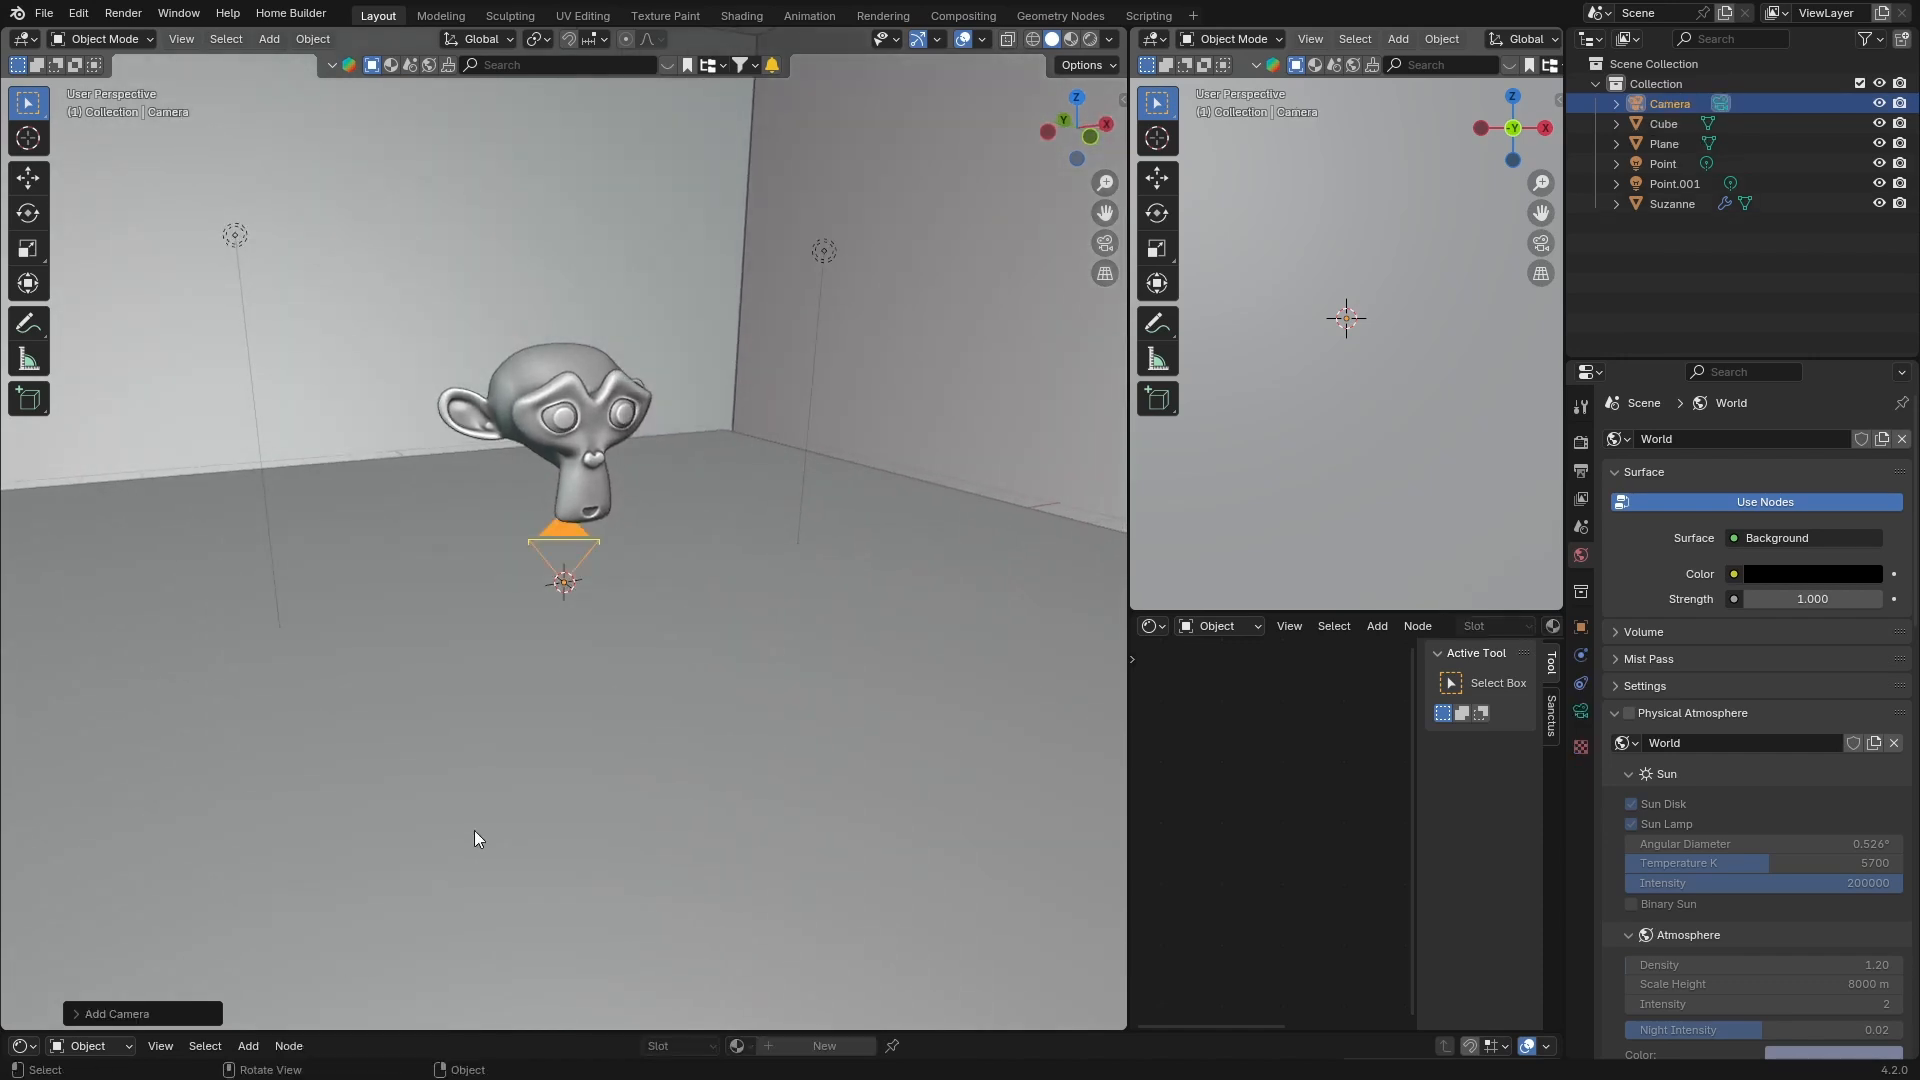
key("KP_0")
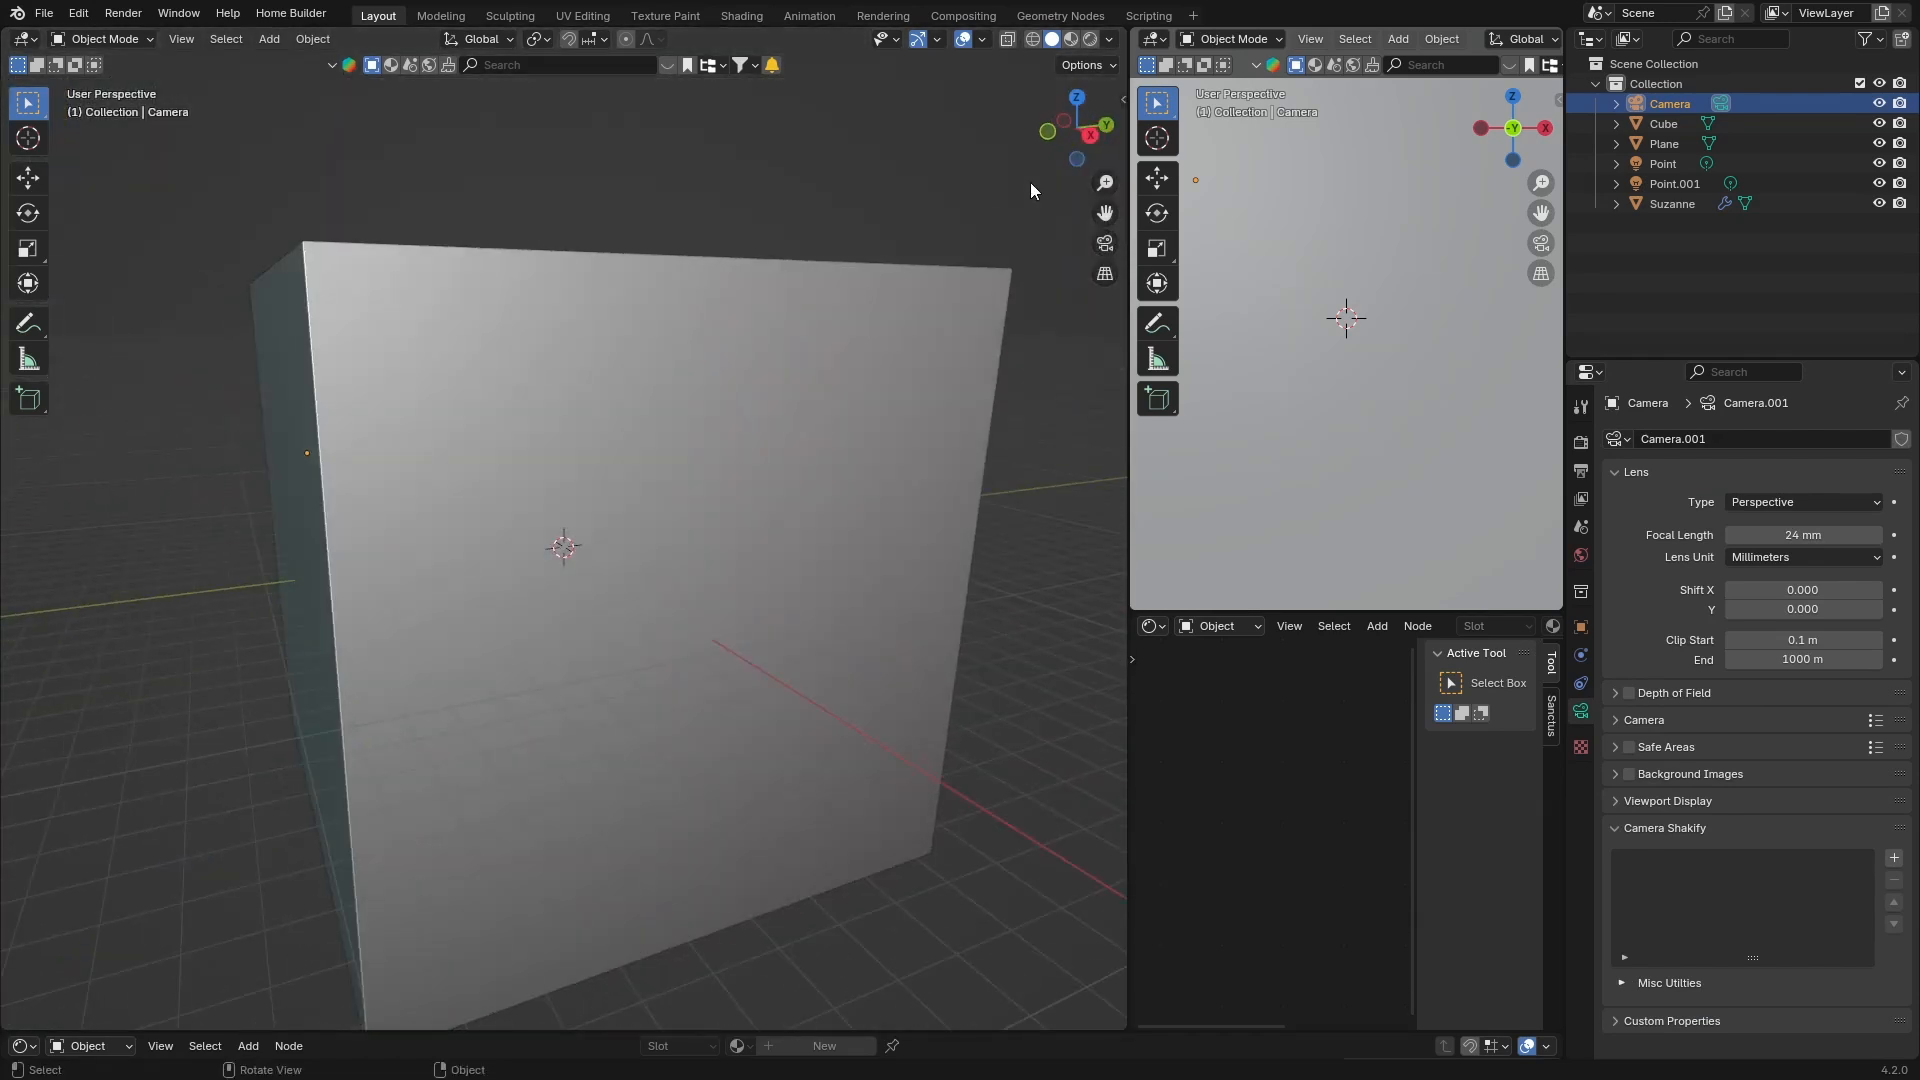
left_click(1663, 122)
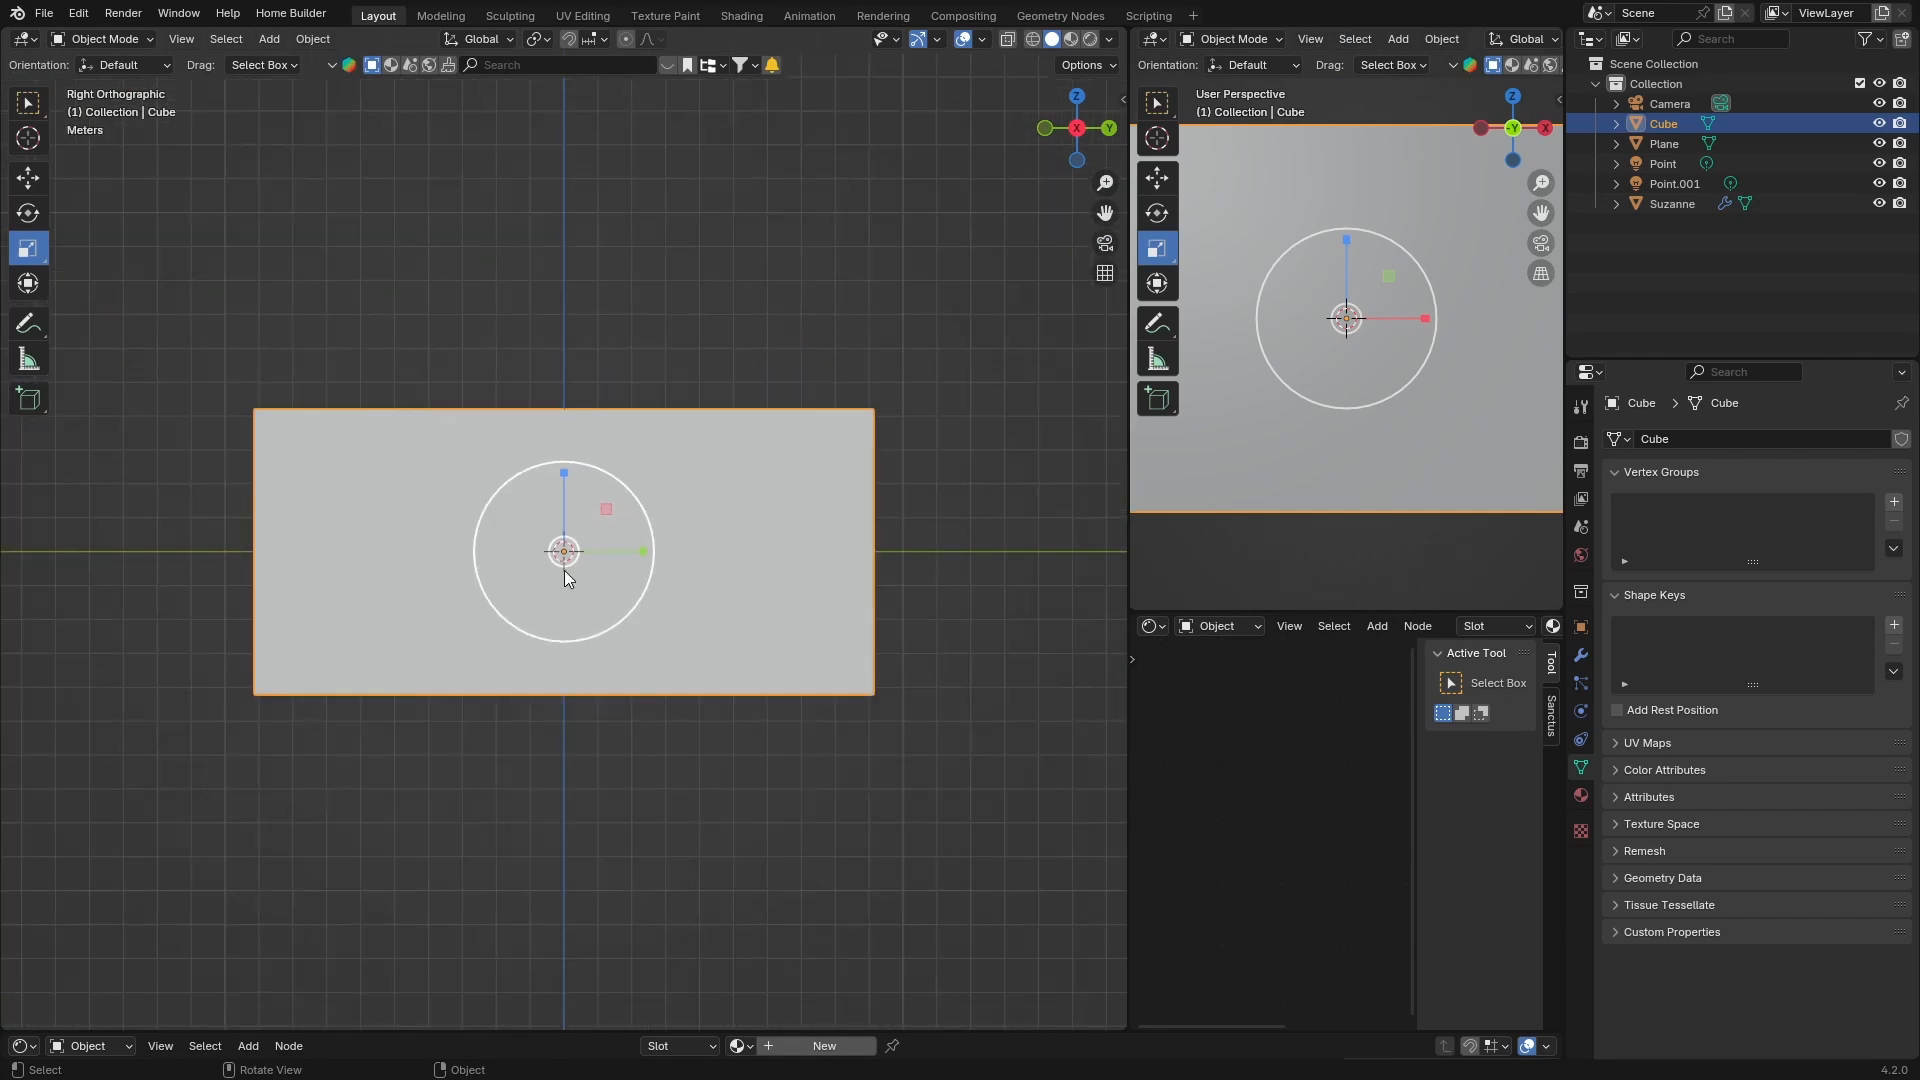
- Scale the cube to surround the floor, Suzanne and both lights, then start renaming it
key("s")
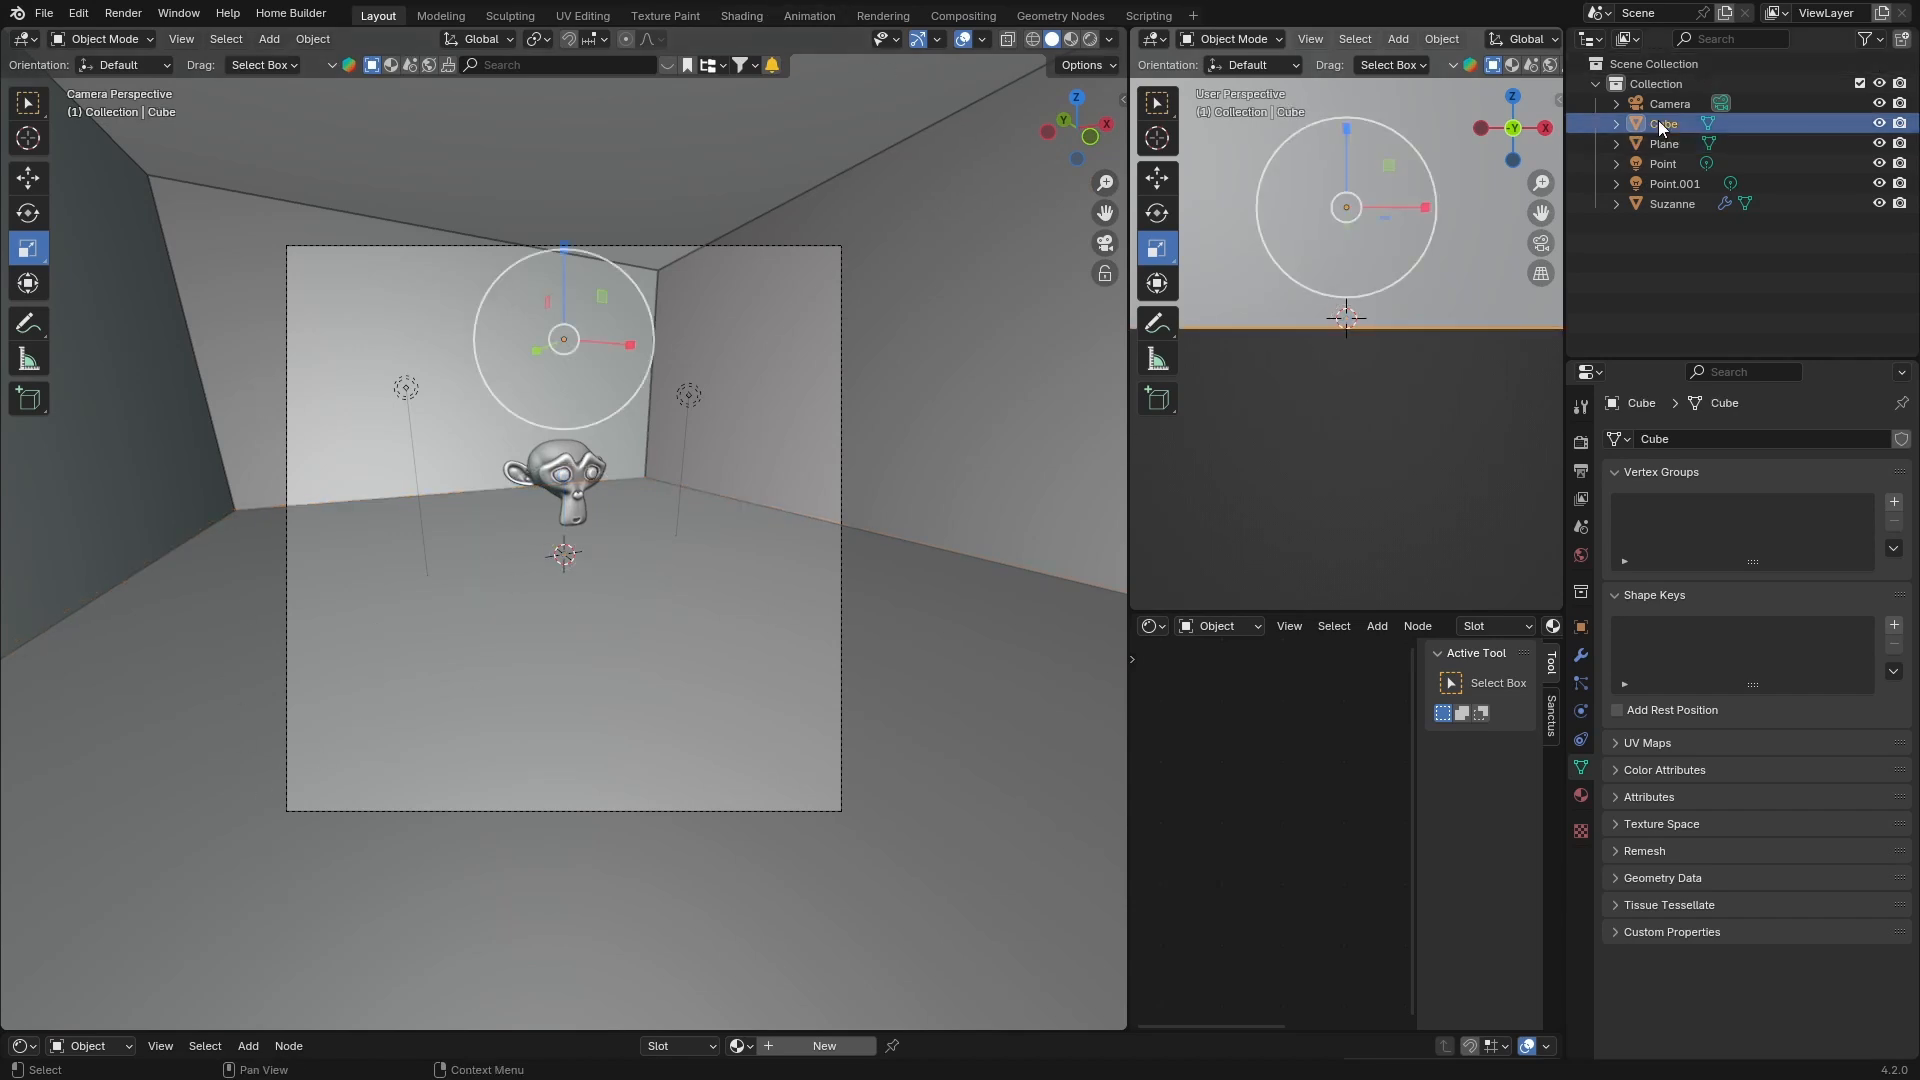
double_click(1665, 122)
type("Fog")
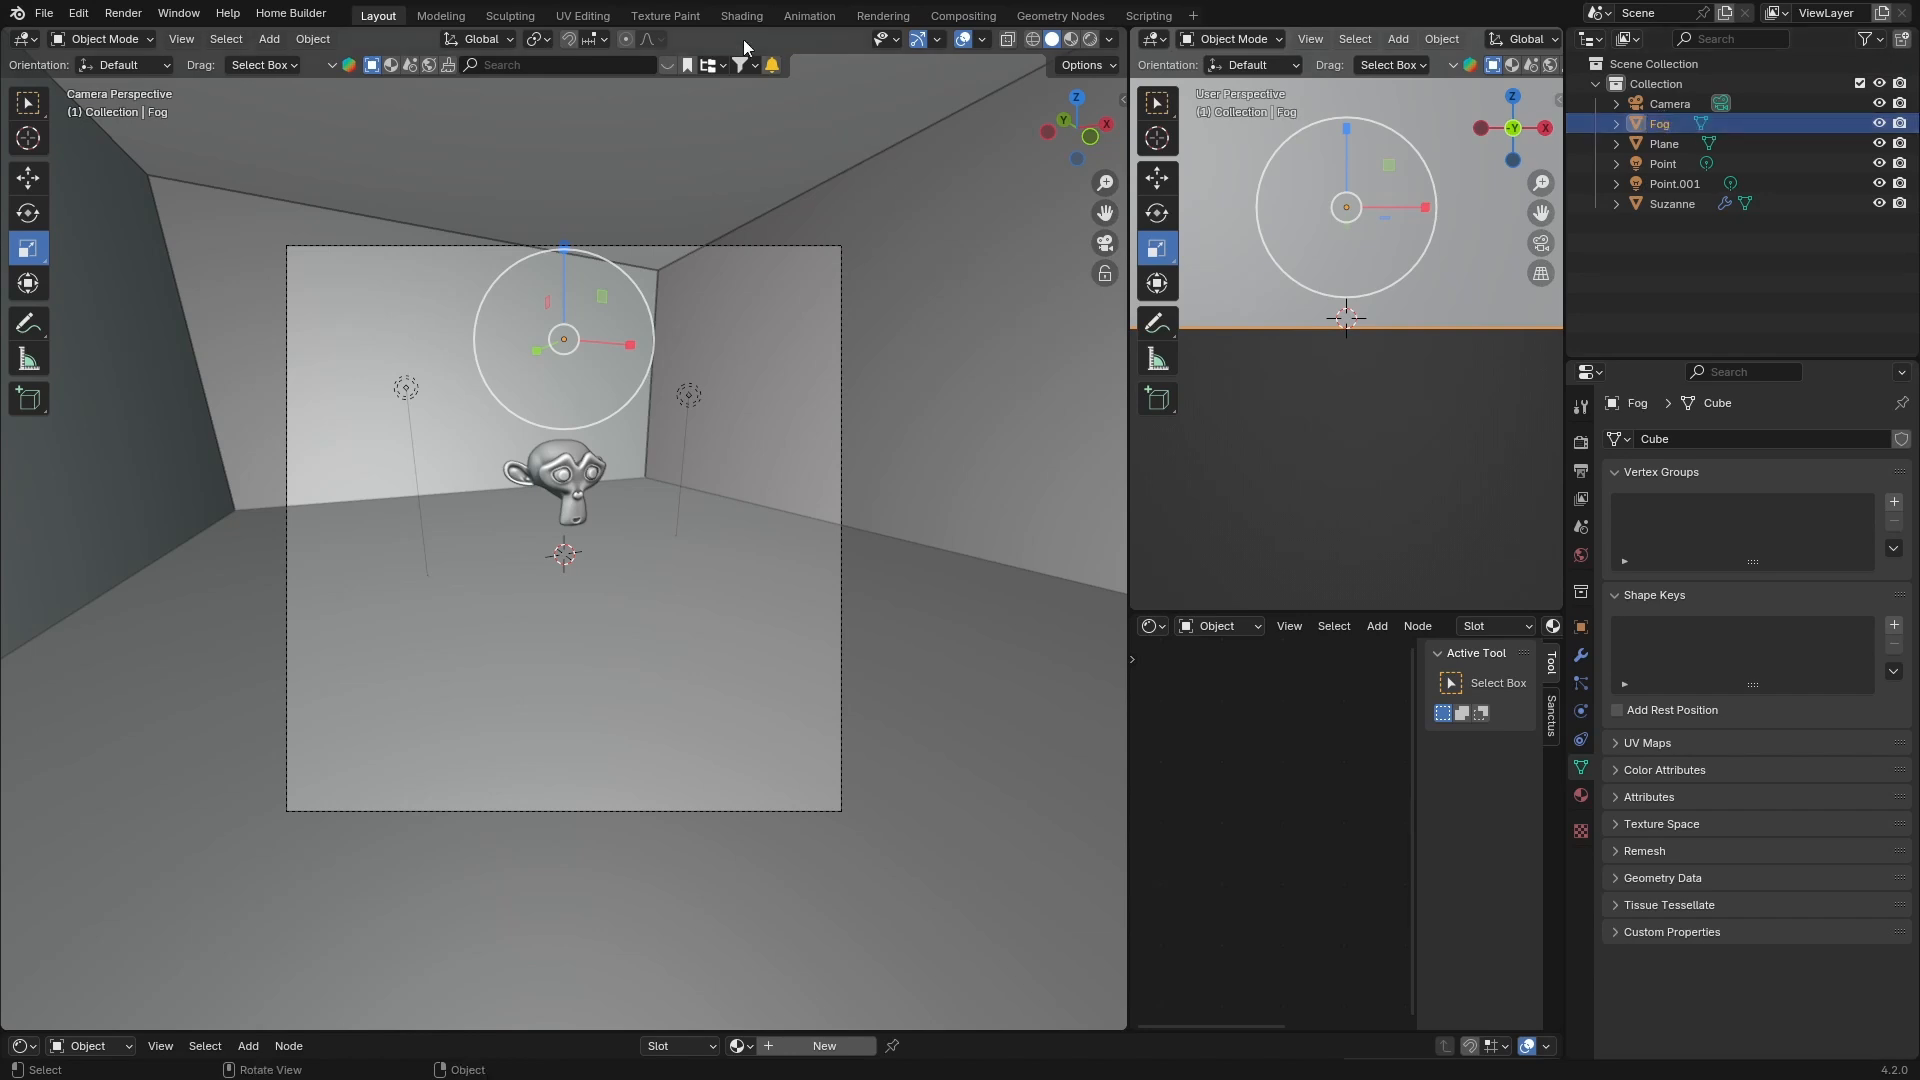
- Create a new Principled BSDF material for the Fog cube in Shading
left_click(740, 15)
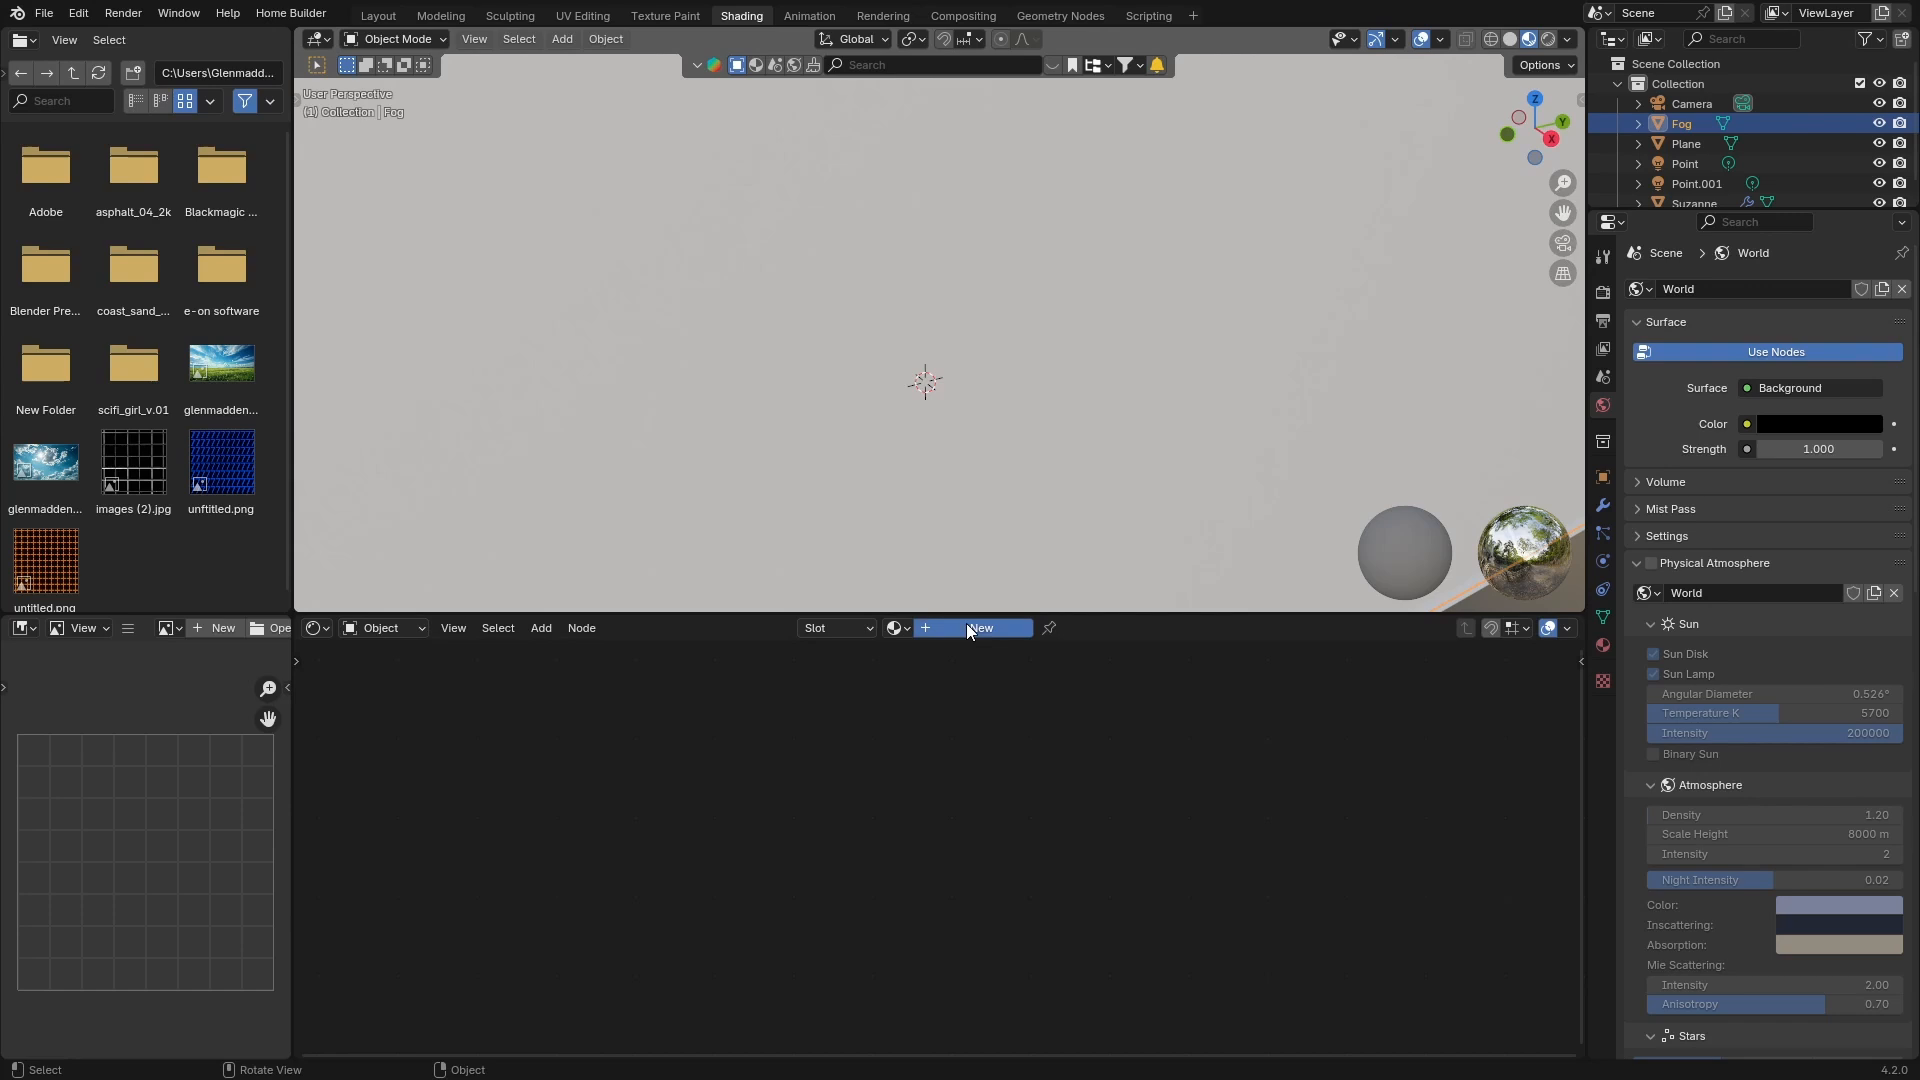
left_click(980, 627)
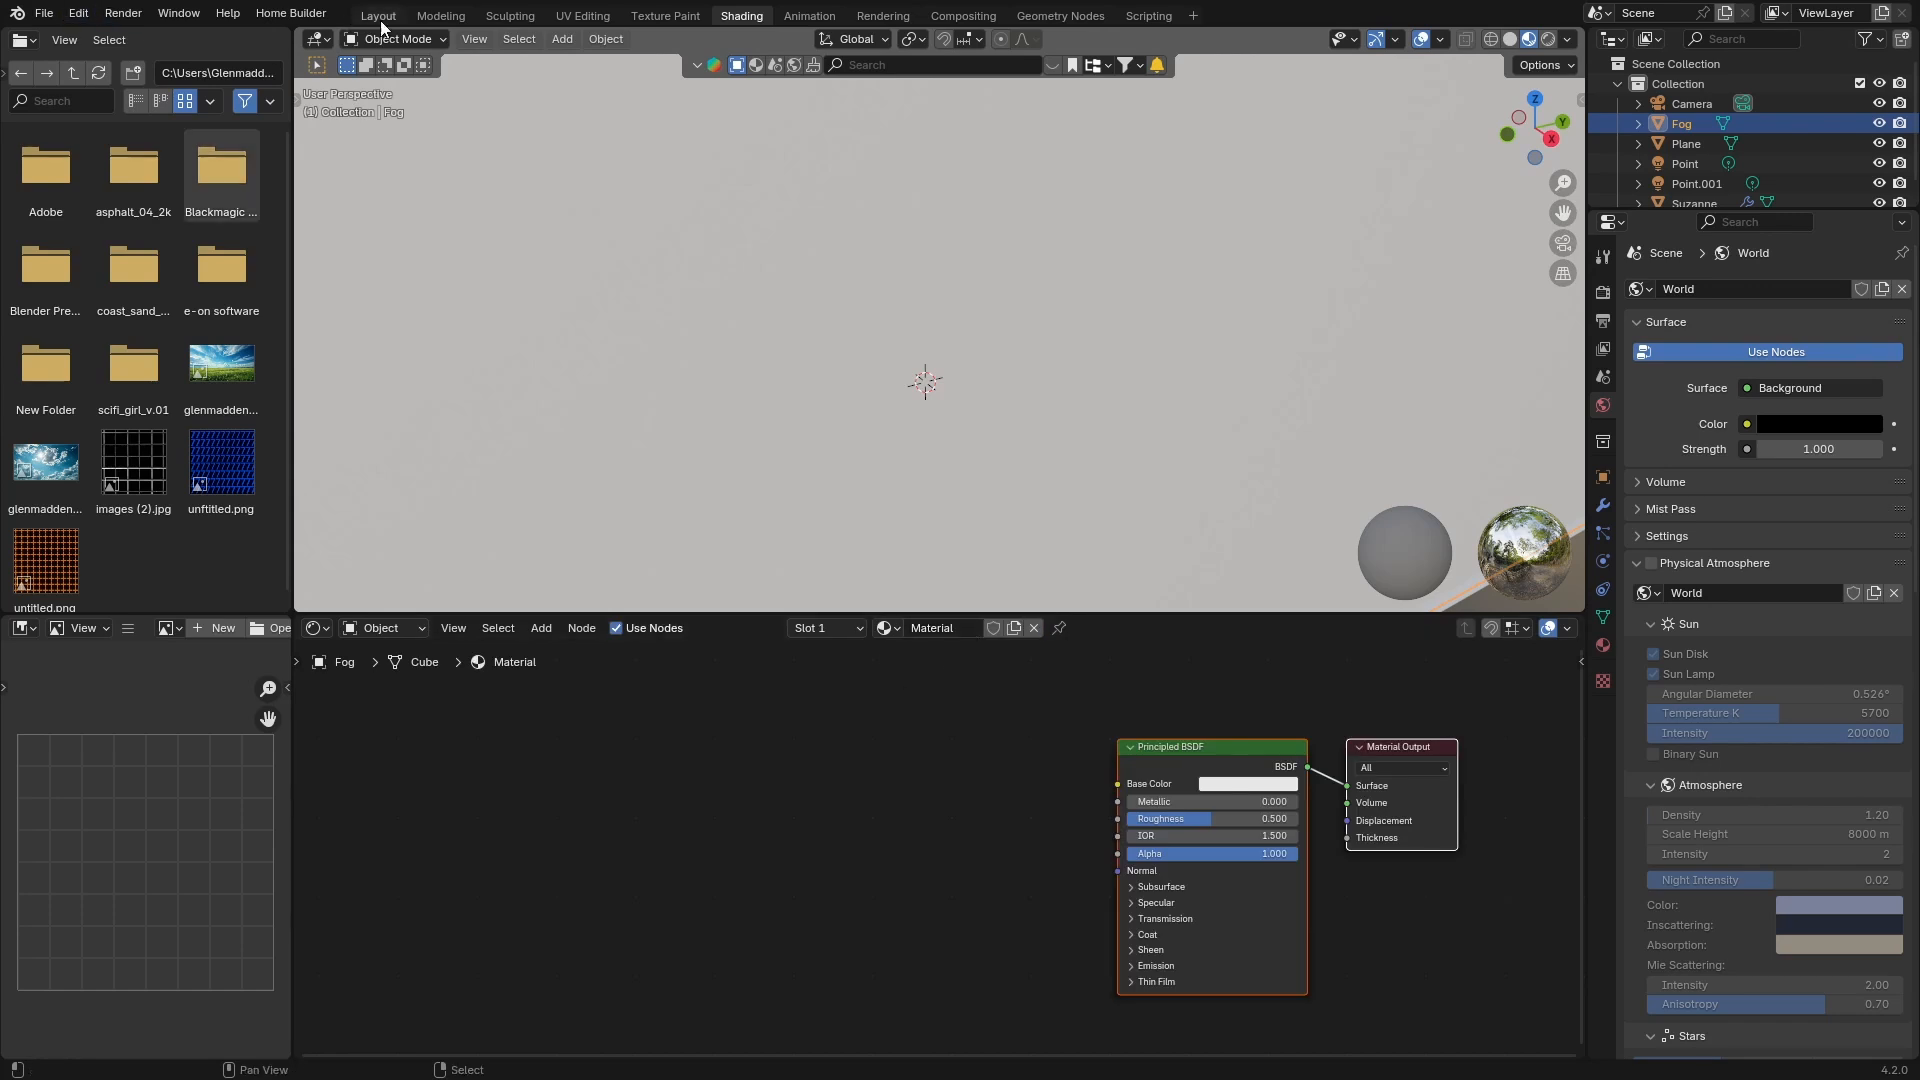
left_click(377, 15)
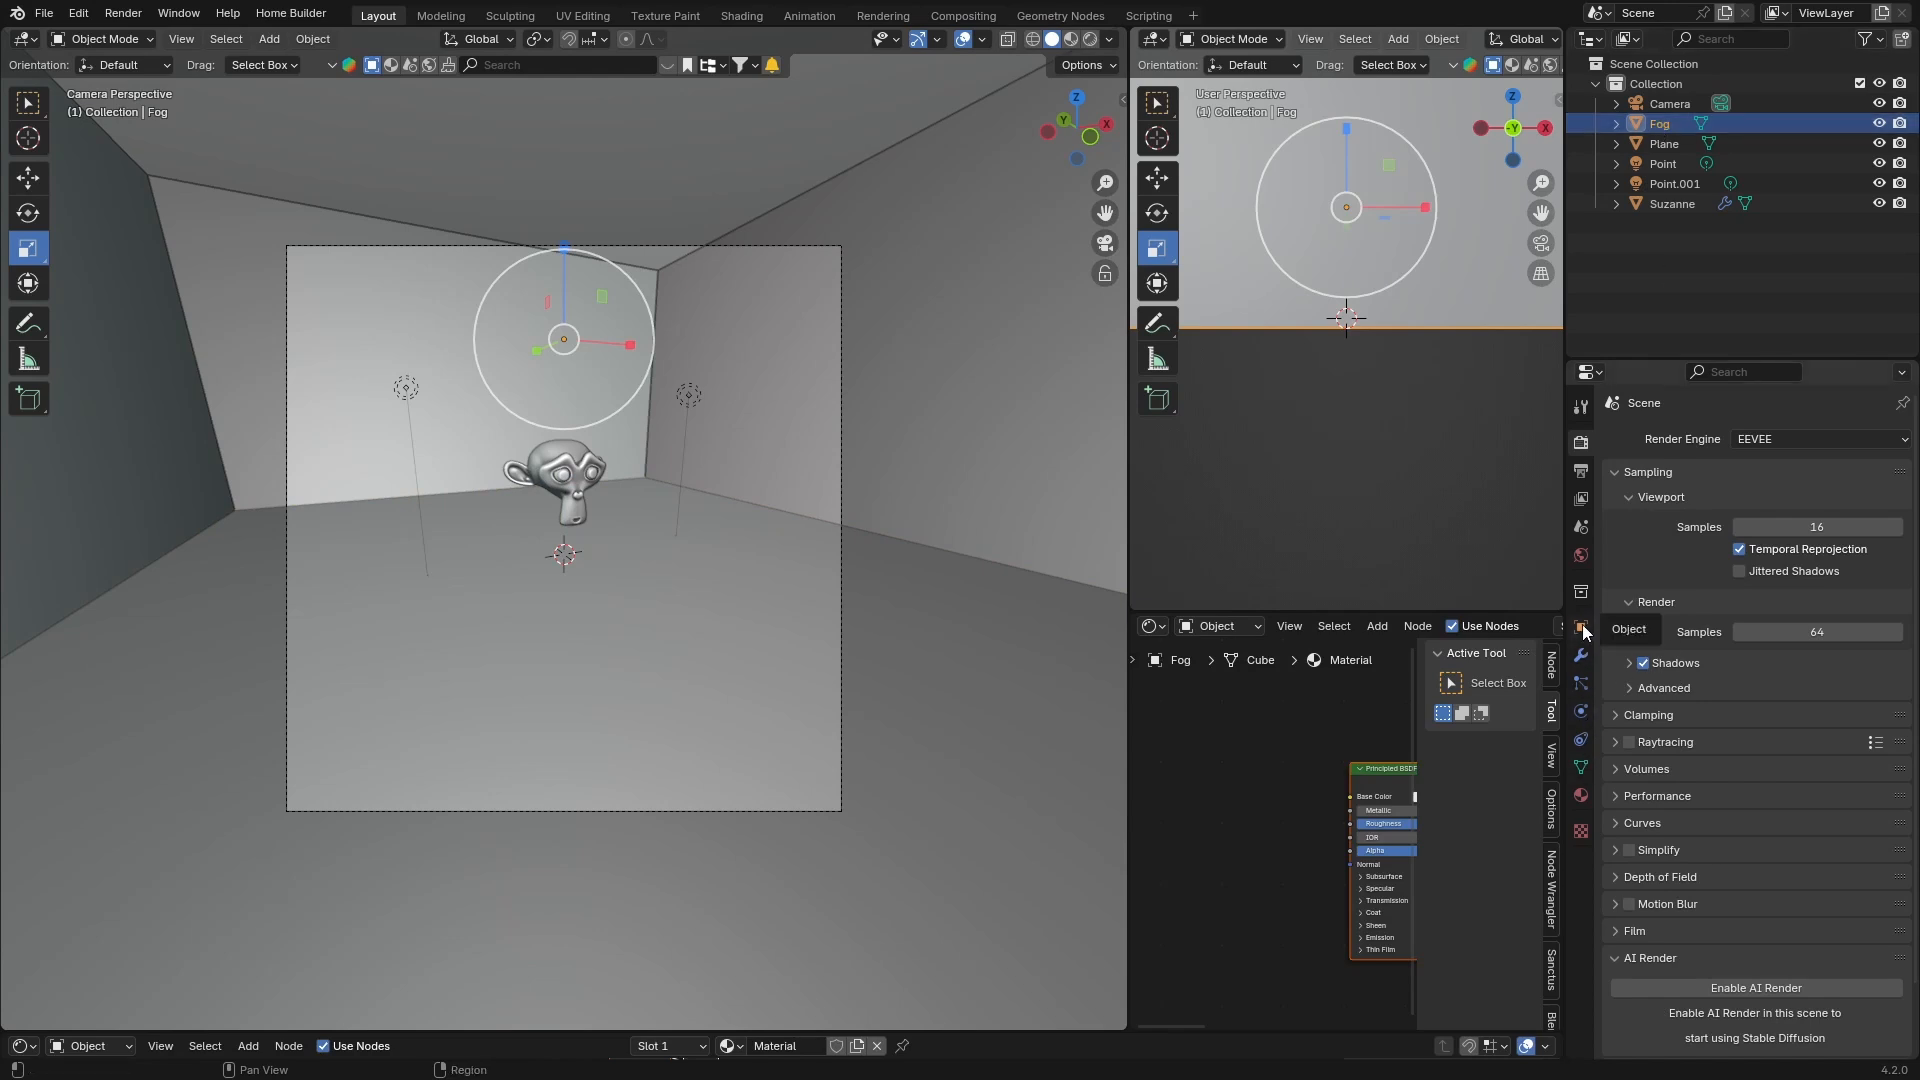
- Enable Wireframe and set Display As to Wire for the Fog cube
left_click(1581, 629)
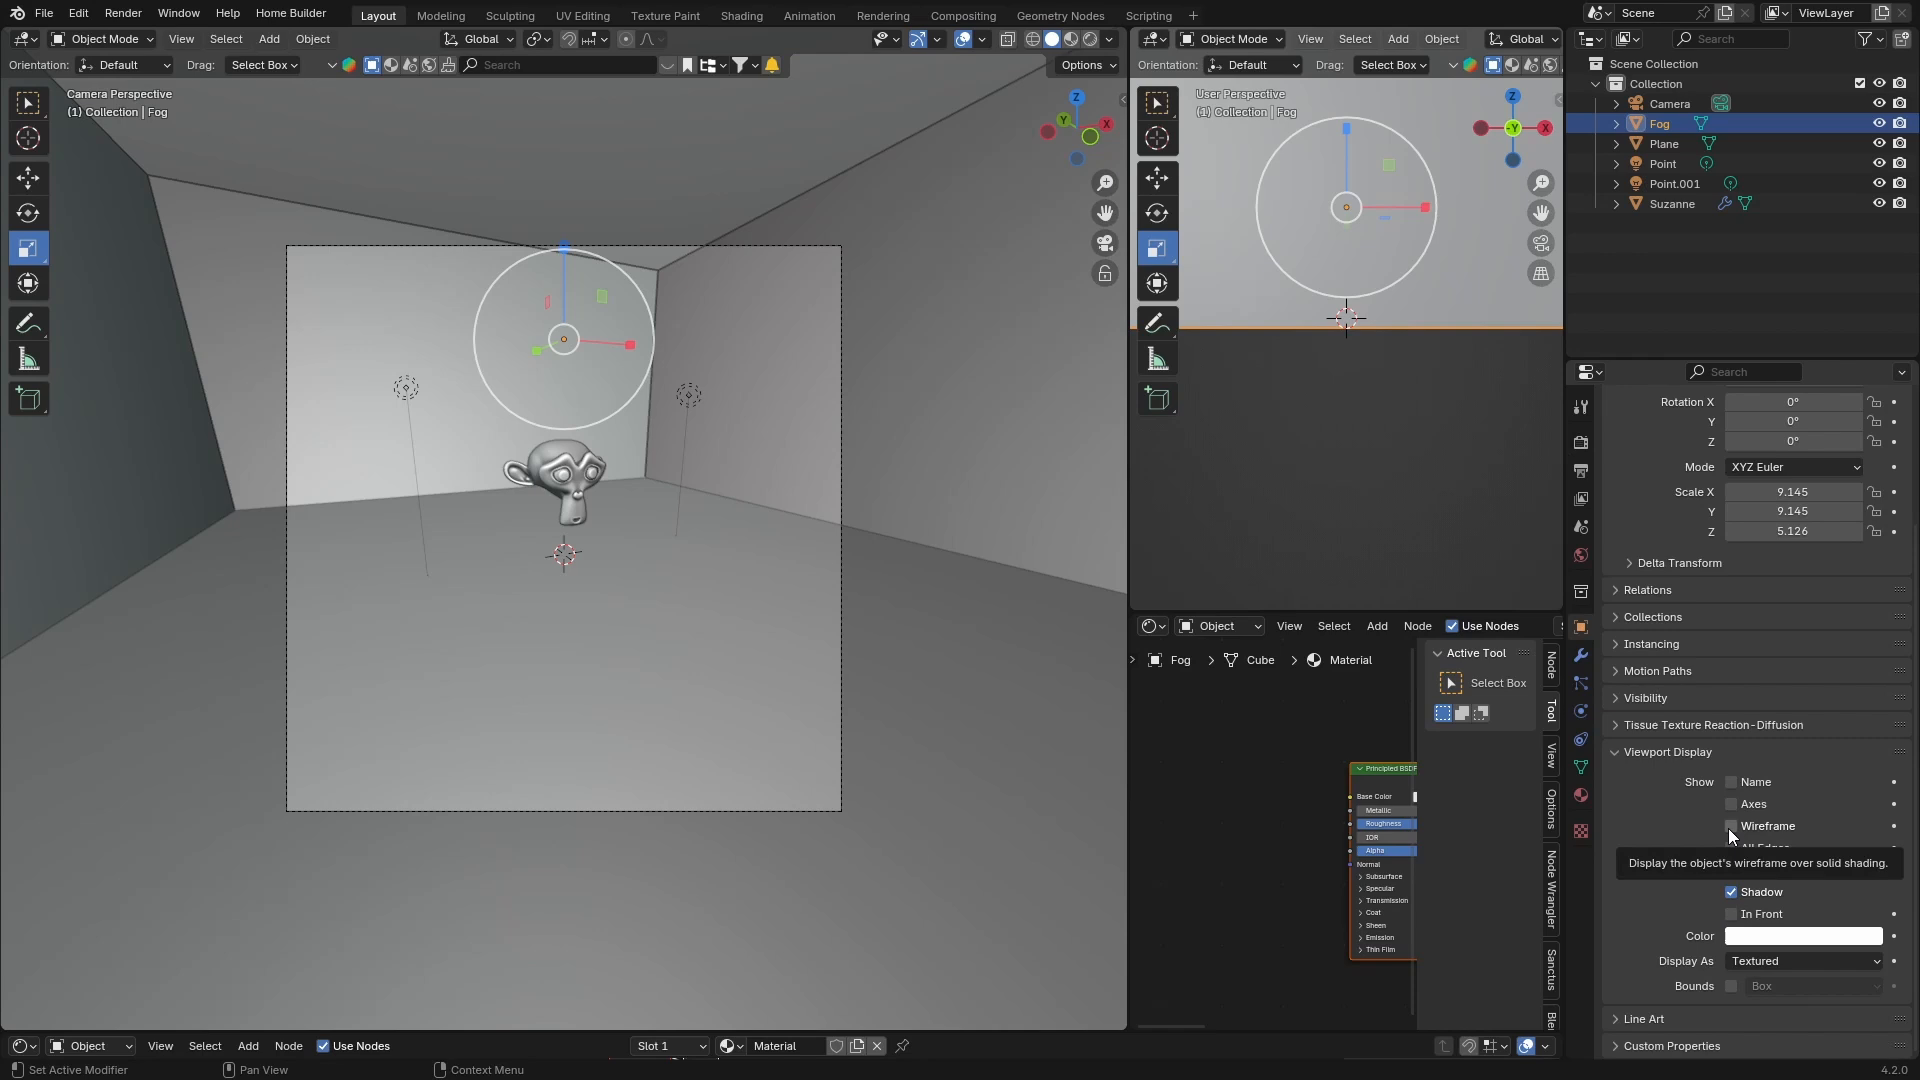
left_click(1731, 825)
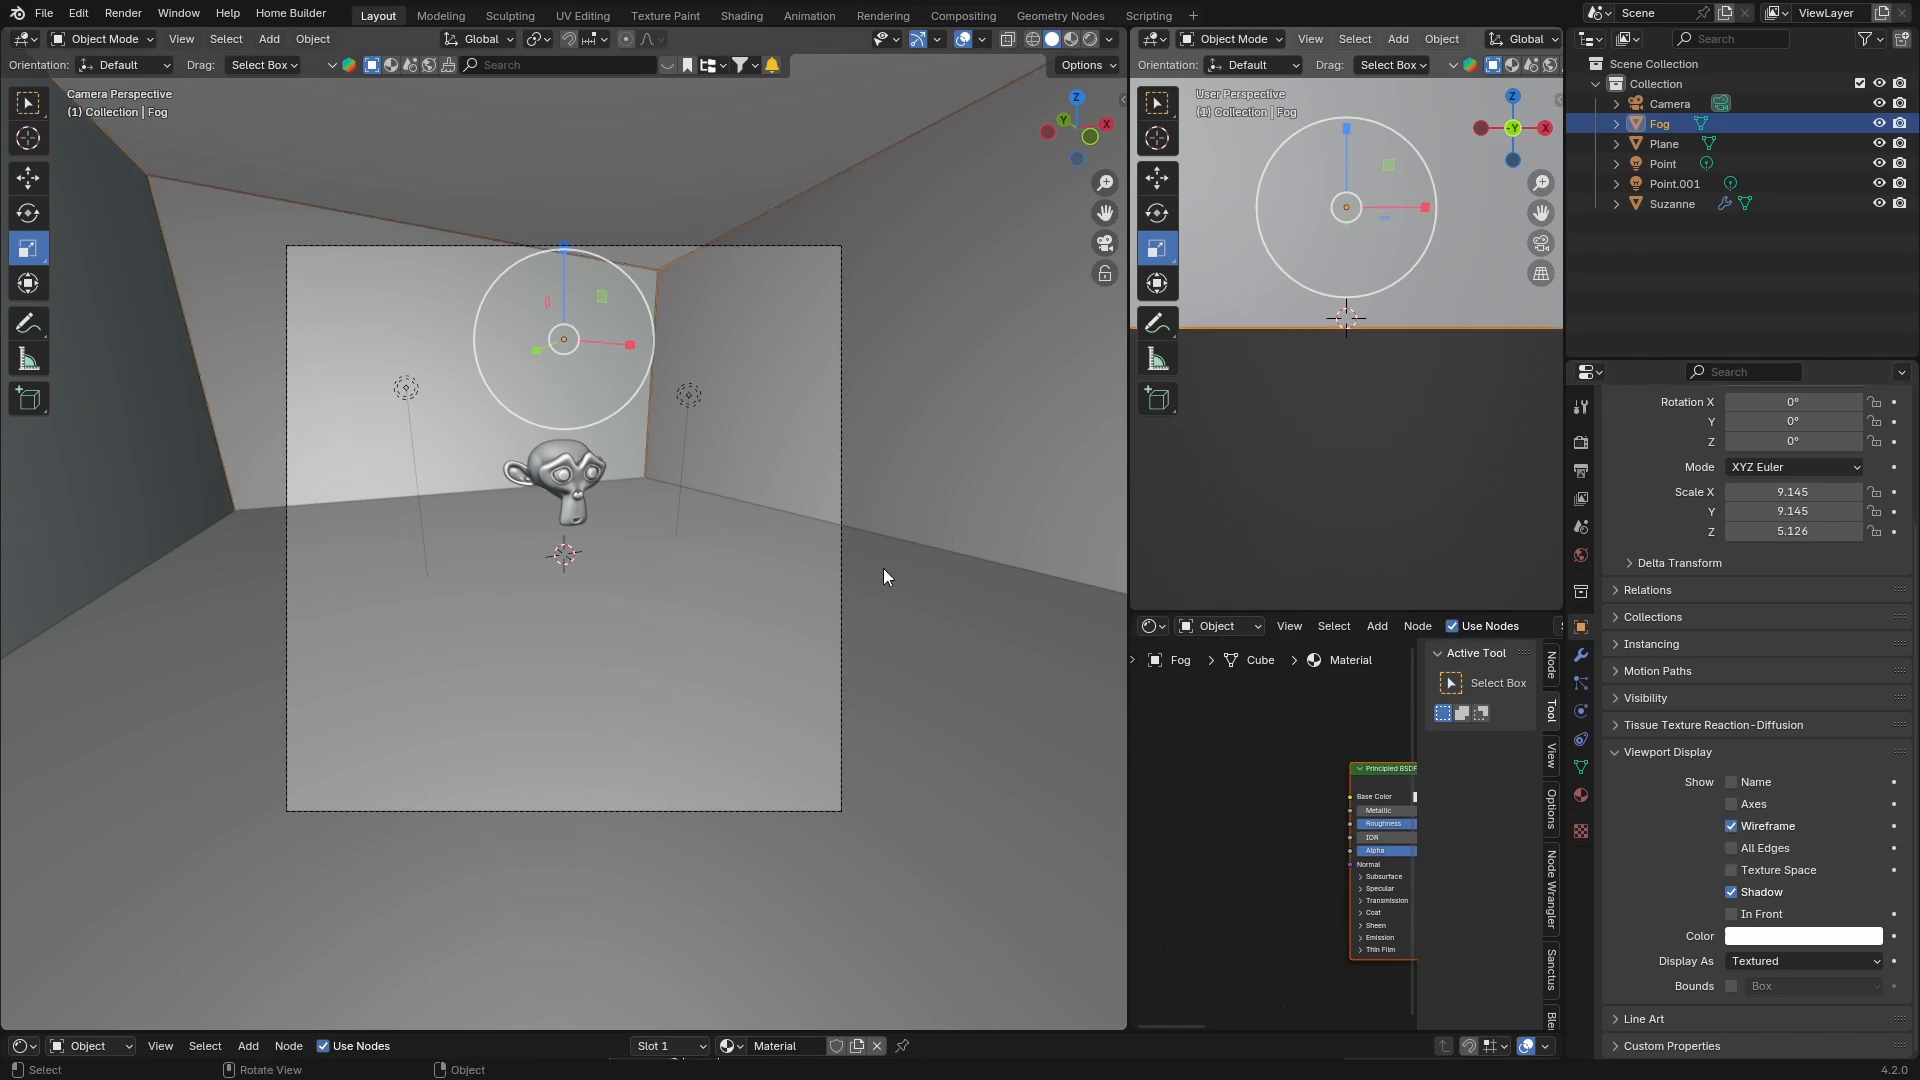
left_click(1800, 960)
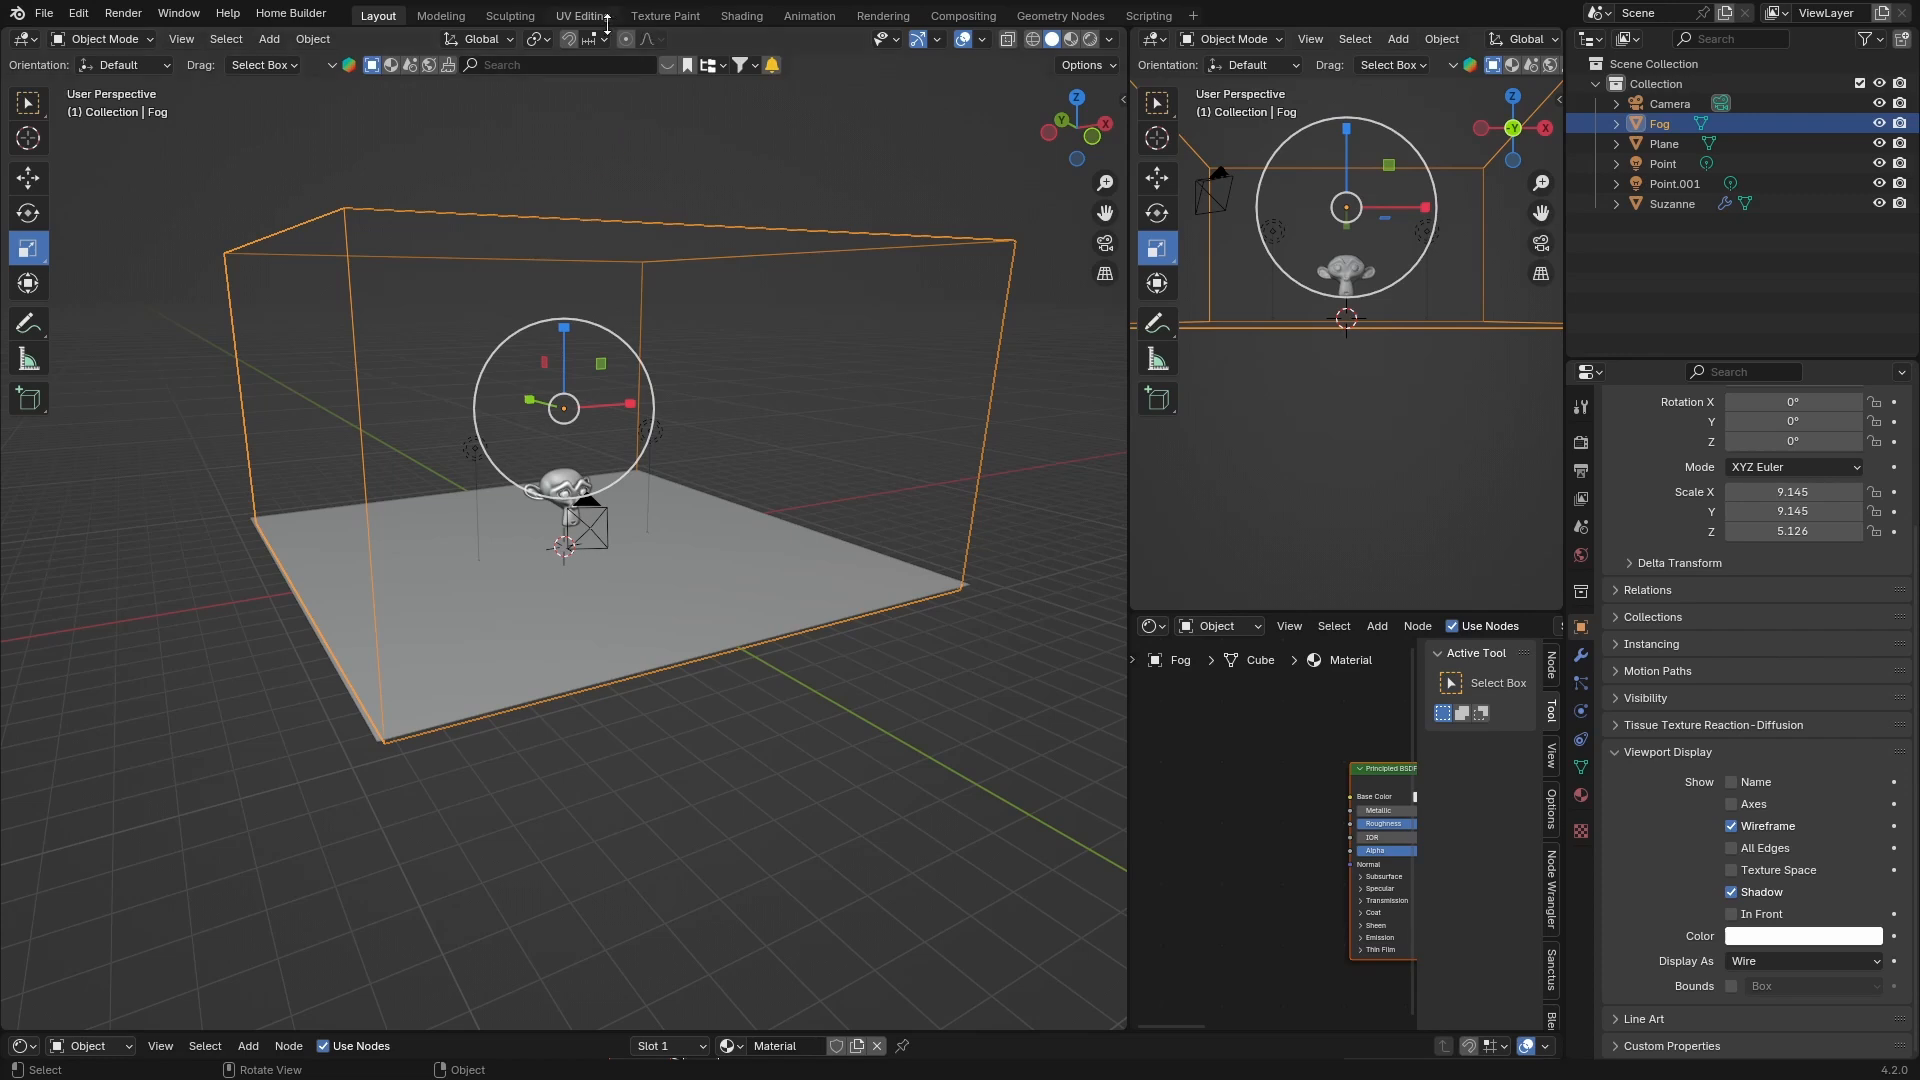
- Add a Principled Volume node and link it to the Material Output's Volume
left_click(741, 15)
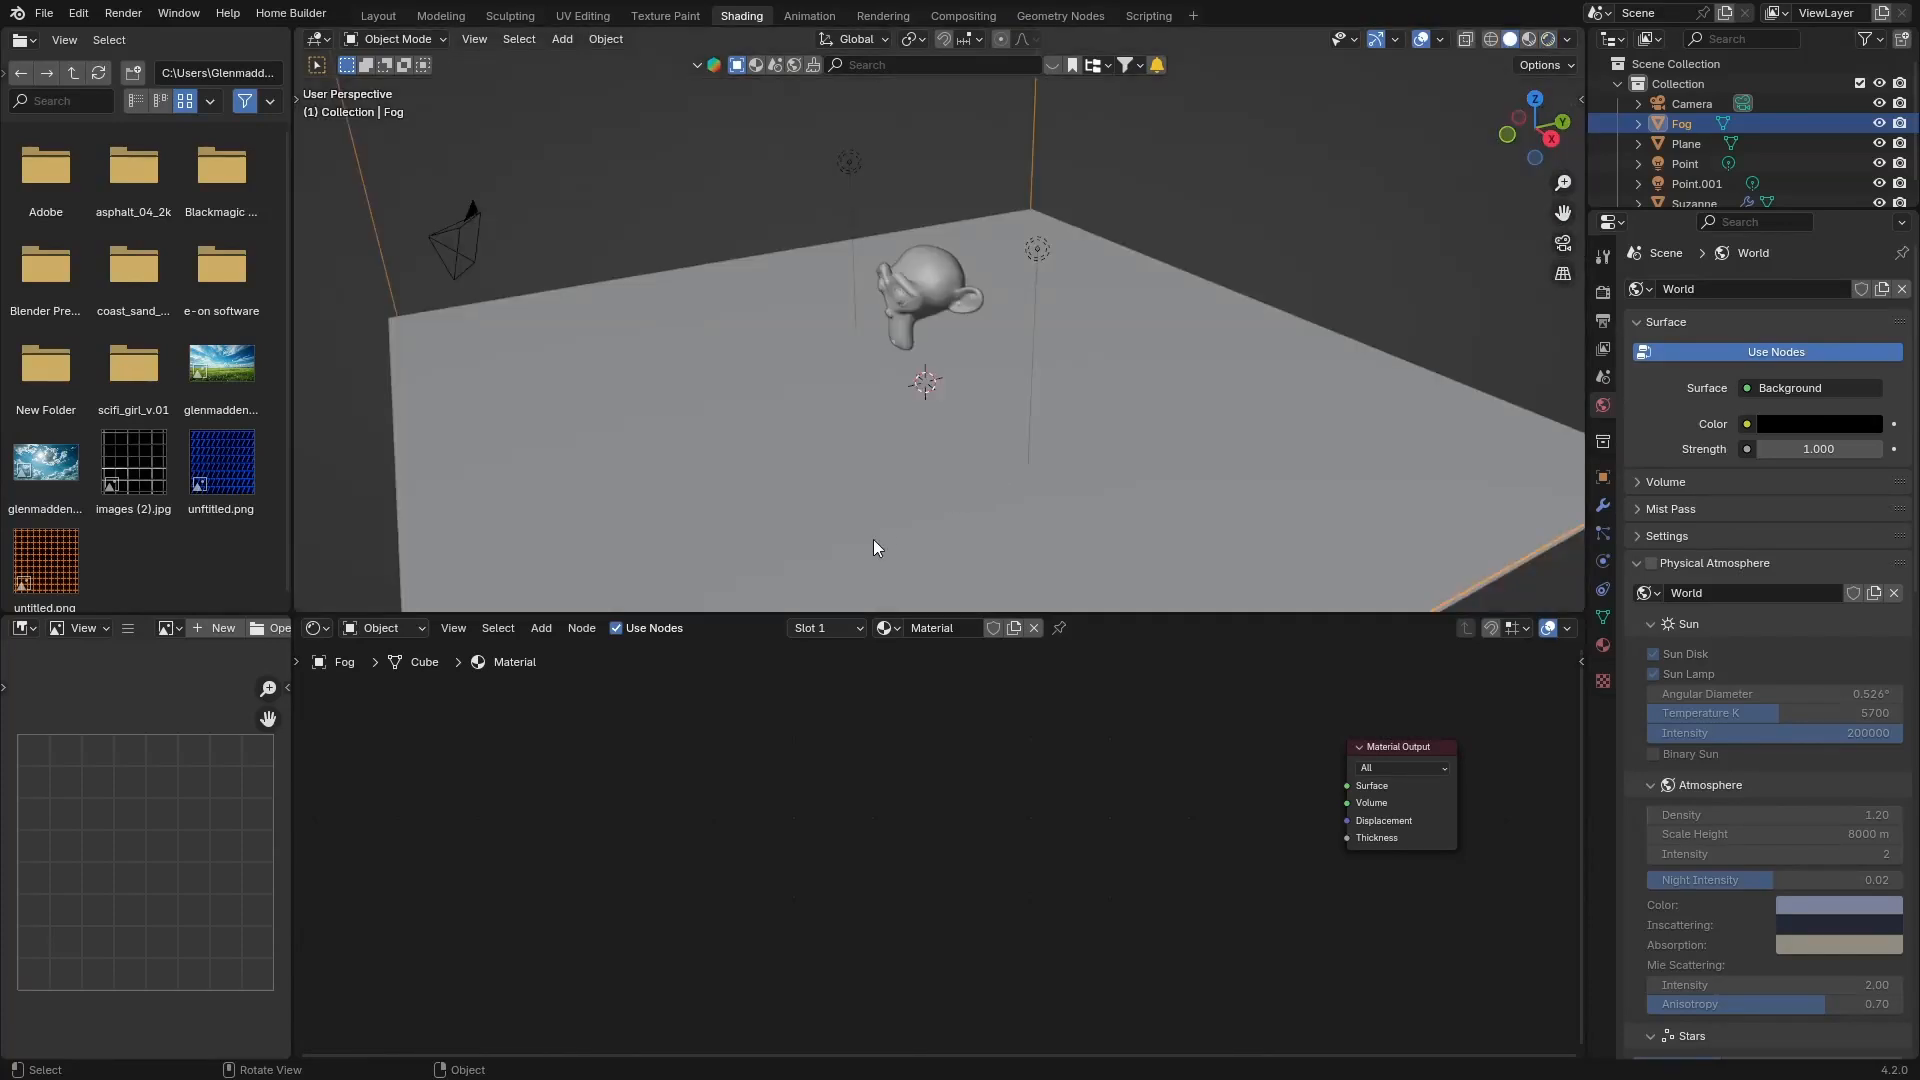
type("v")
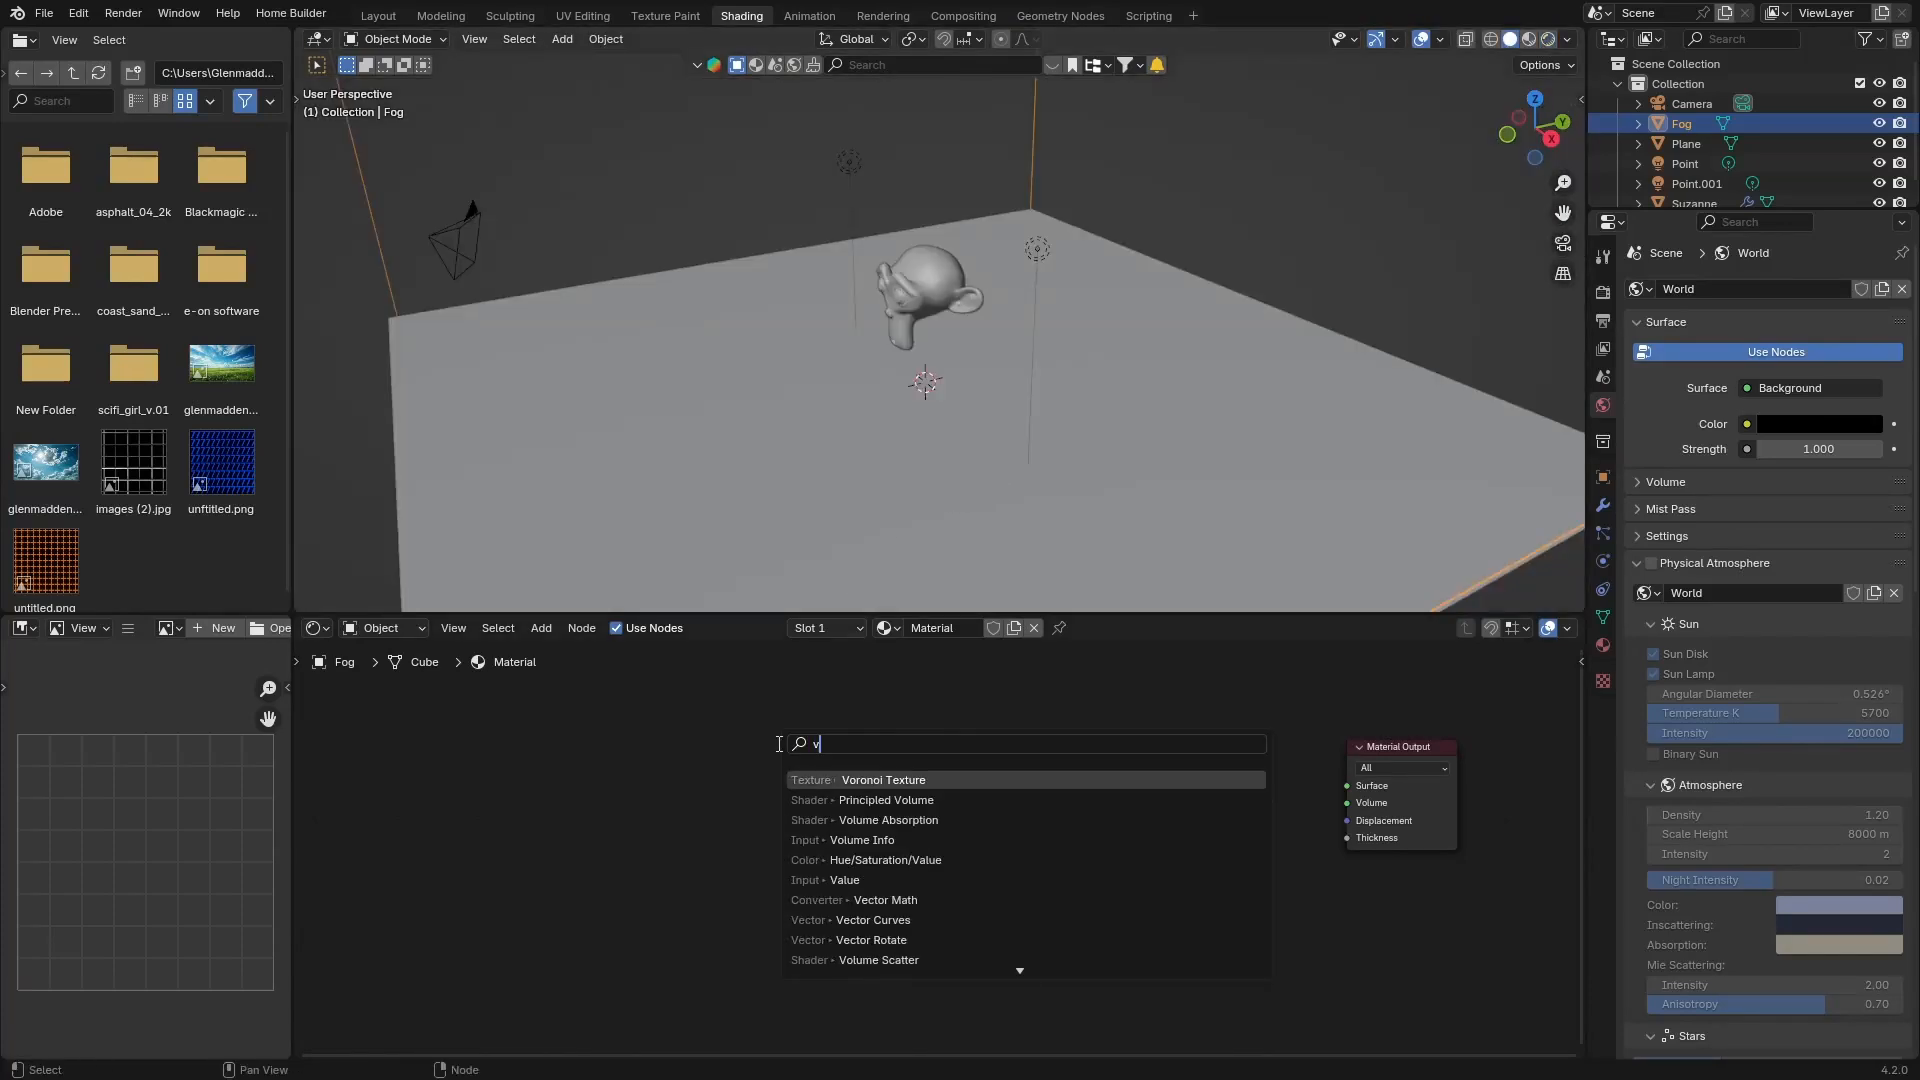
type("ol")
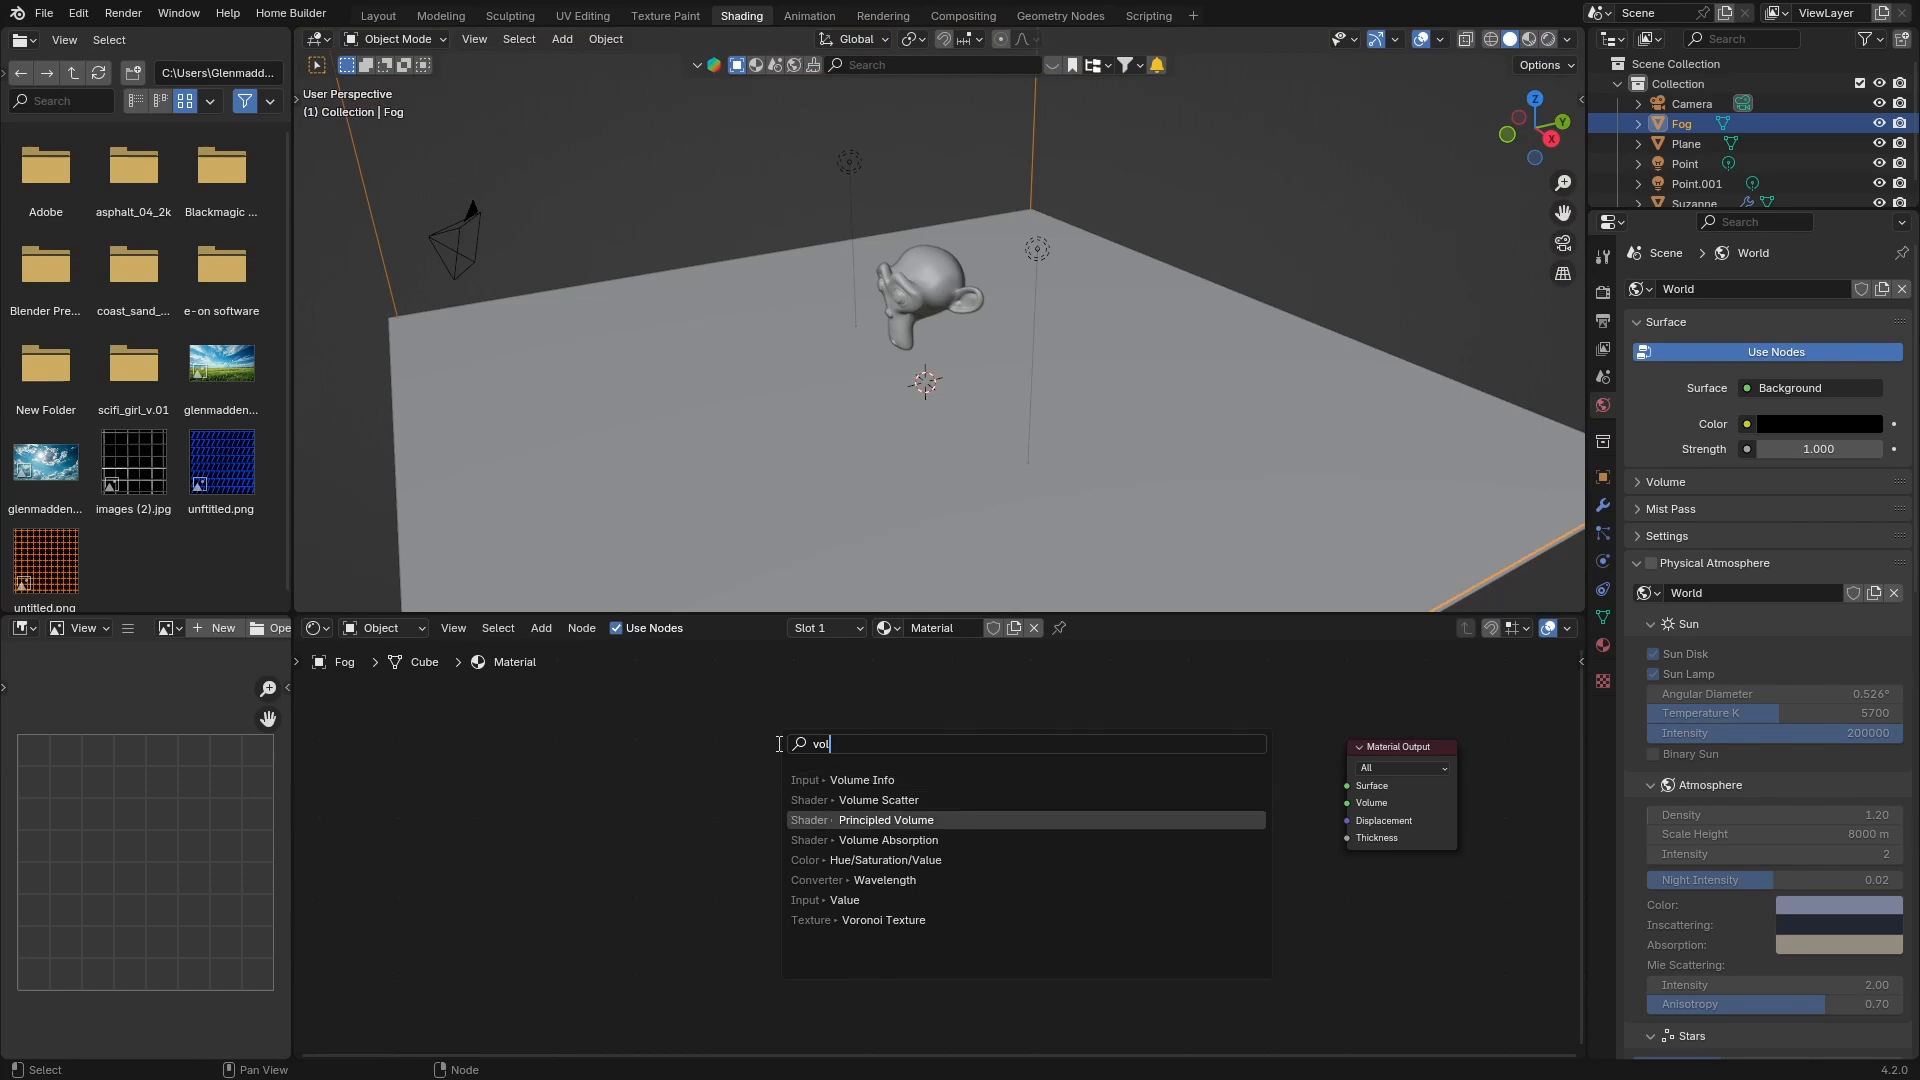
left_click(885, 819)
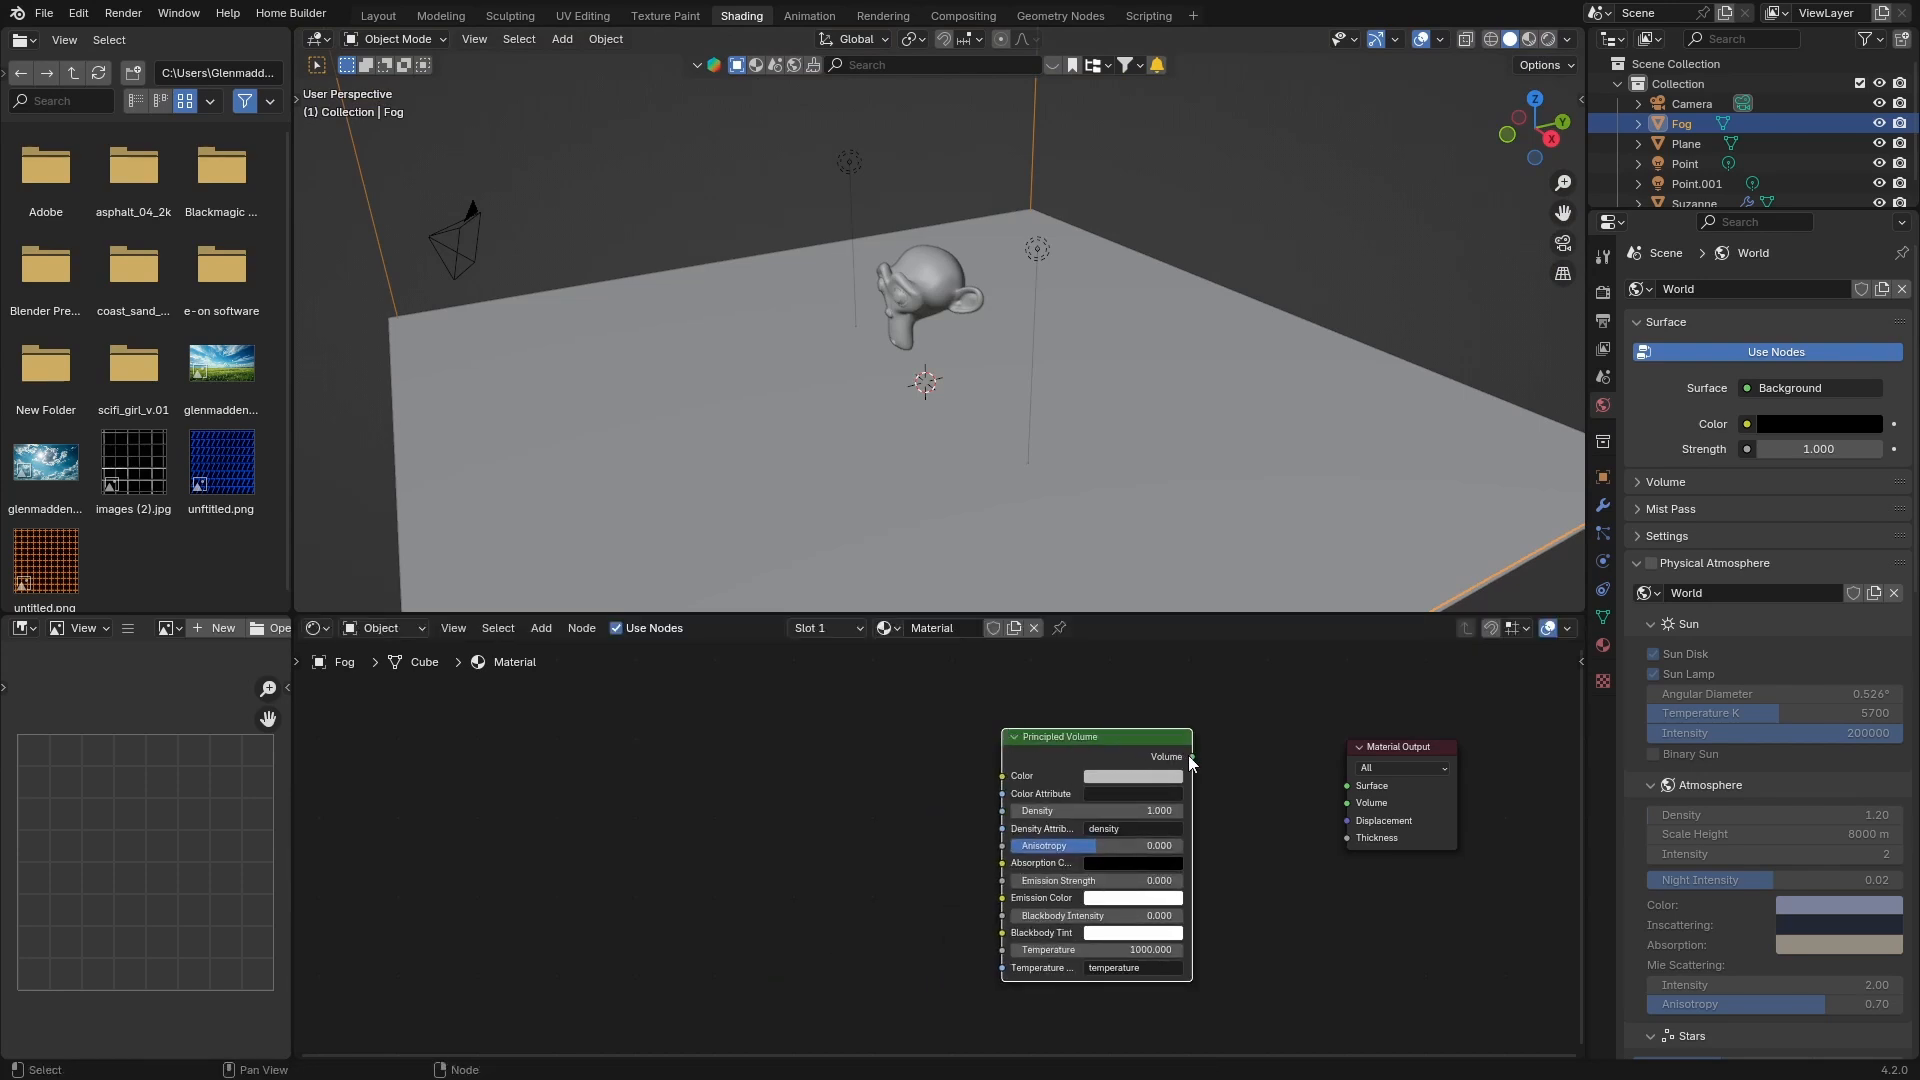
left_click_drag(1190, 757, 1347, 802)
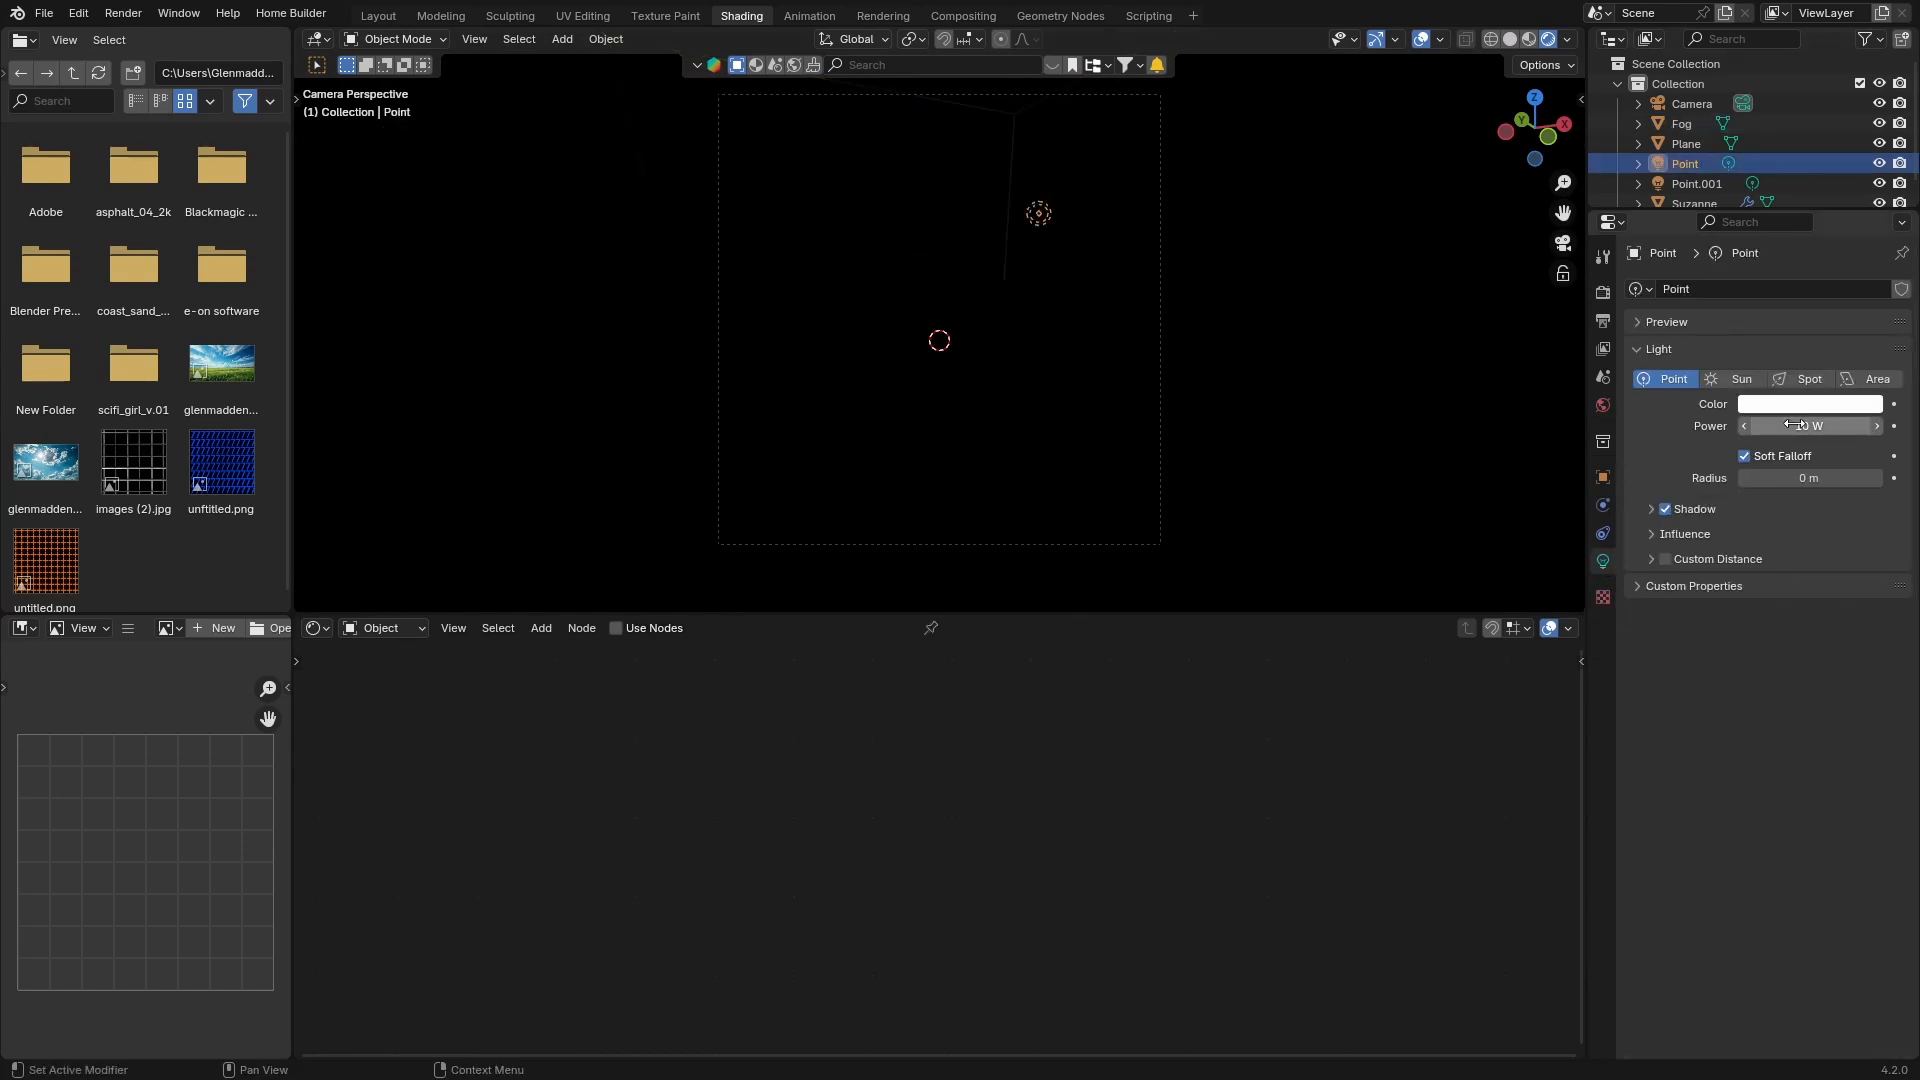
- Set the first point light's power to 500 W and the second point light's to 250 W
left_click(1810, 425)
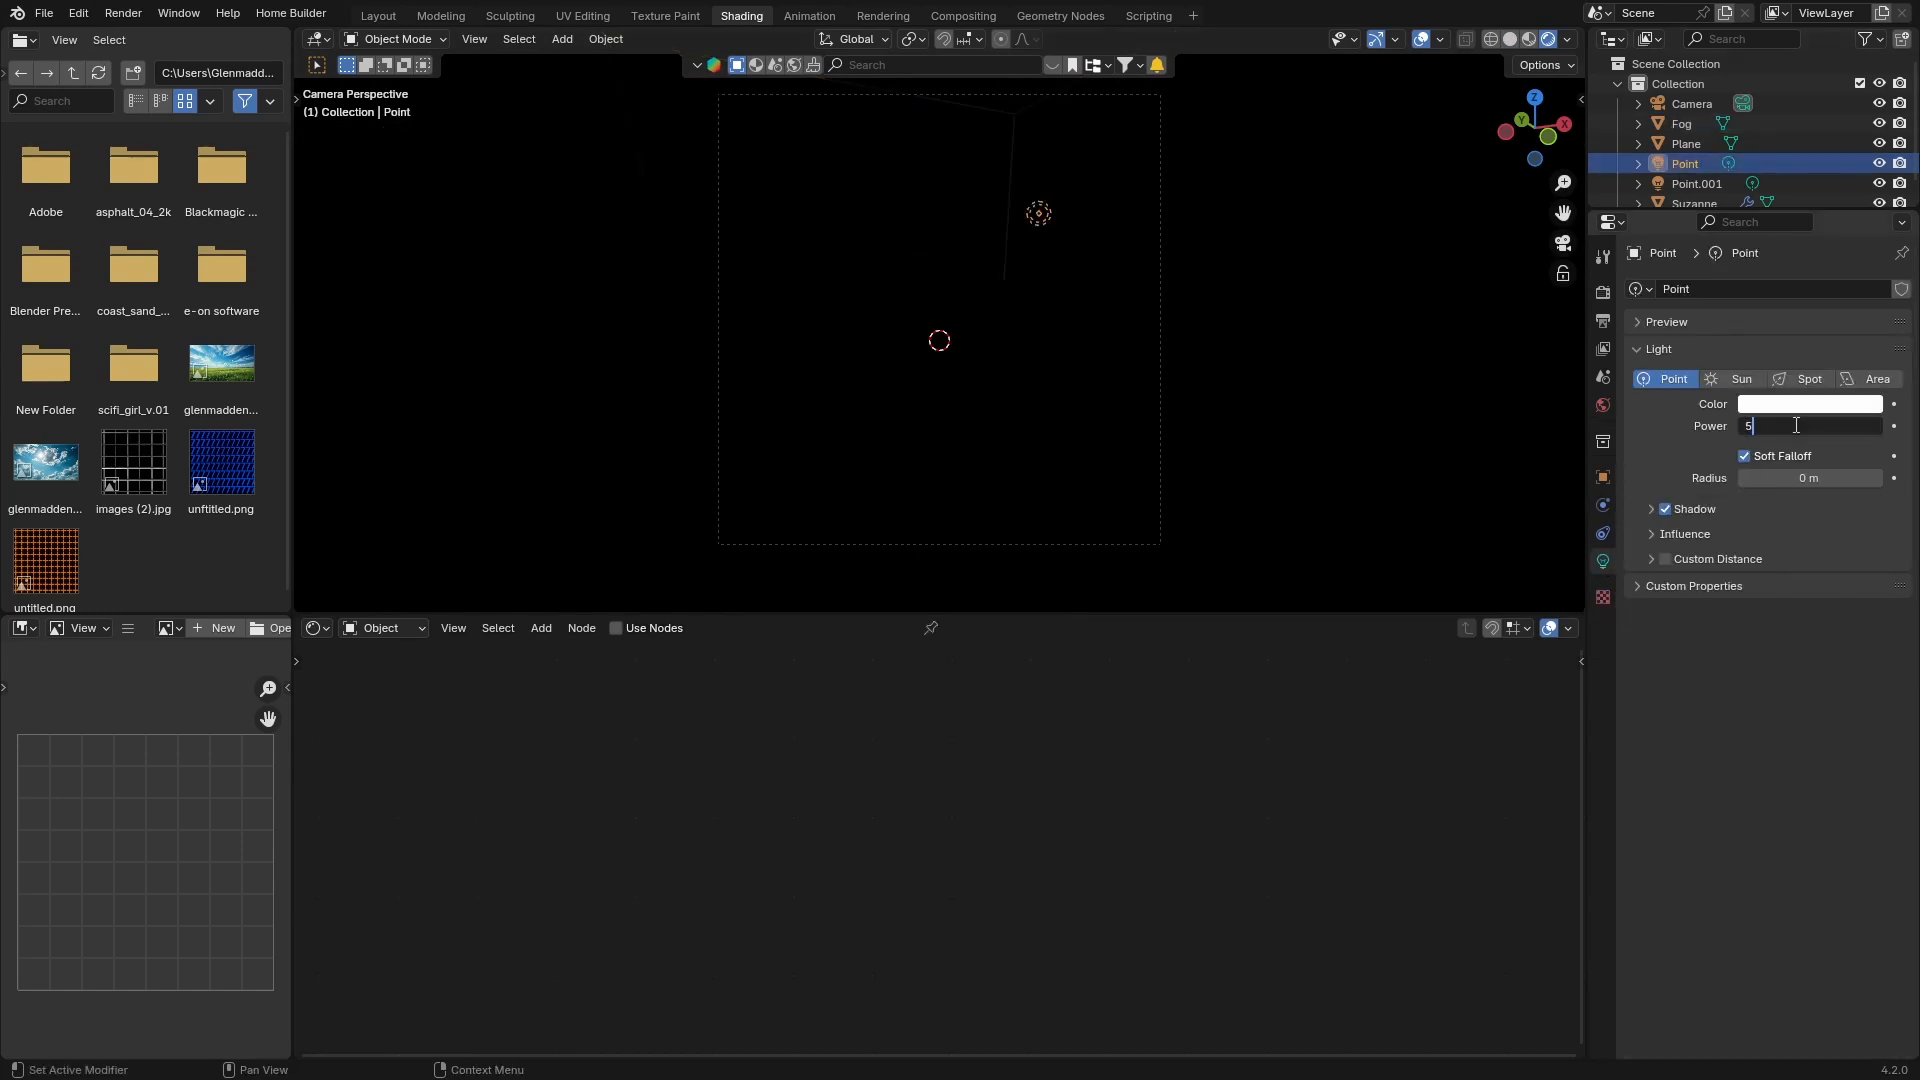
type("500")
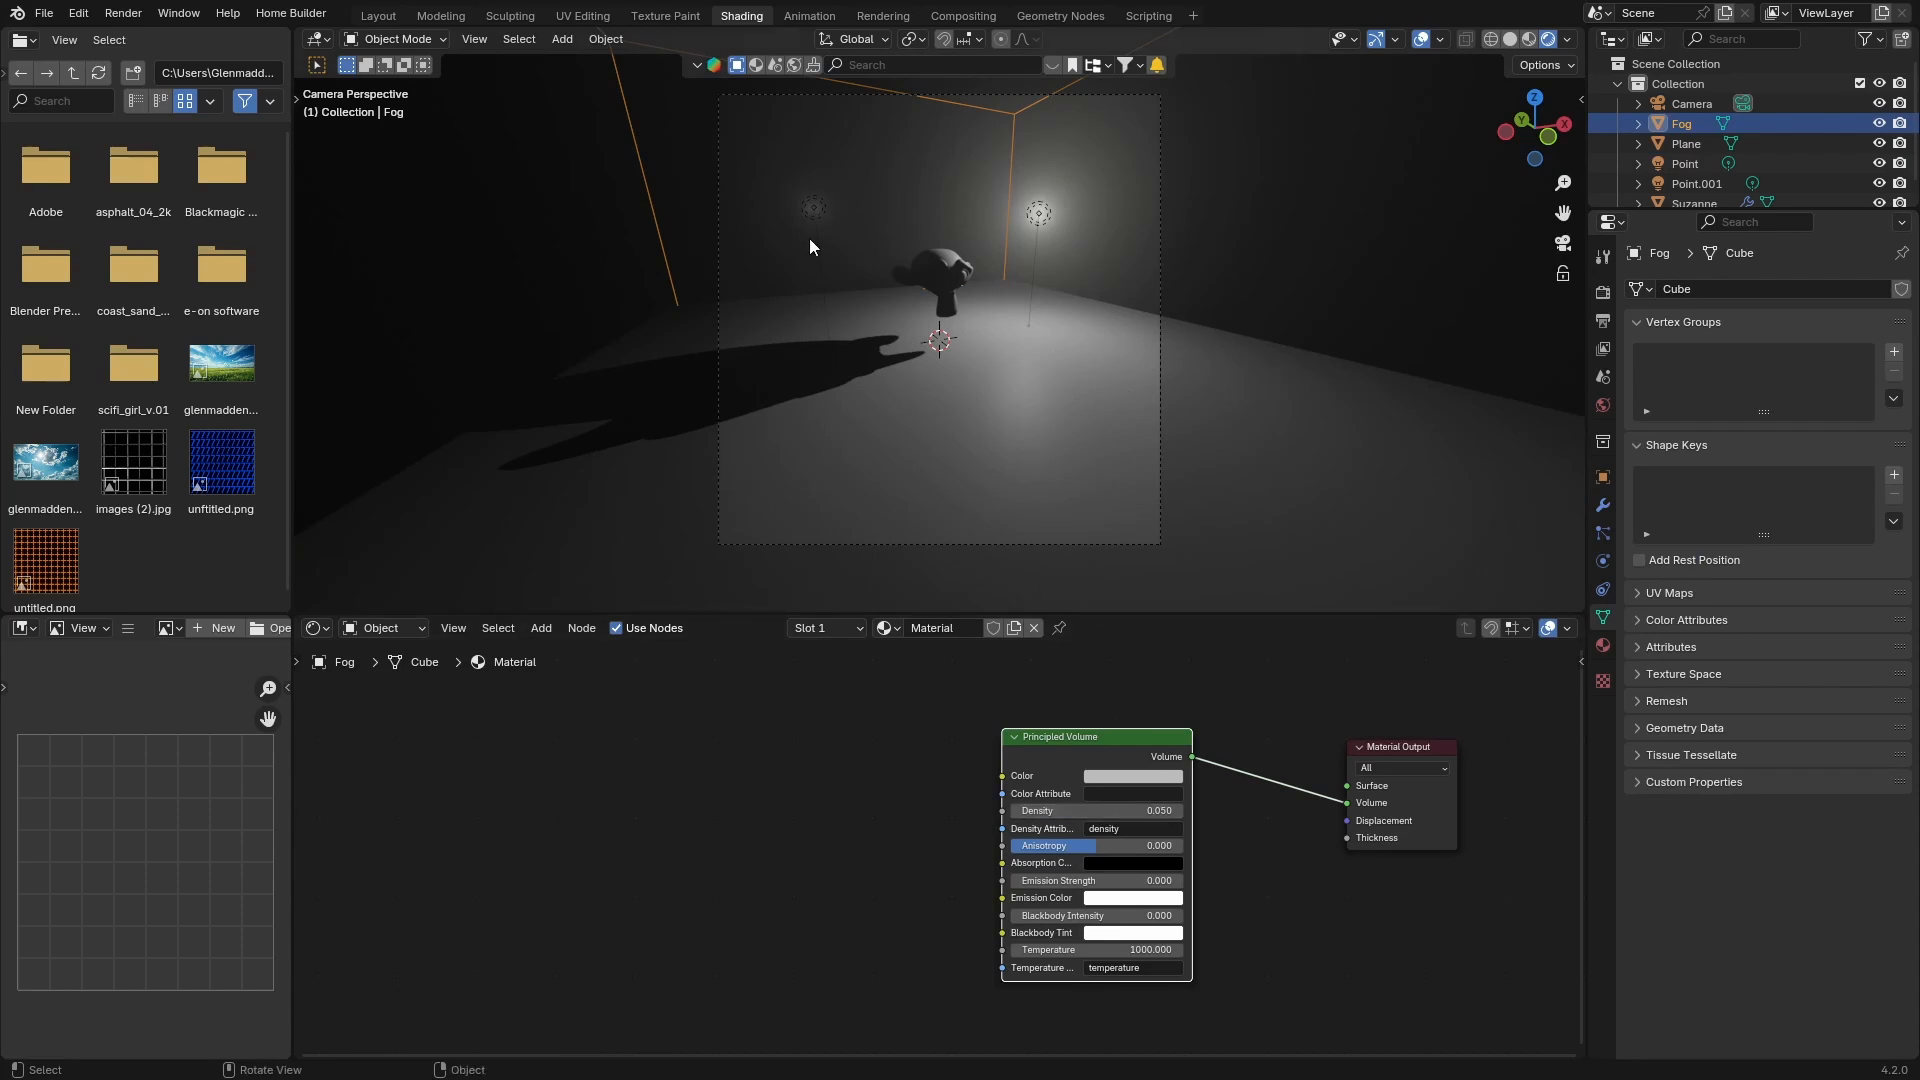
left_click(1696, 184)
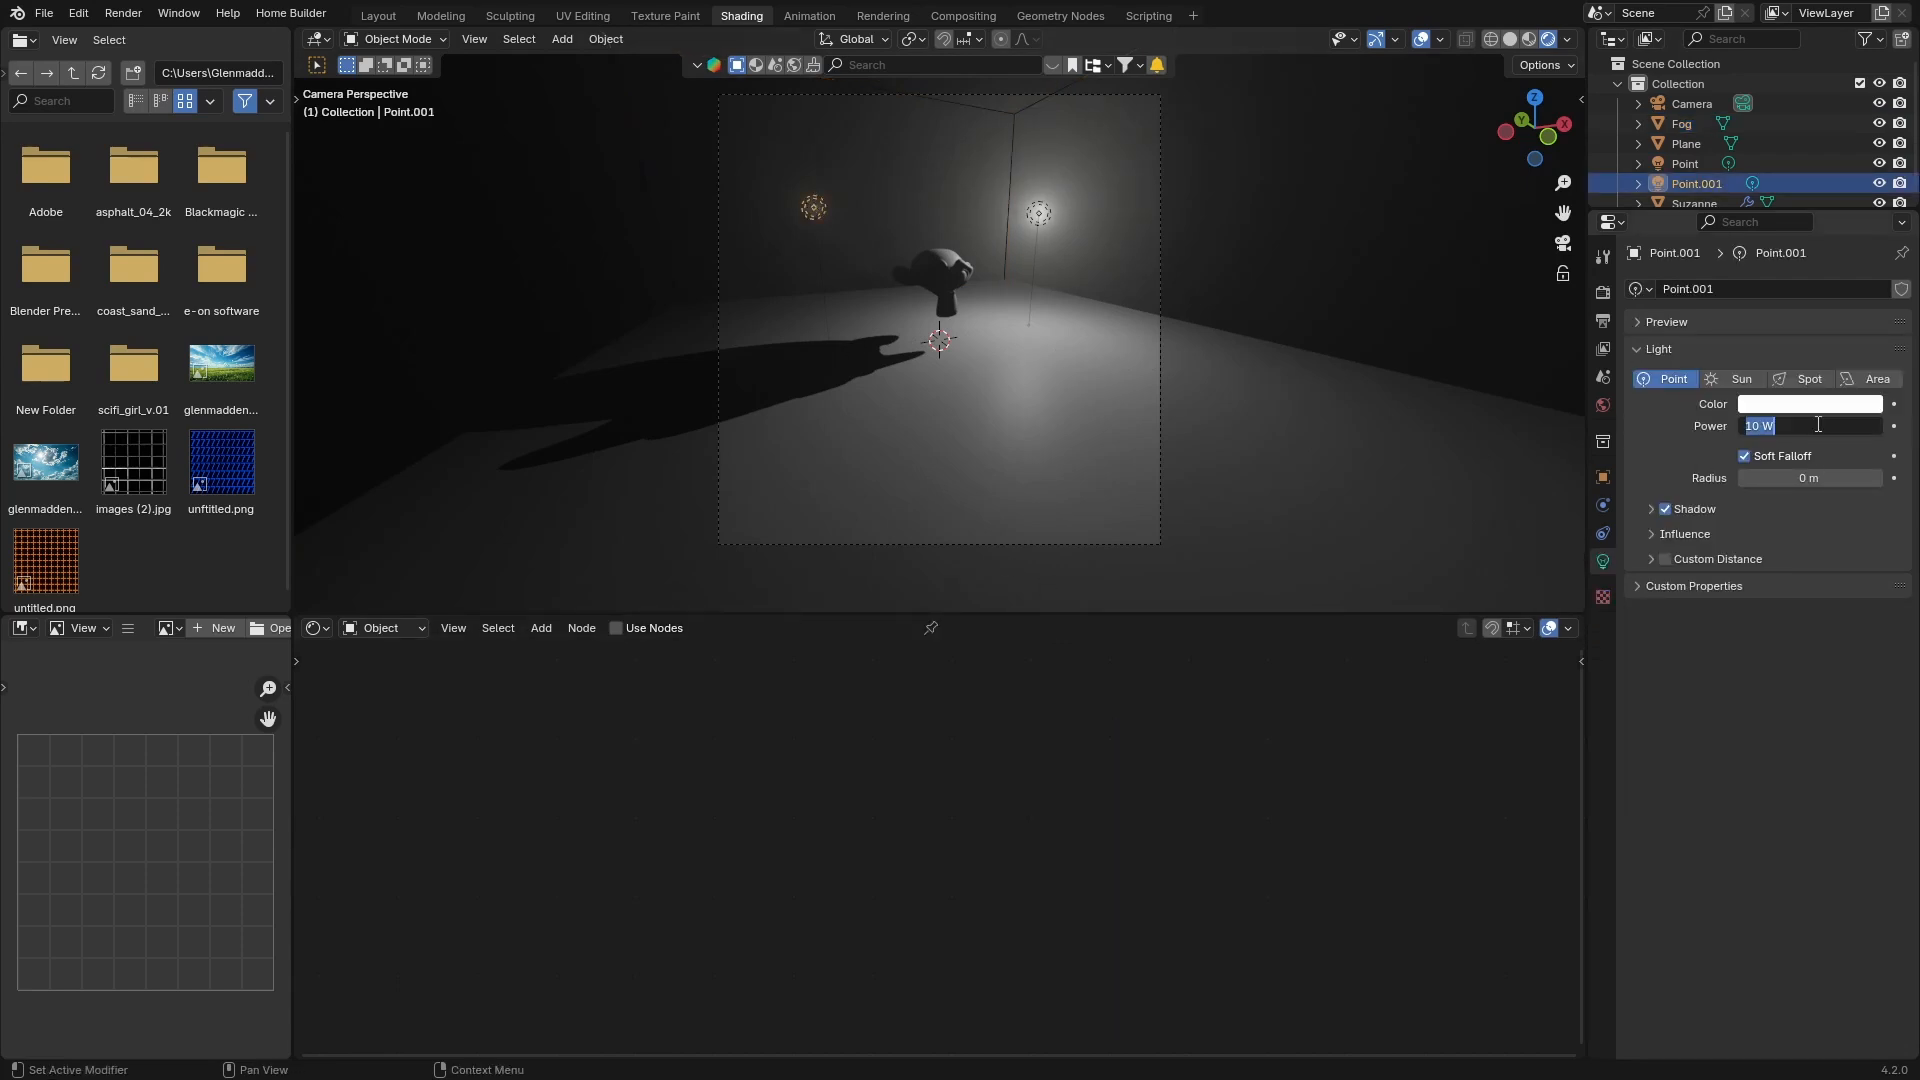
type("250")
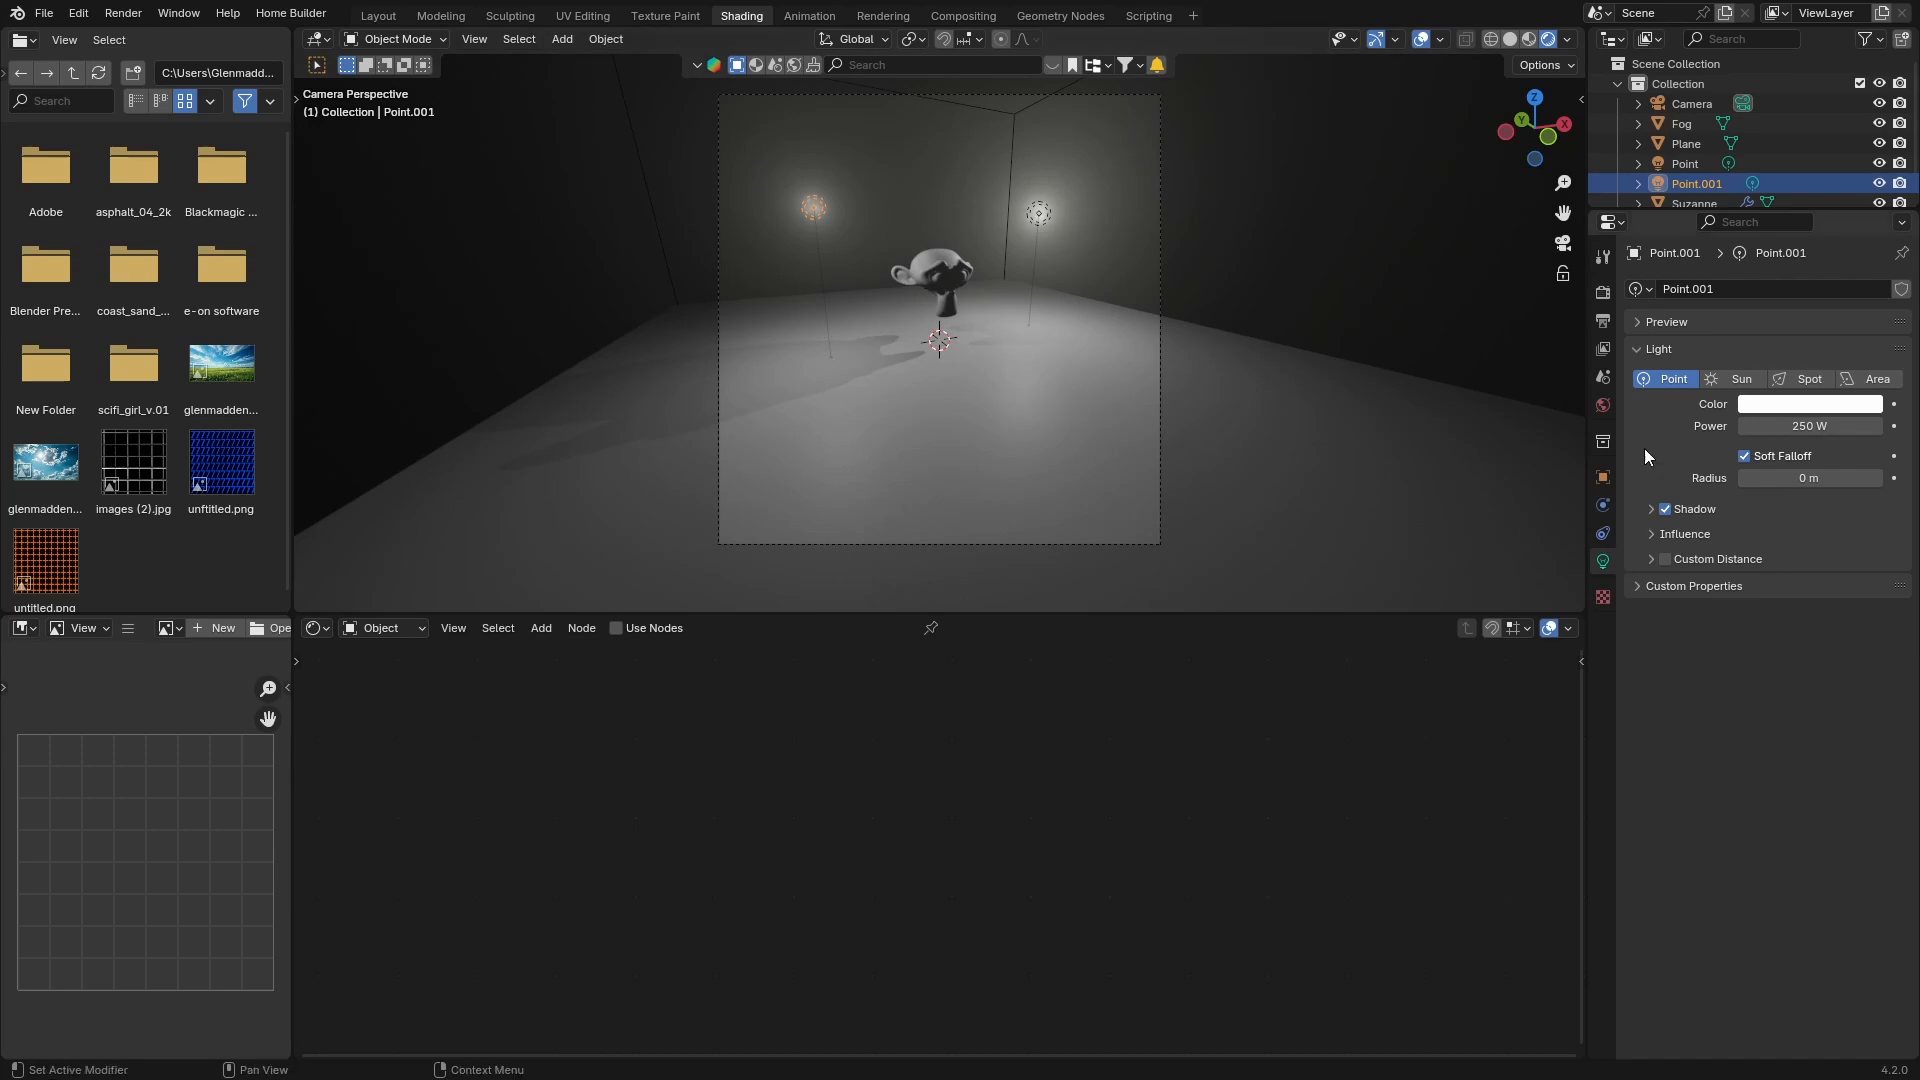
- Select the Fog cube and raise its Principled Volume anisotropy to 0.200
left_click(1680, 122)
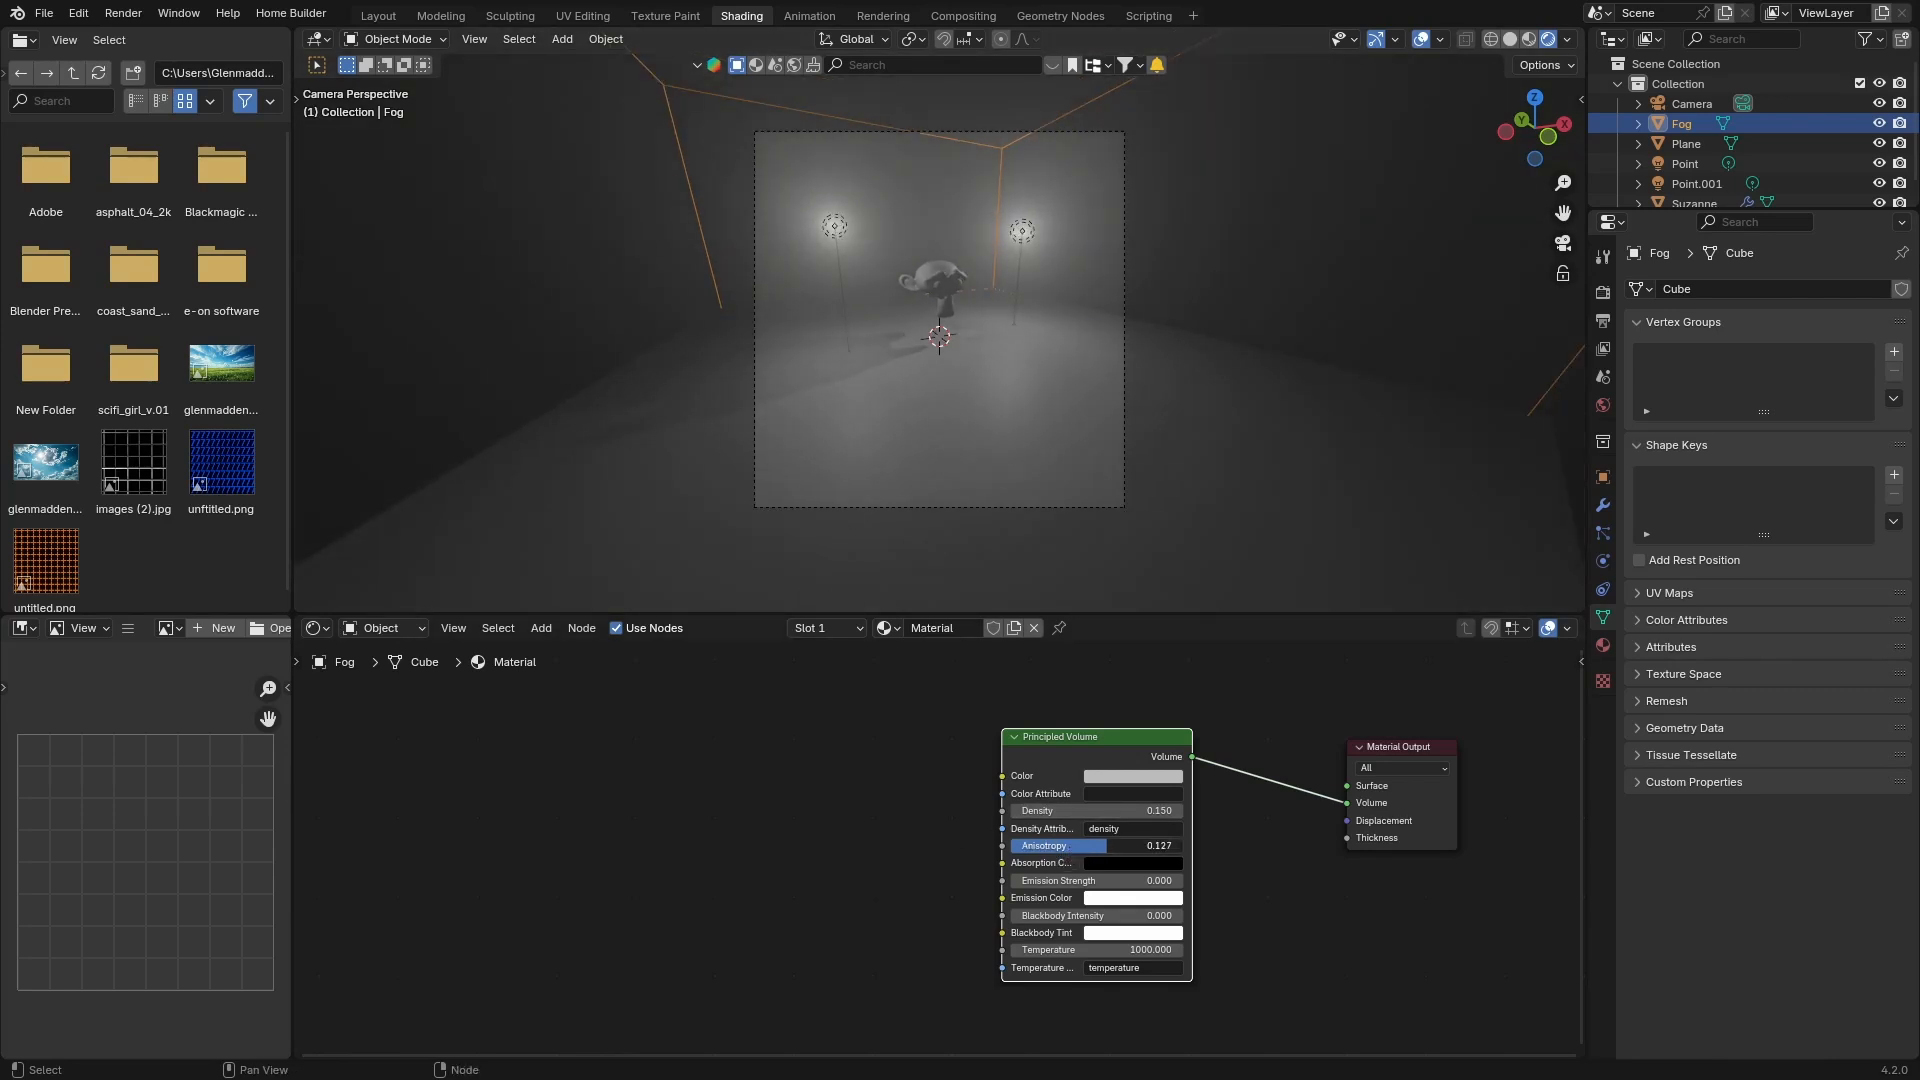
left_click_drag(1065, 845, 1157, 845)
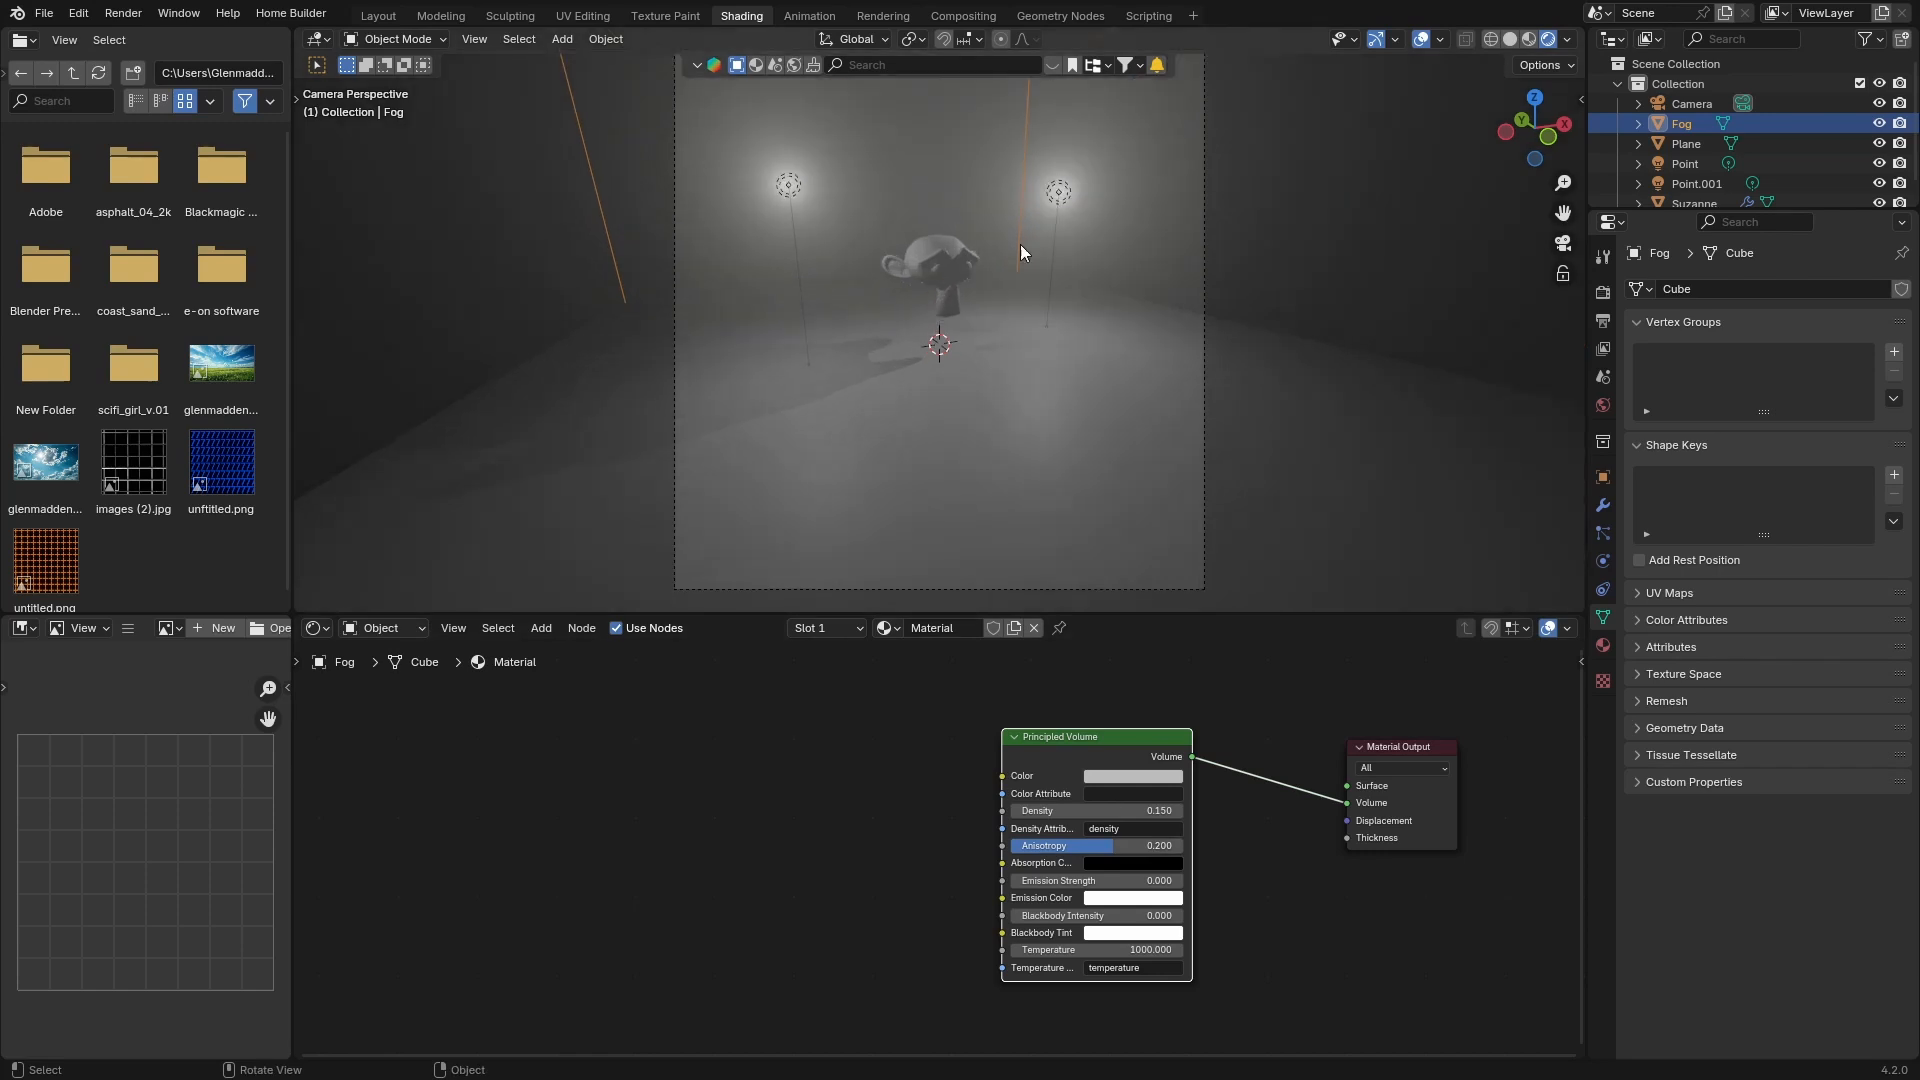
- Give both point lights a blue colour, then select the Fog object
left_click(1684, 163)
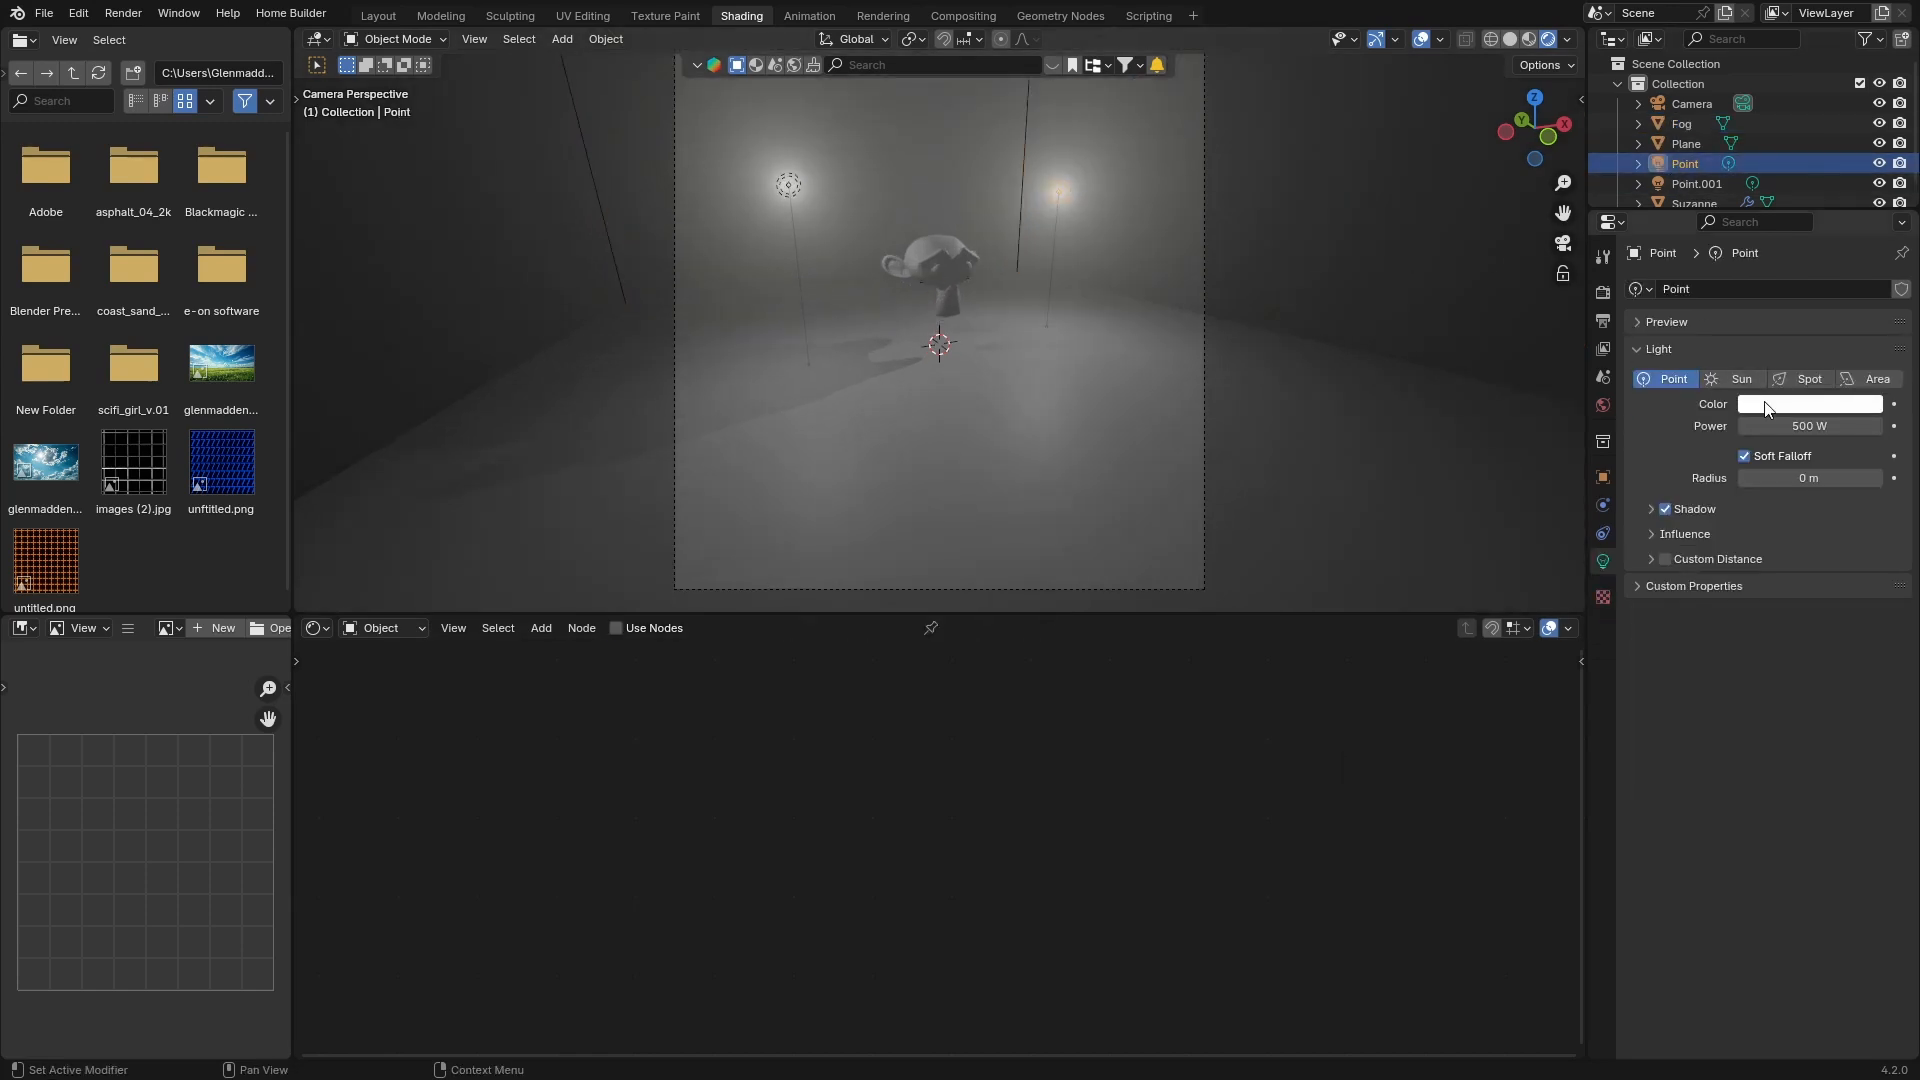
left_click(1810, 404)
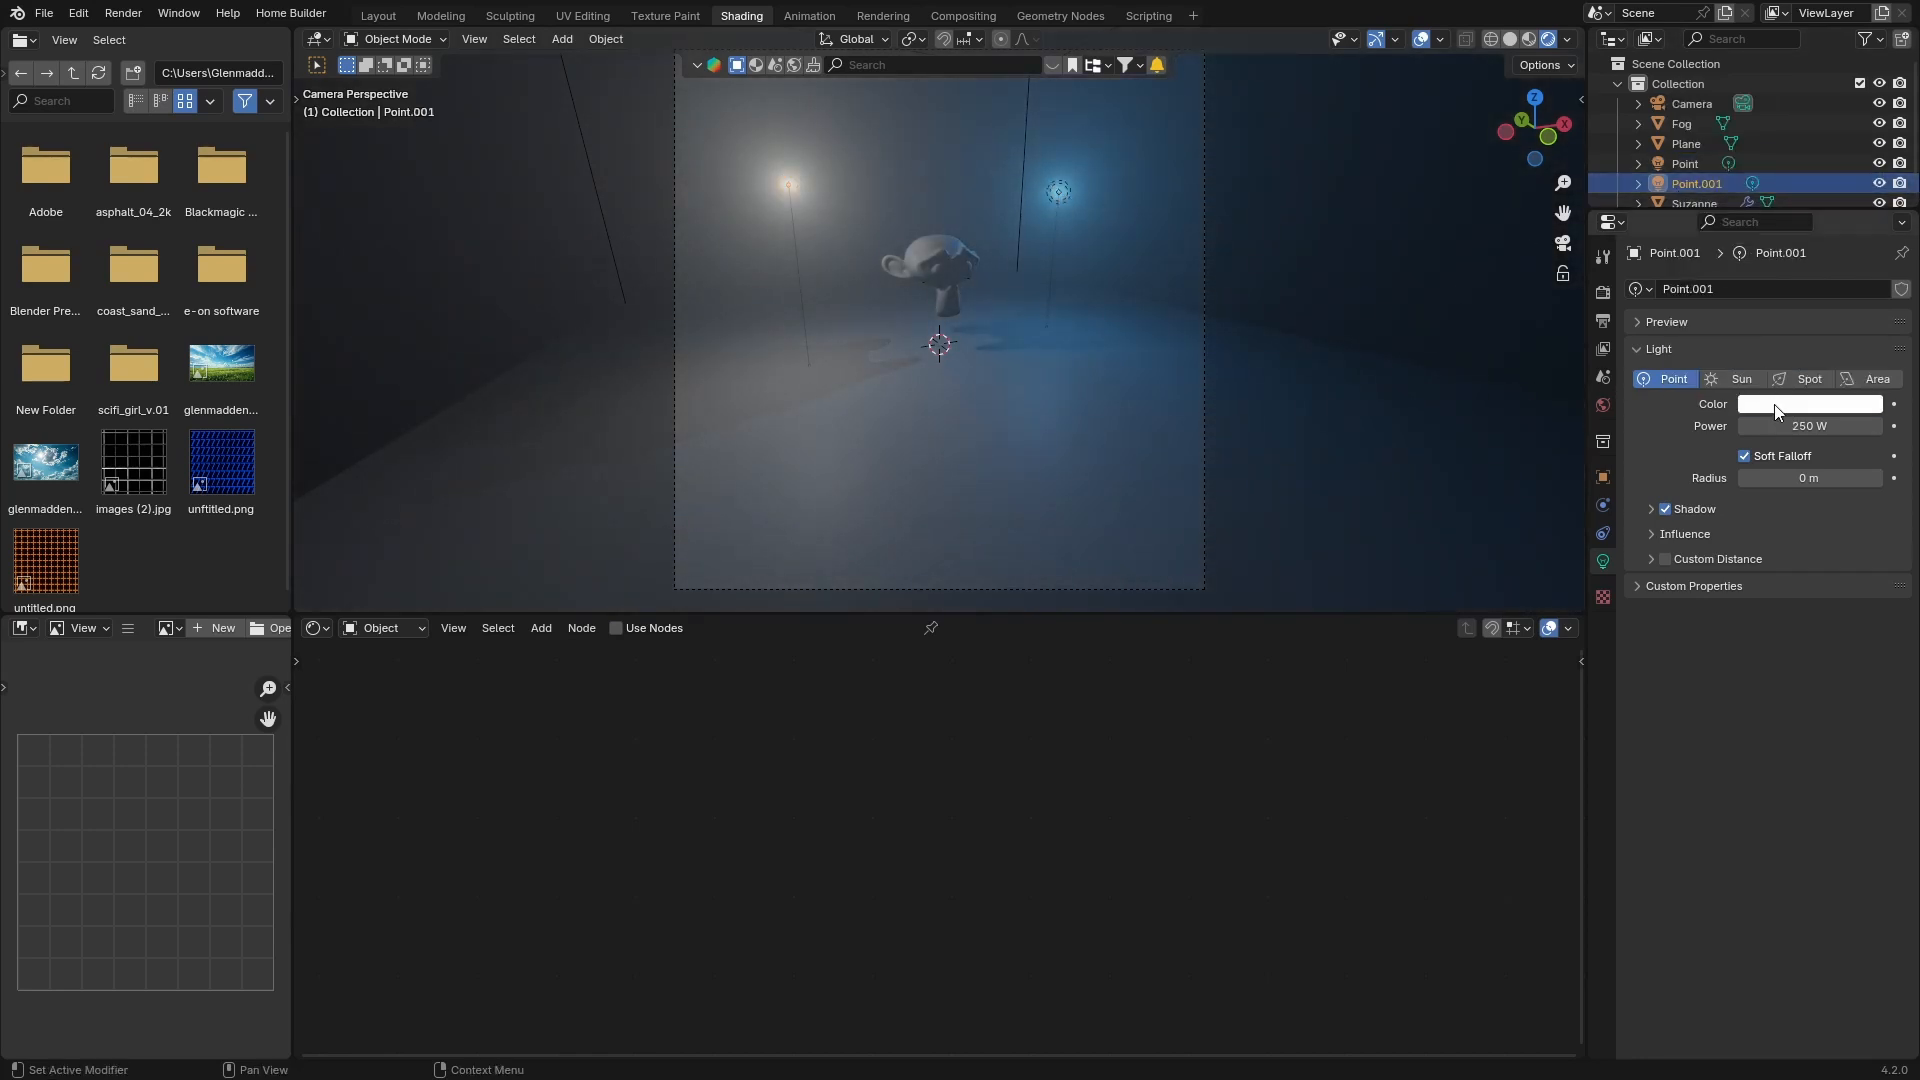
left_click(1812, 404)
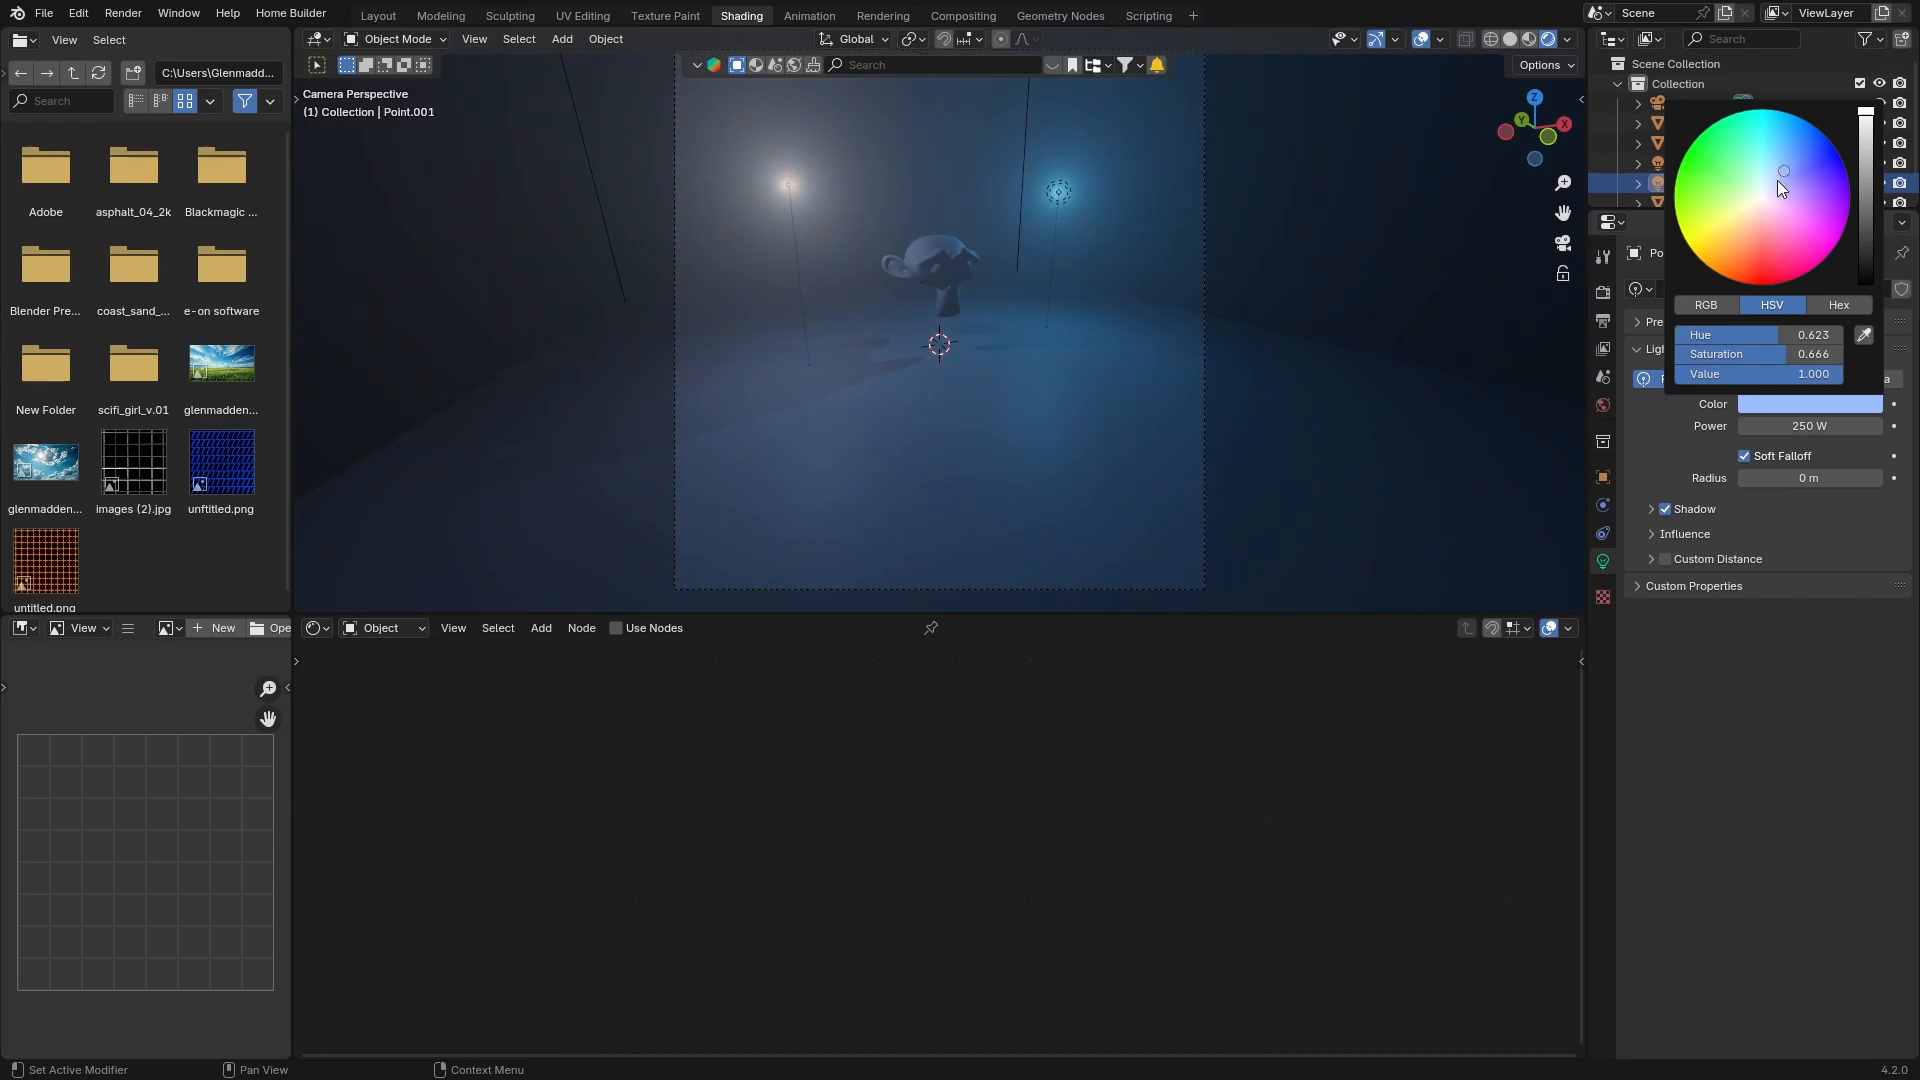
left_click(887, 411)
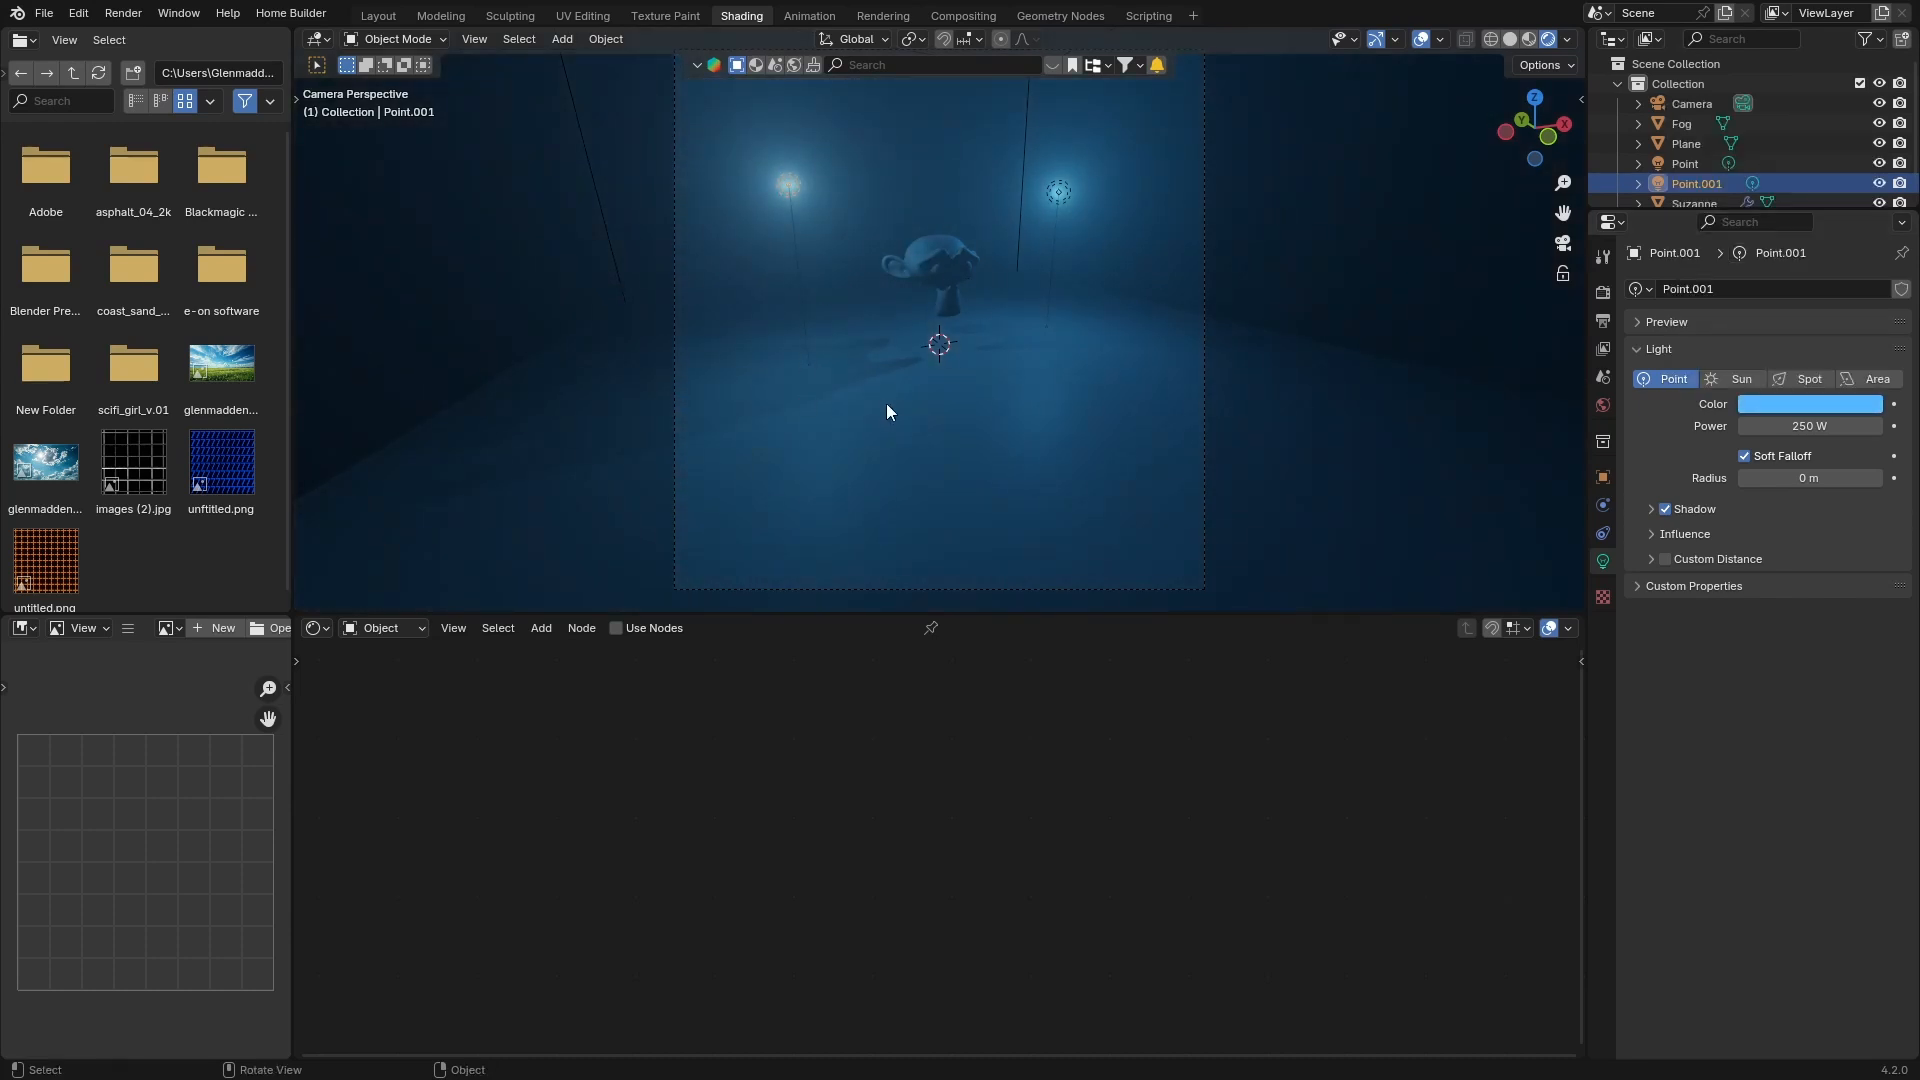
mouse_move(977, 571)
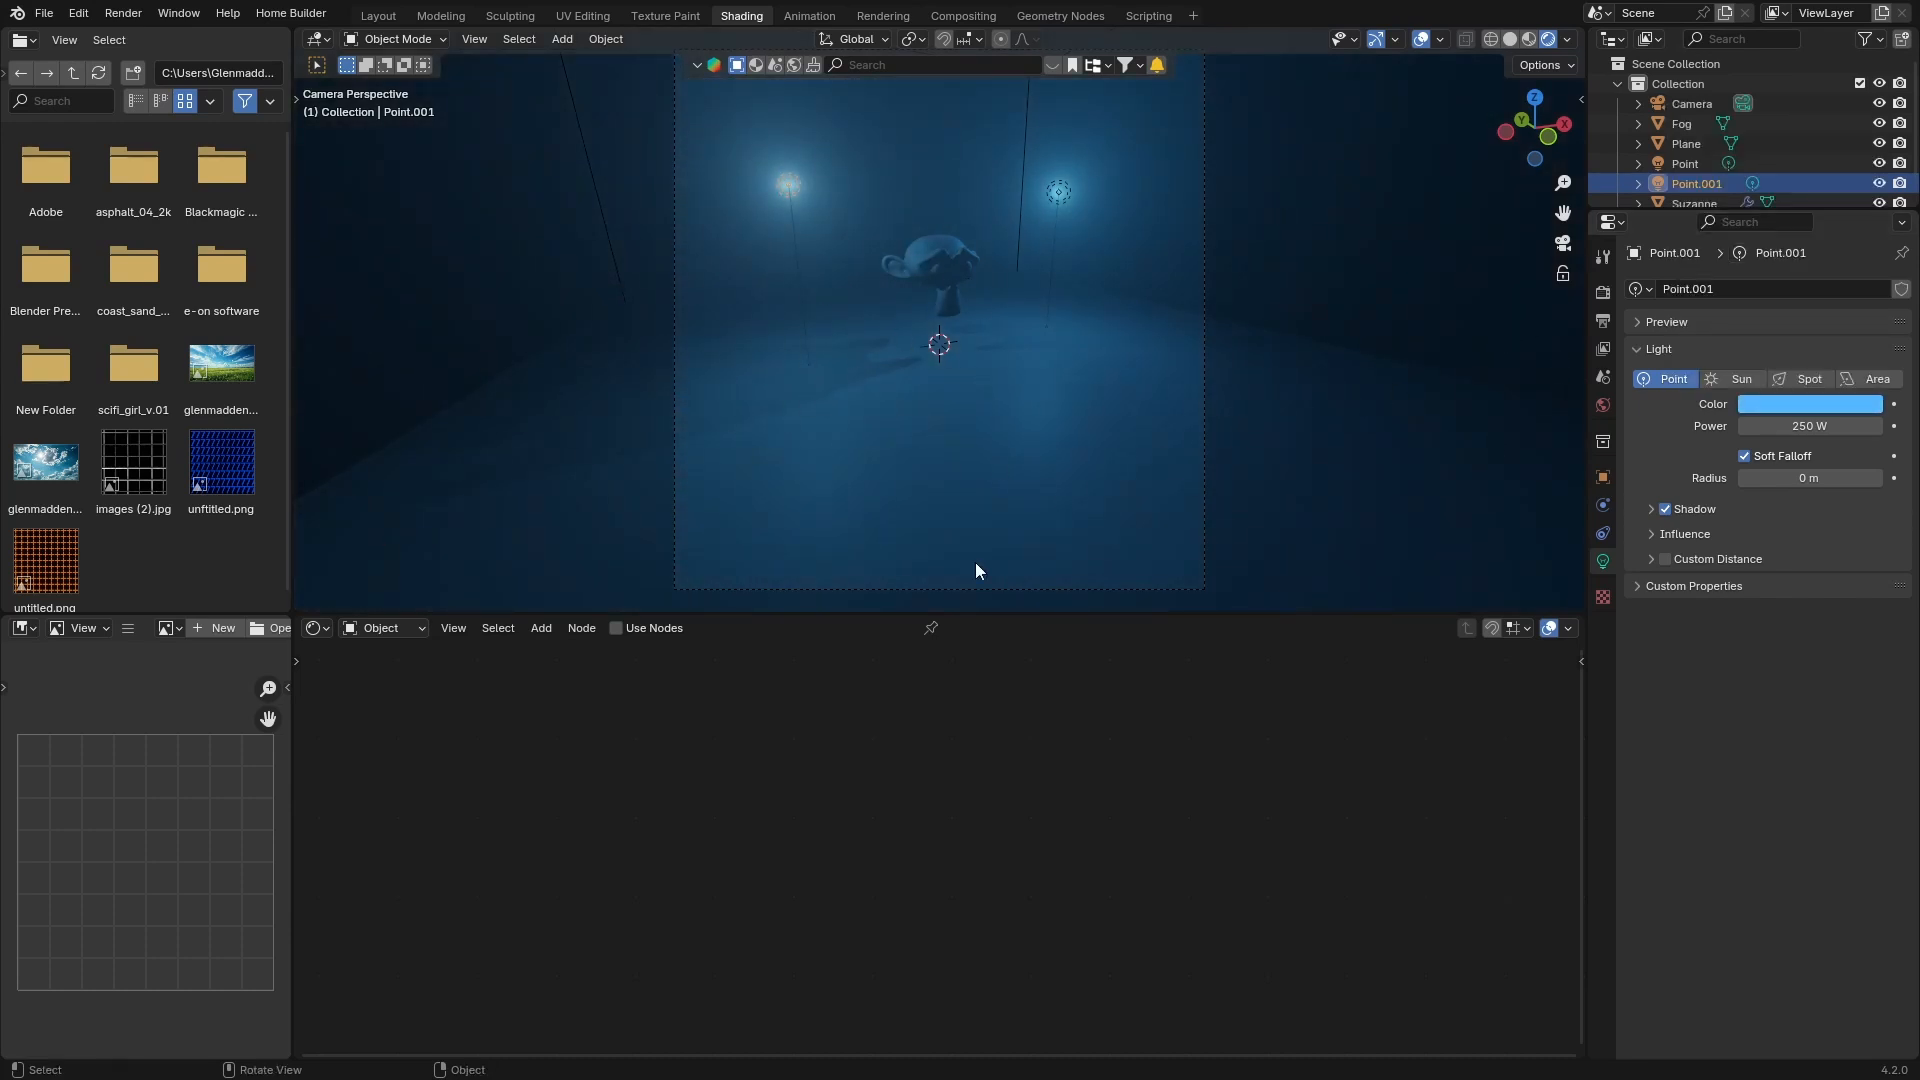
left_click(1680, 124)
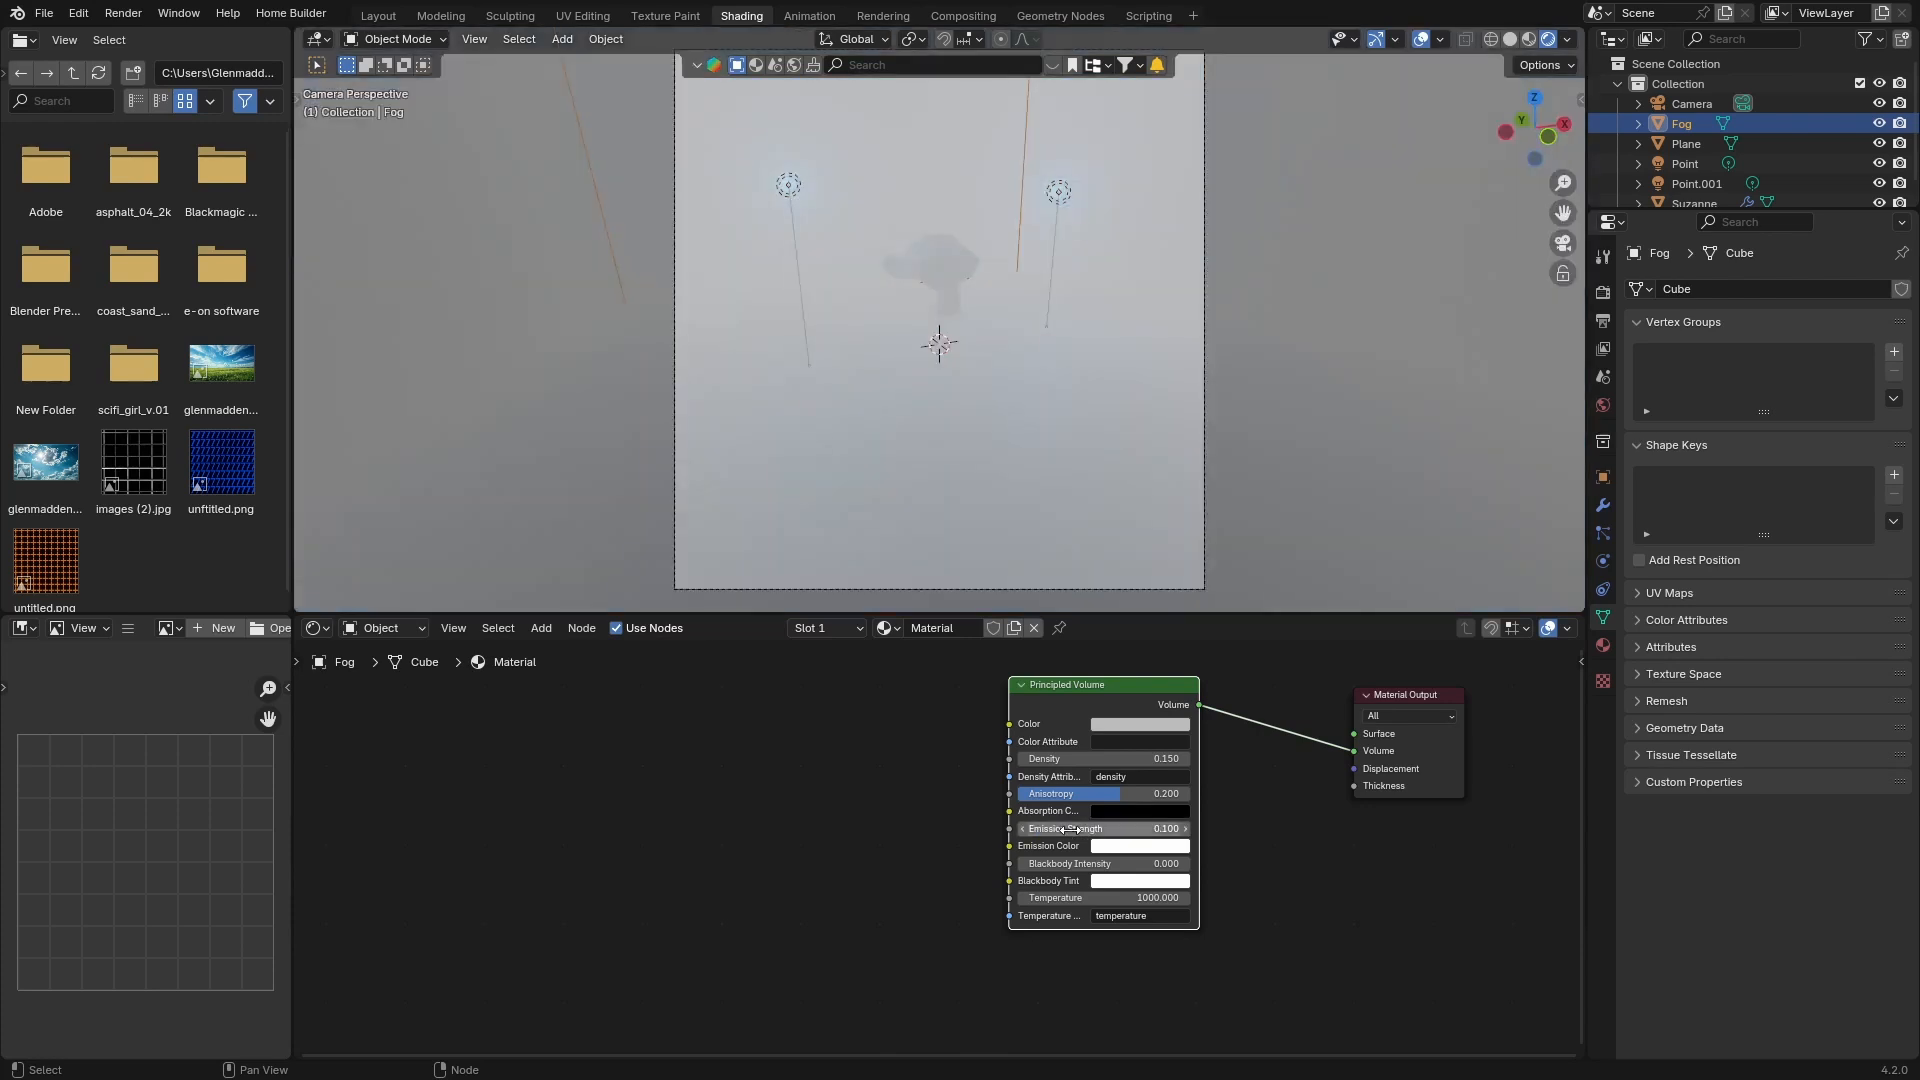
- Set the fog's emission strength to 0.002 and pick a blue emission colour
left_click(1101, 829)
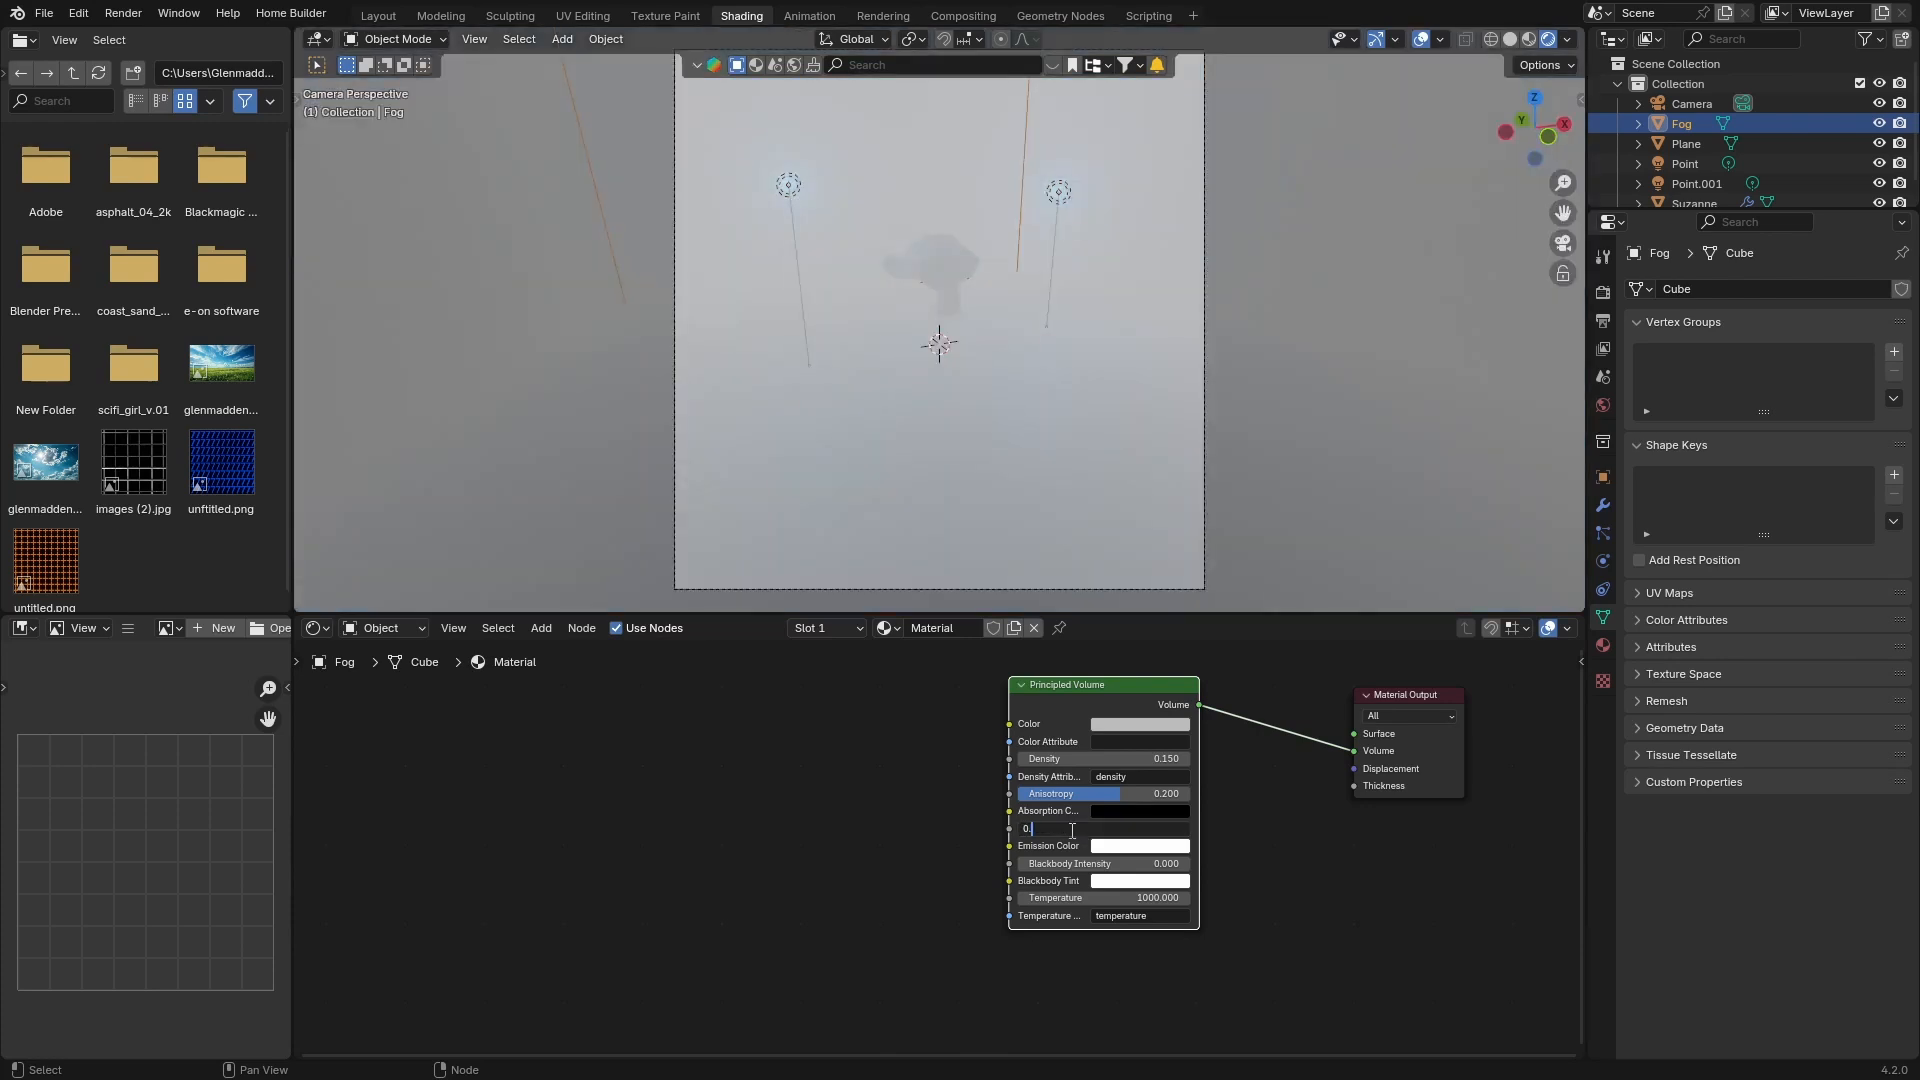
type("0.002")
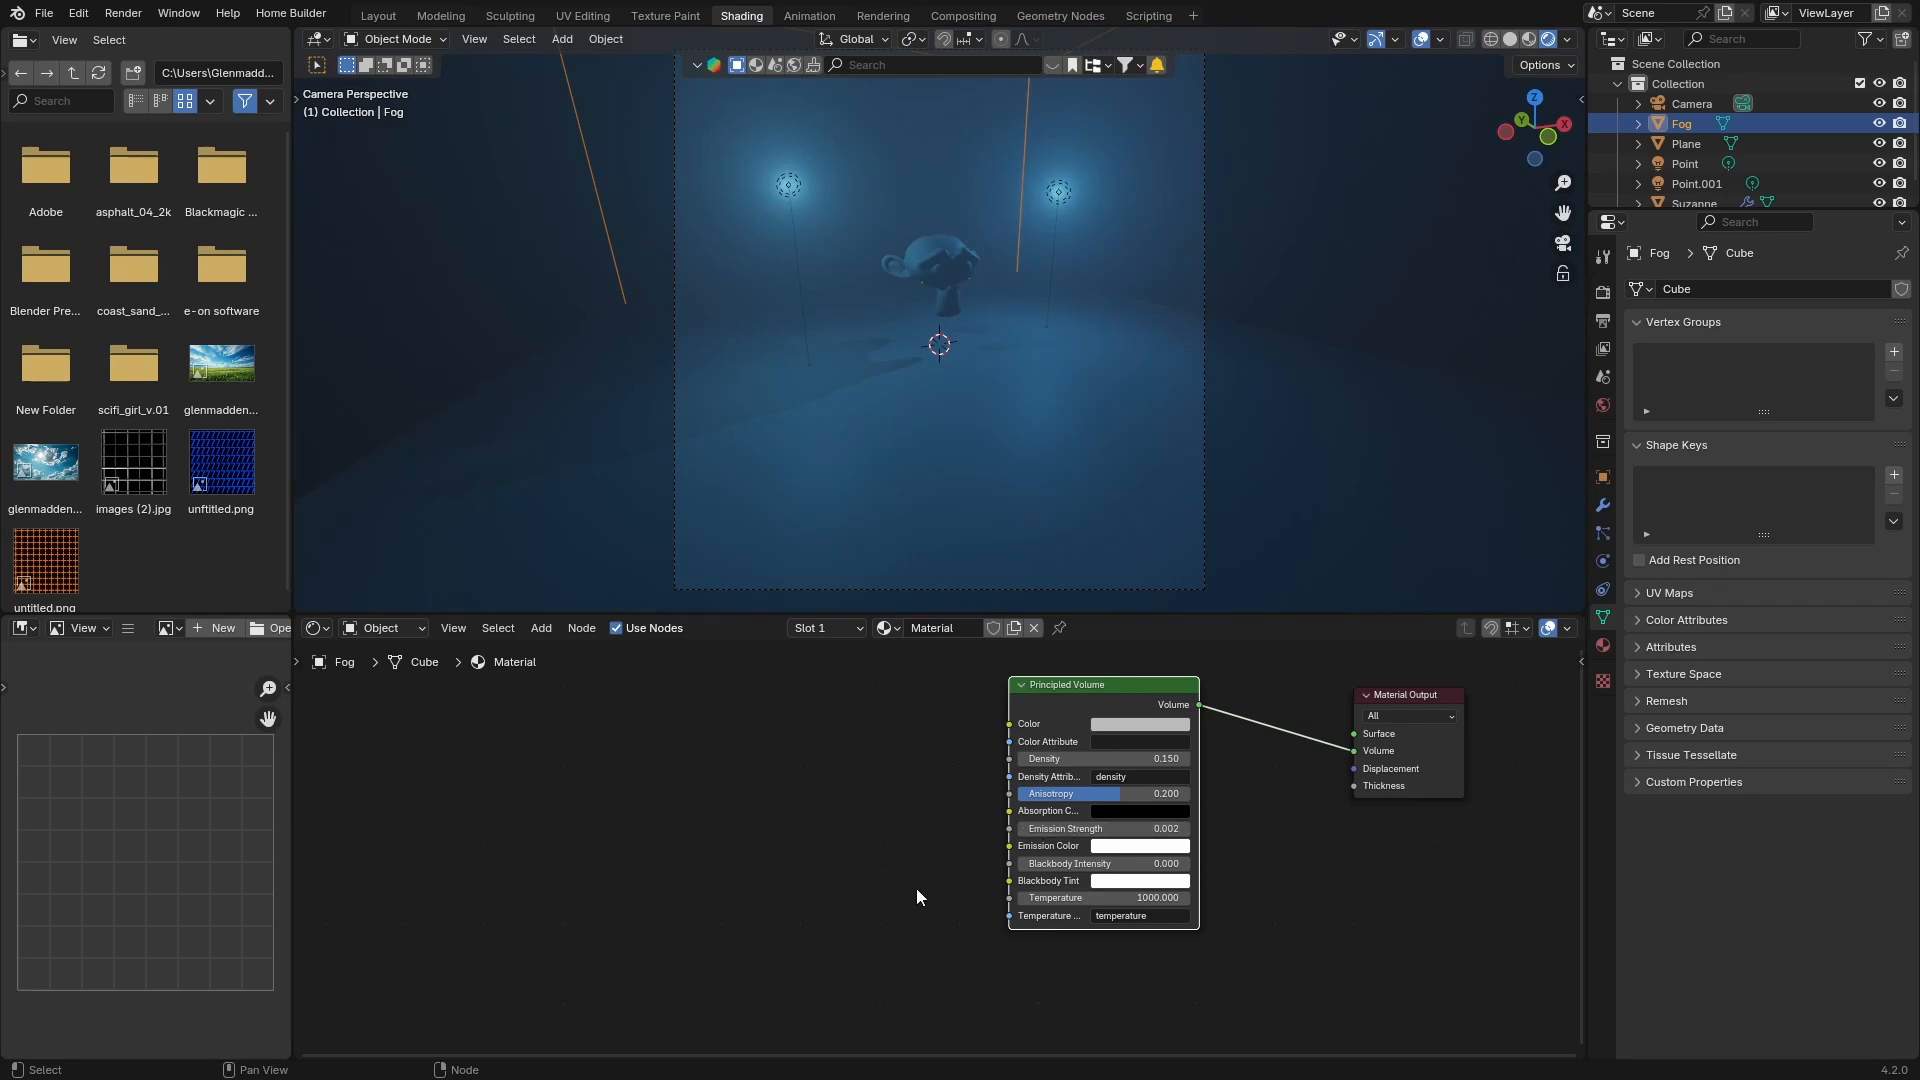
left_click(1140, 722)
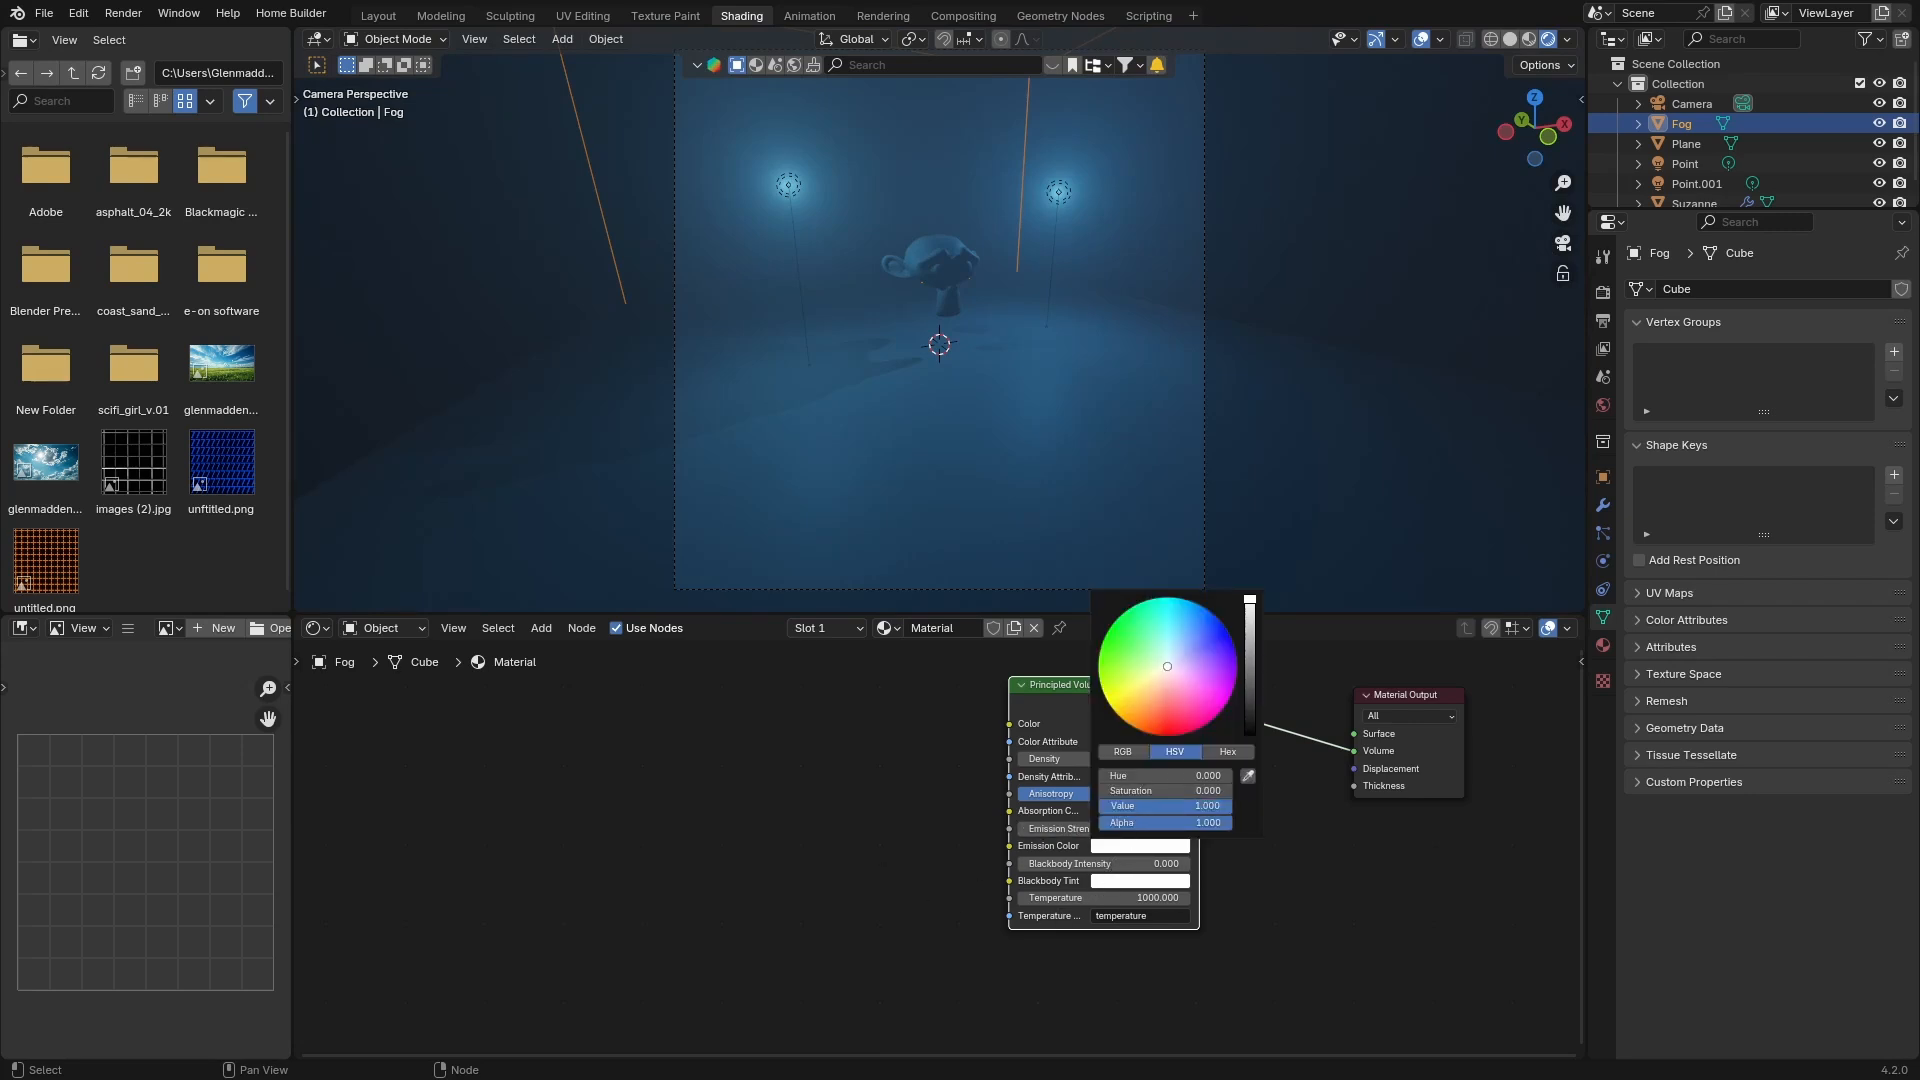
left_click(1203, 723)
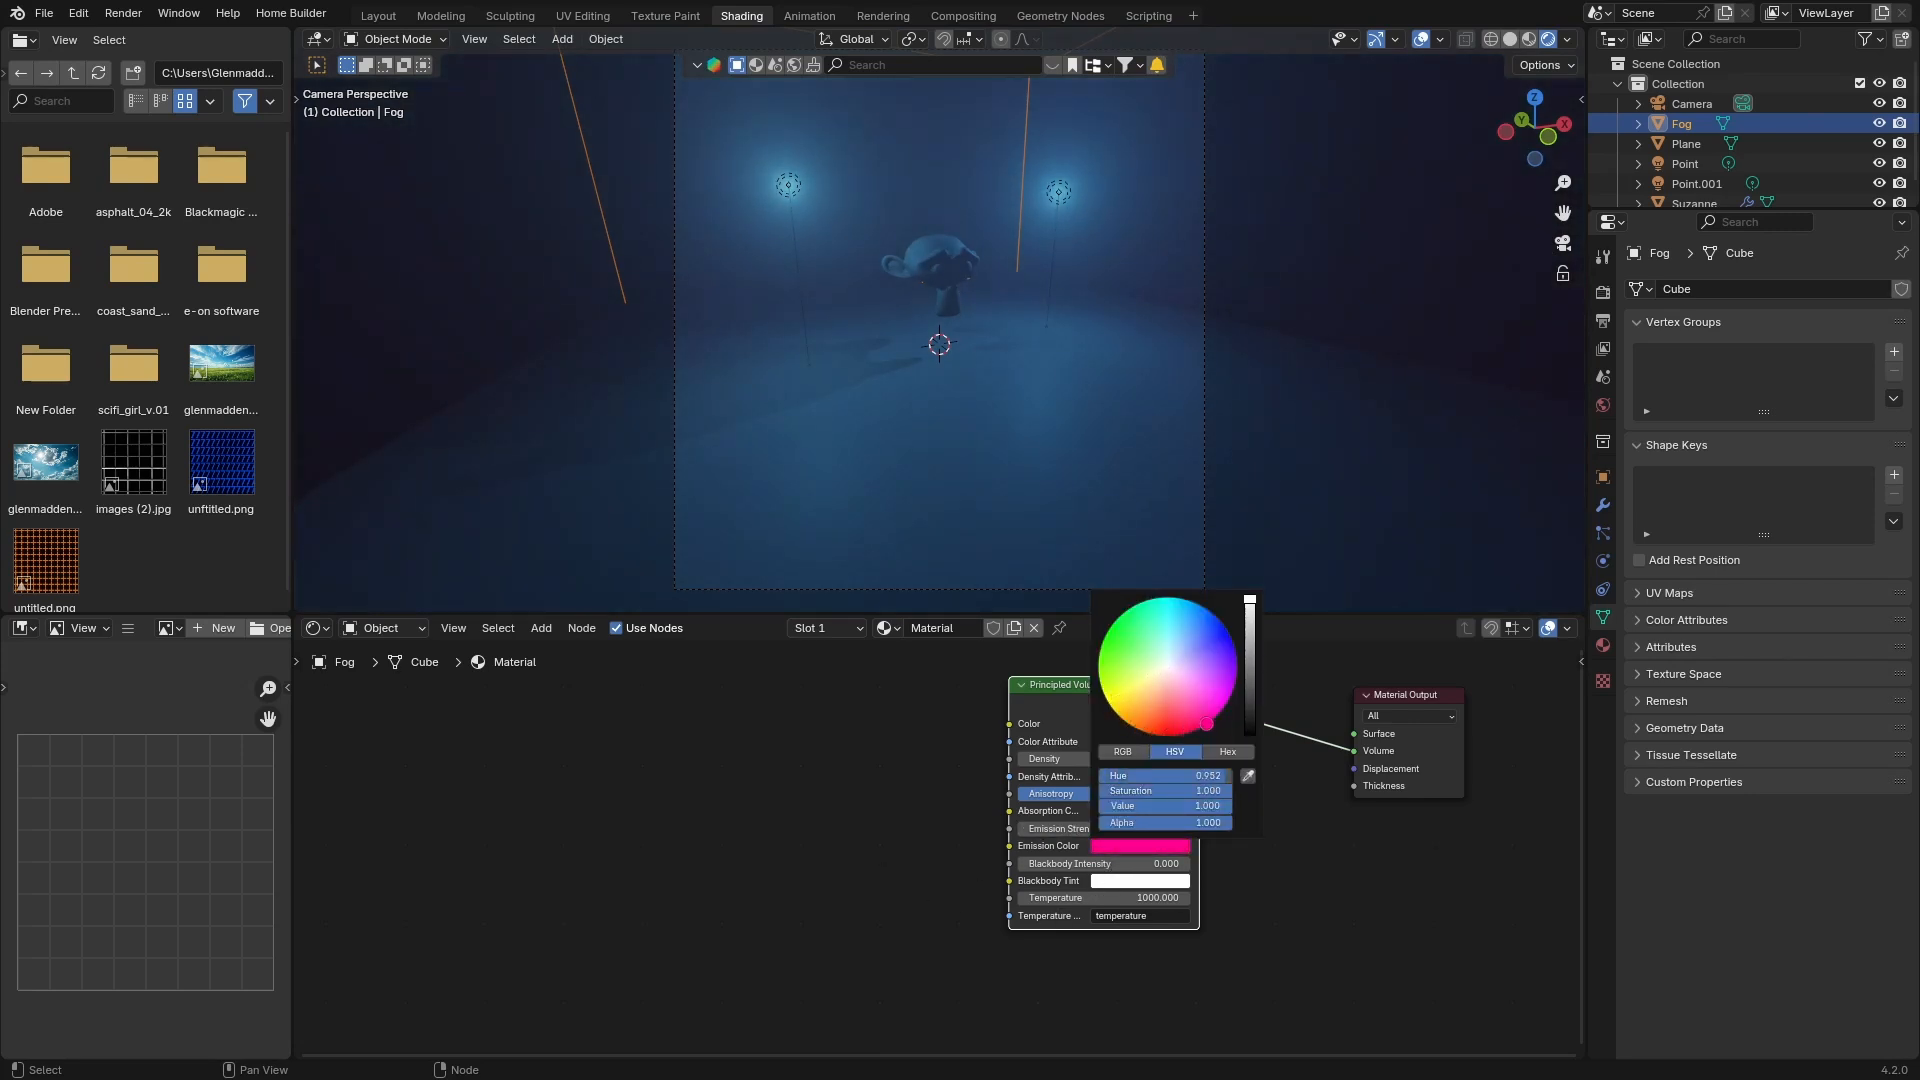
left_click(1151, 596)
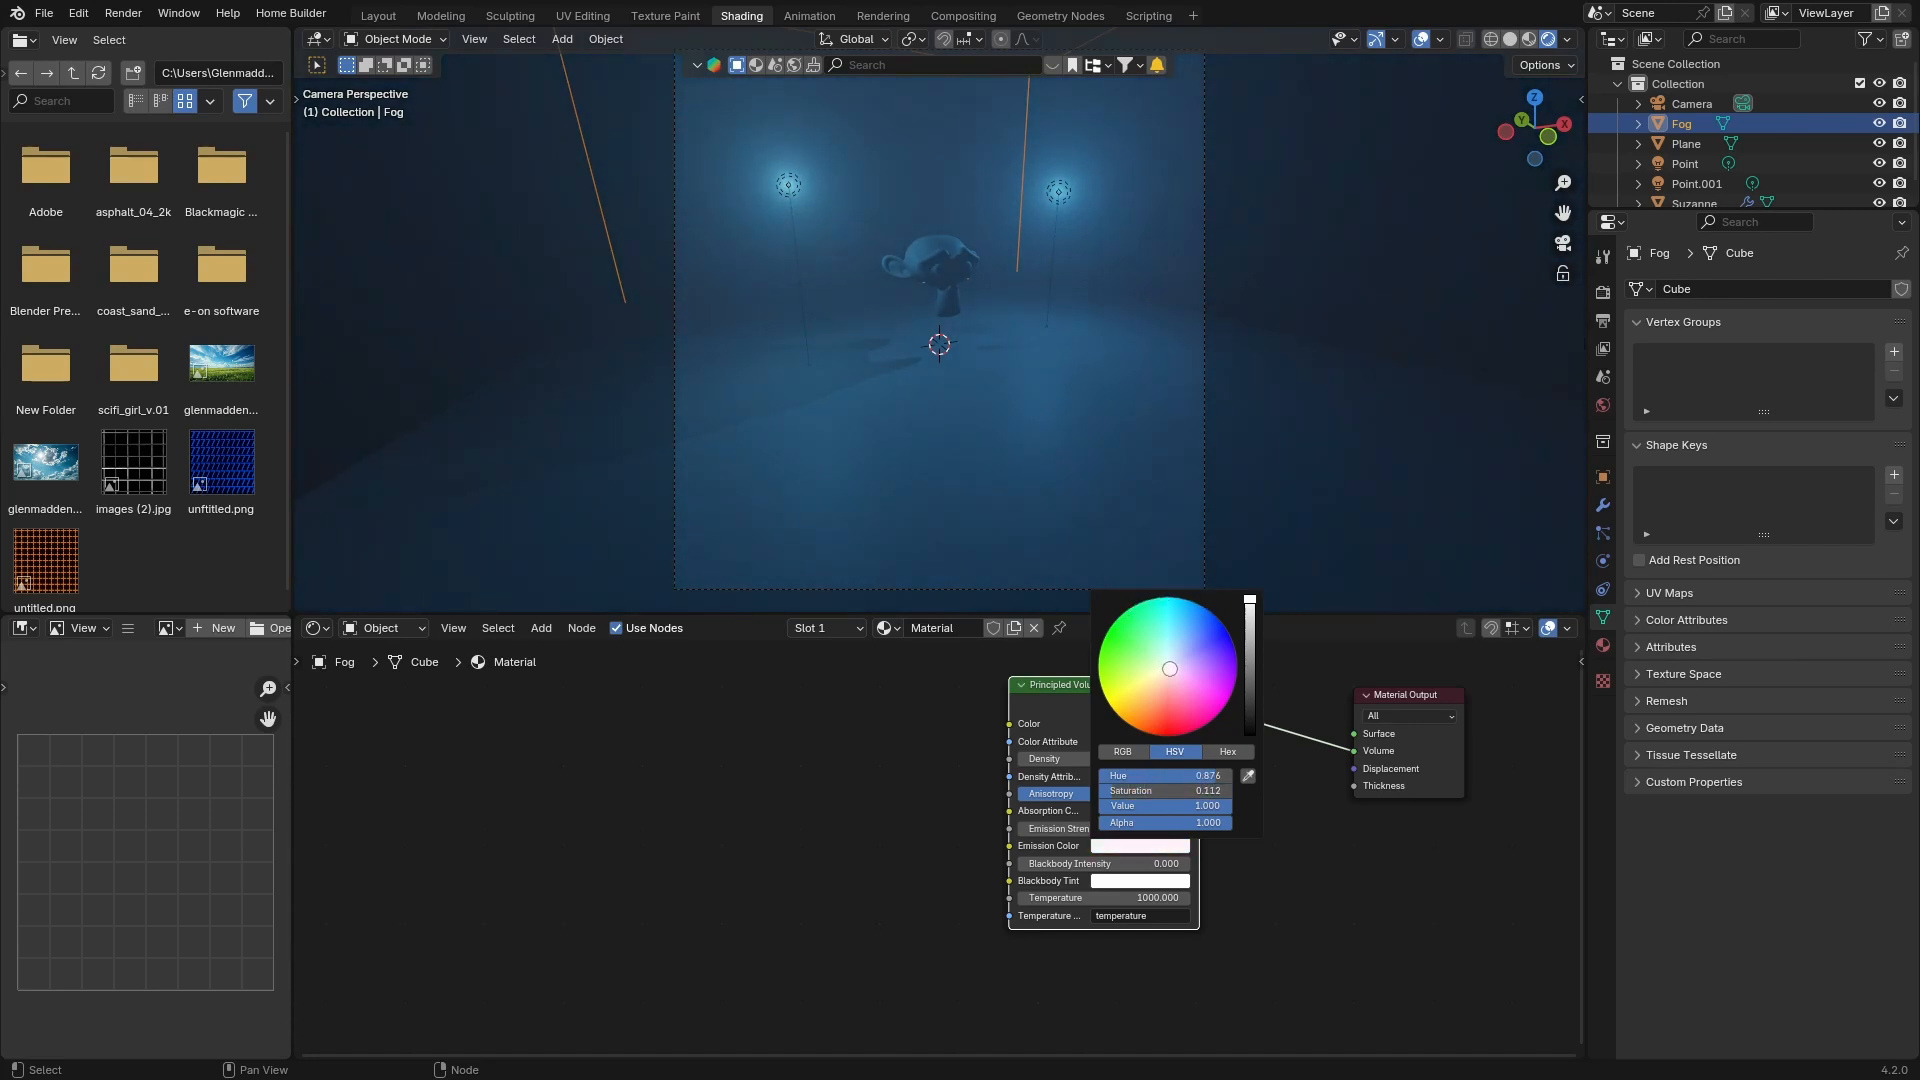
left_click_drag(1167, 667, 1172, 665)
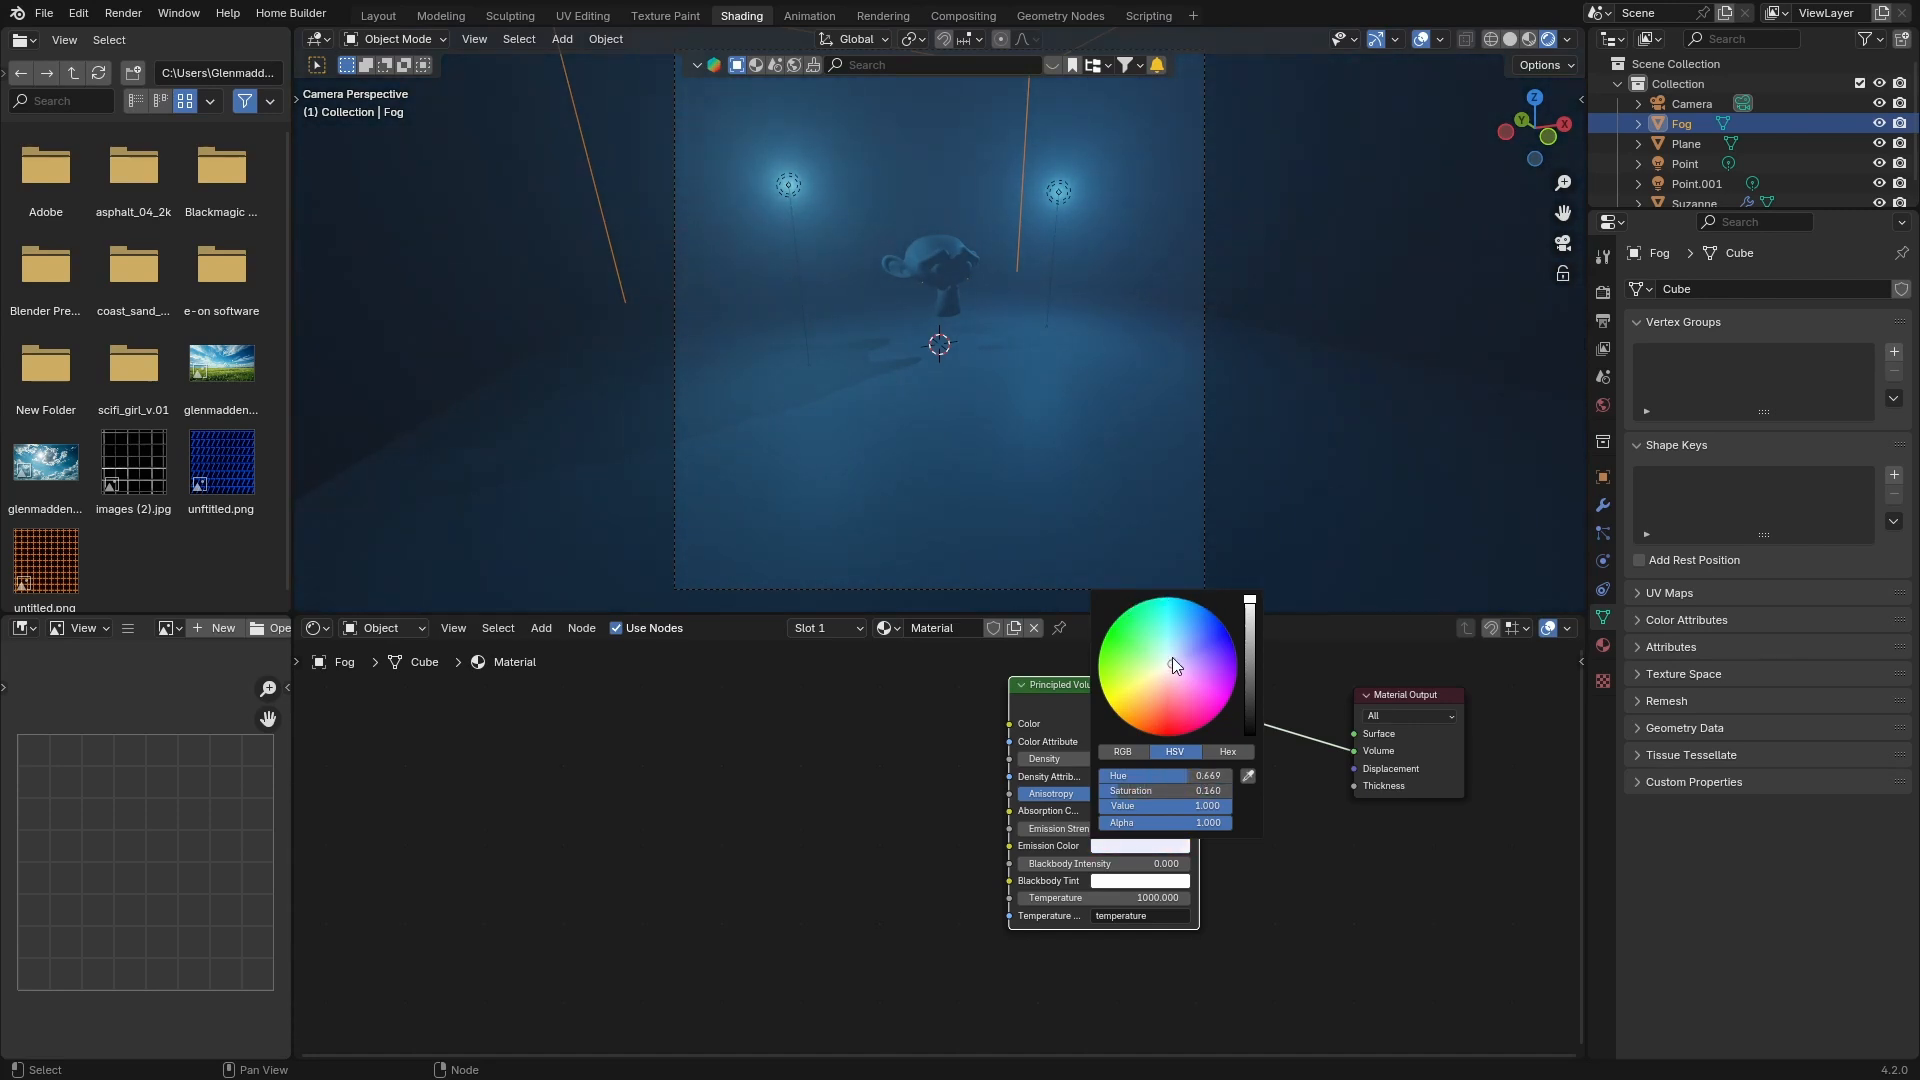
left_click_drag(1172, 665, 1195, 607)
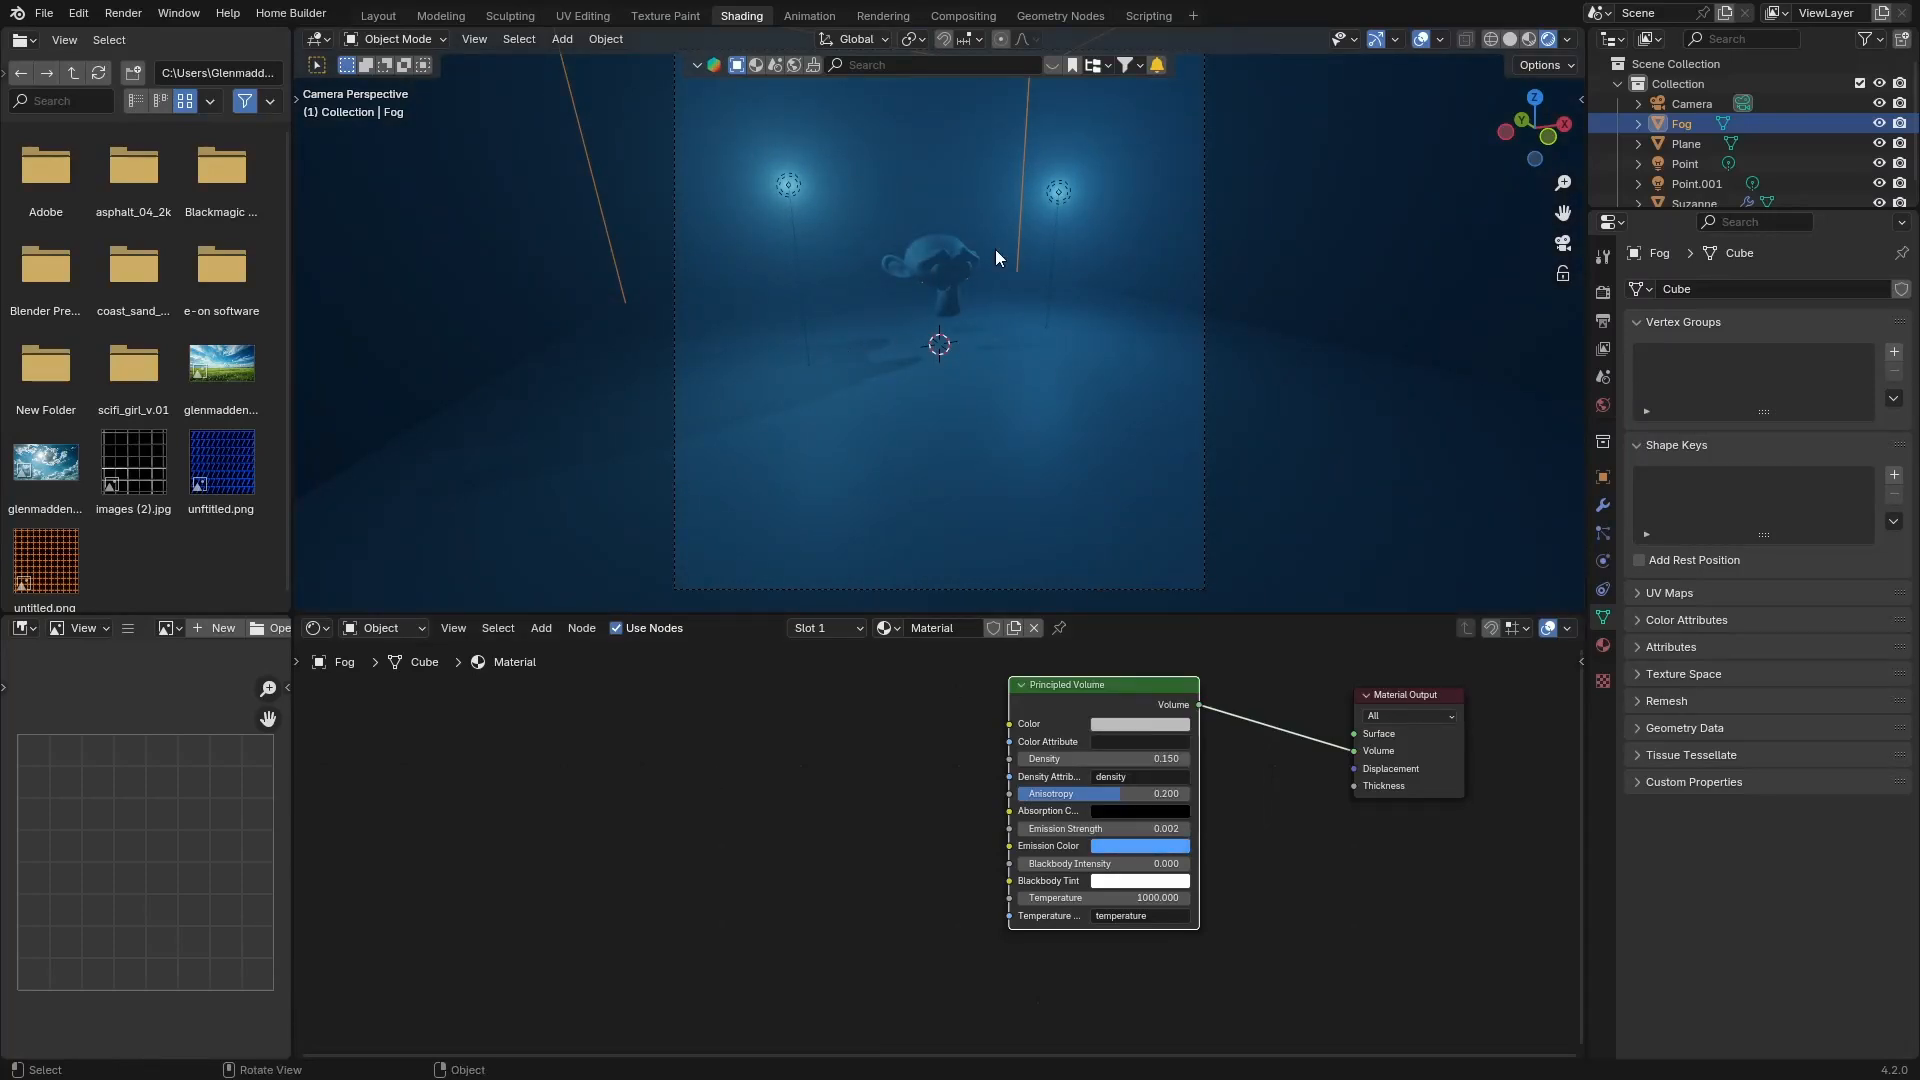
mouse_move(856, 136)
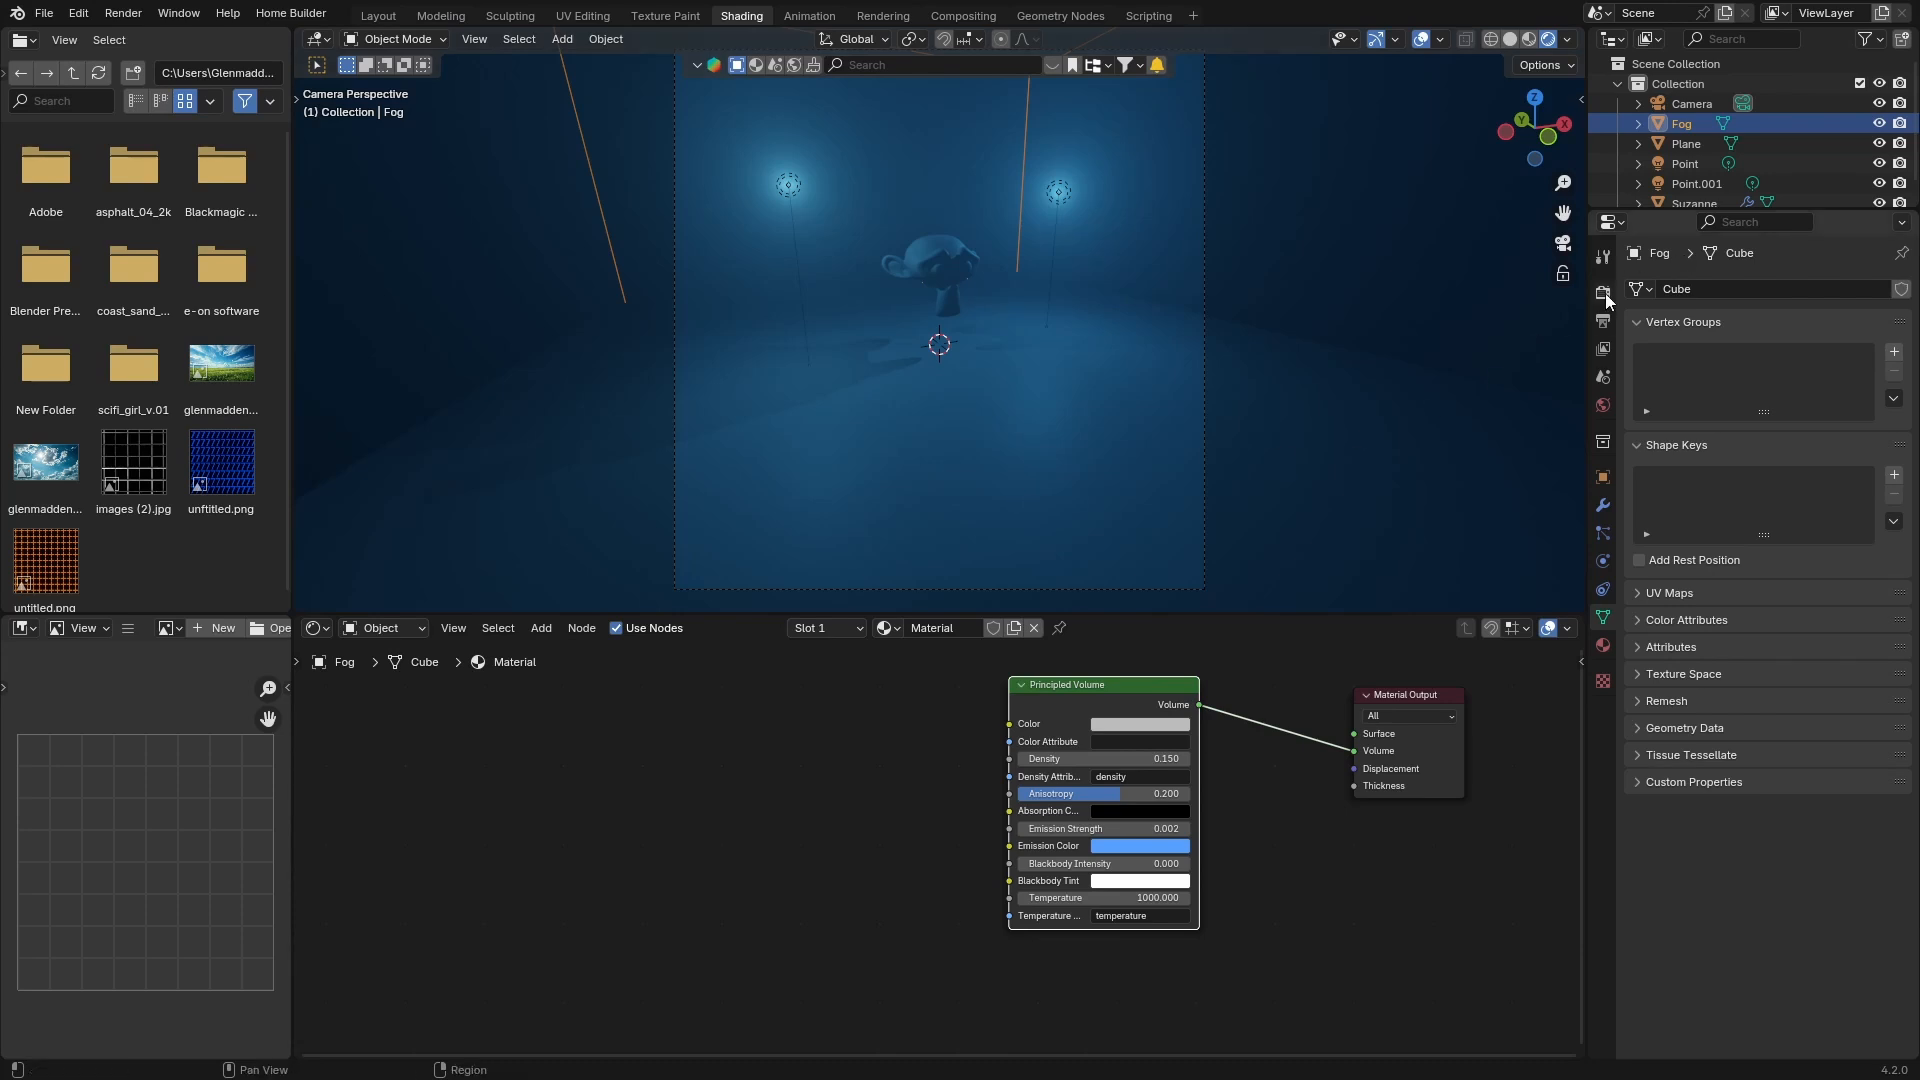
- Choose EEVEE as the render engine in Render Properties
left_click(1602, 291)
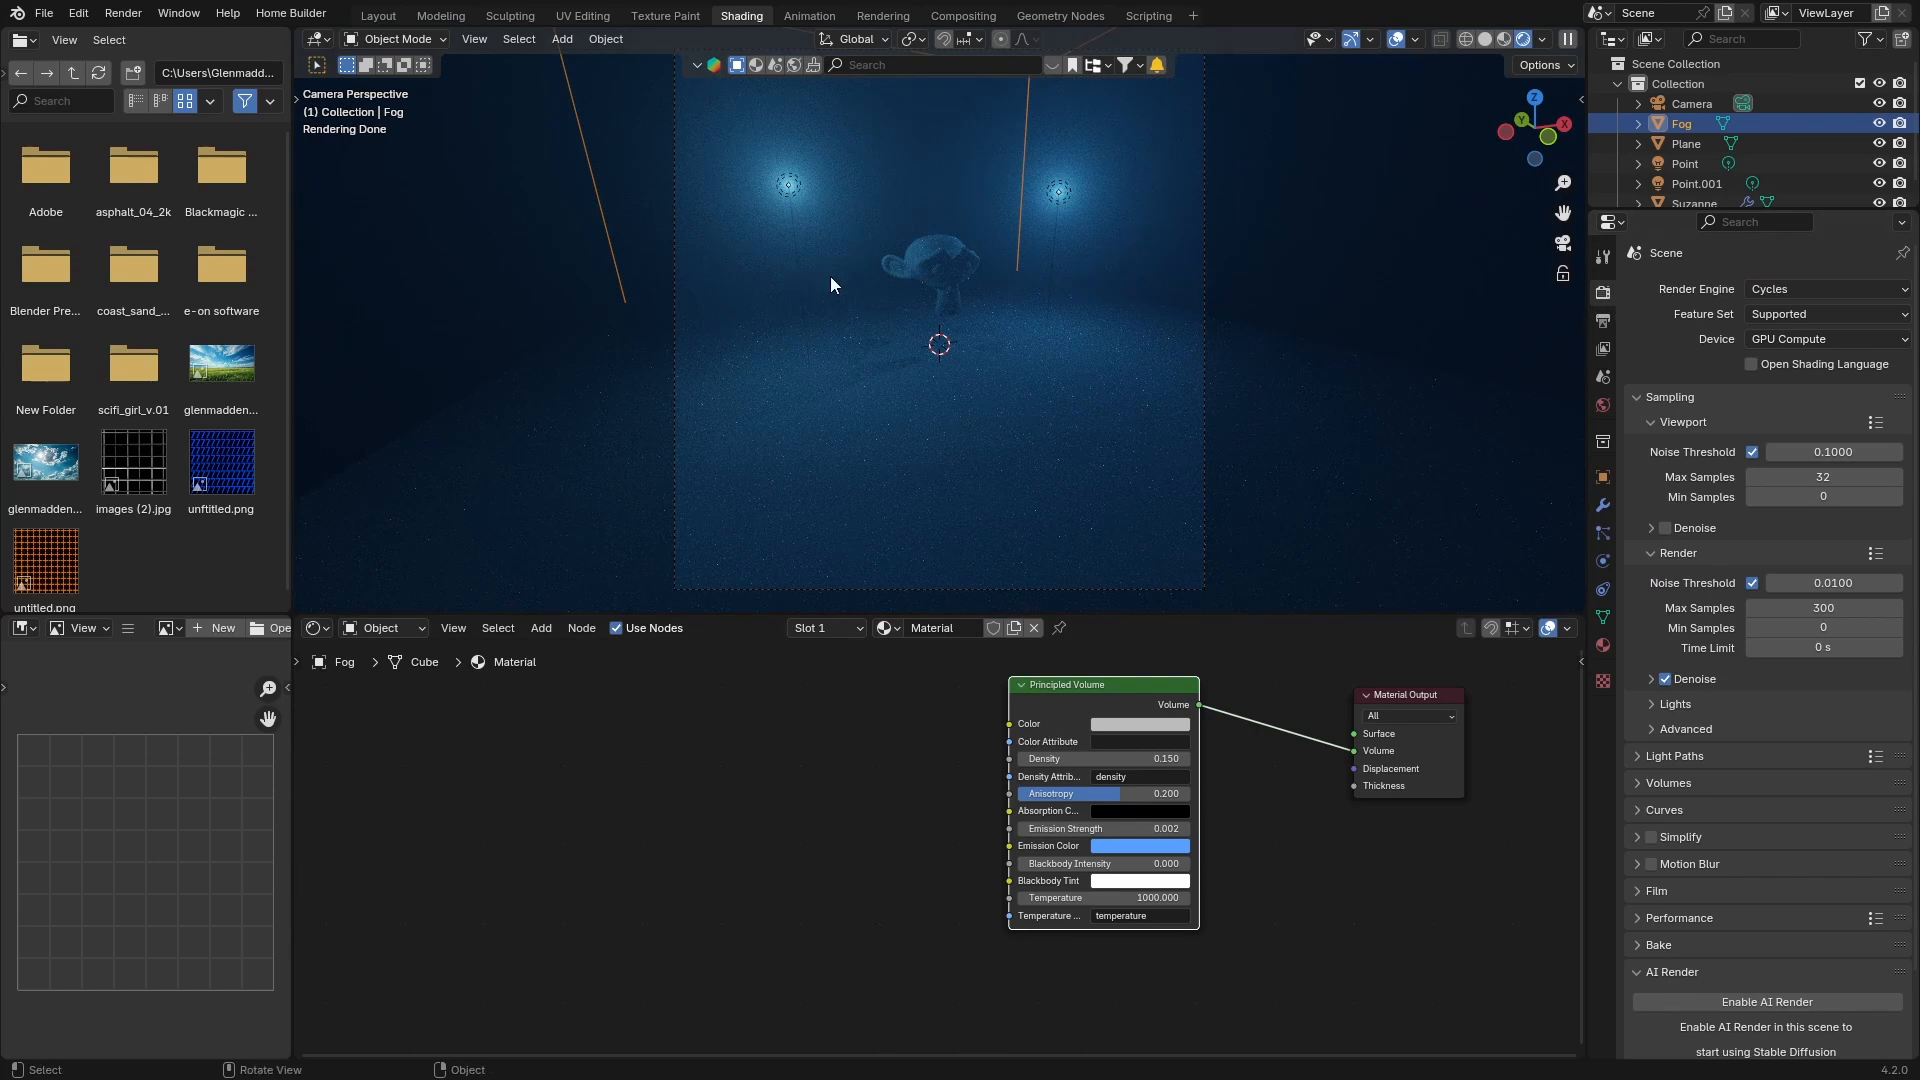
left_click(1822, 288)
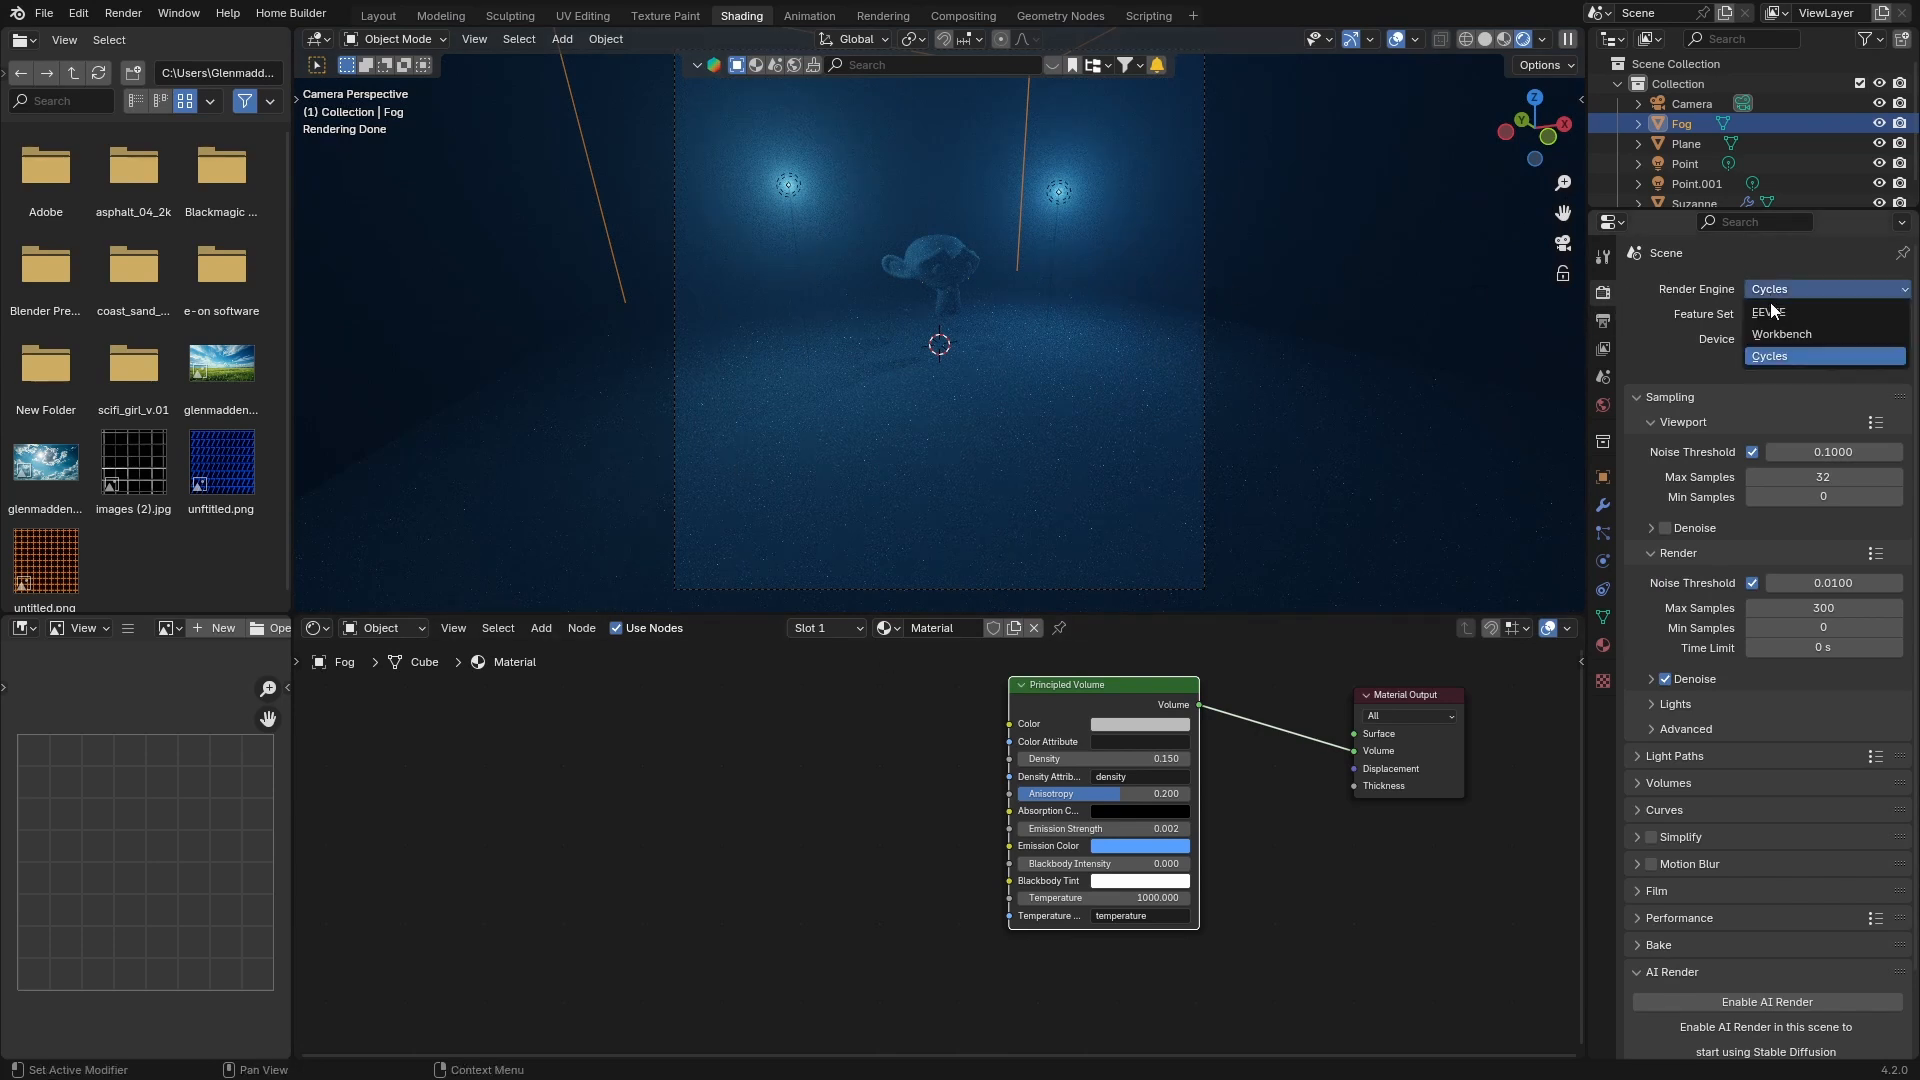
left_click(1769, 311)
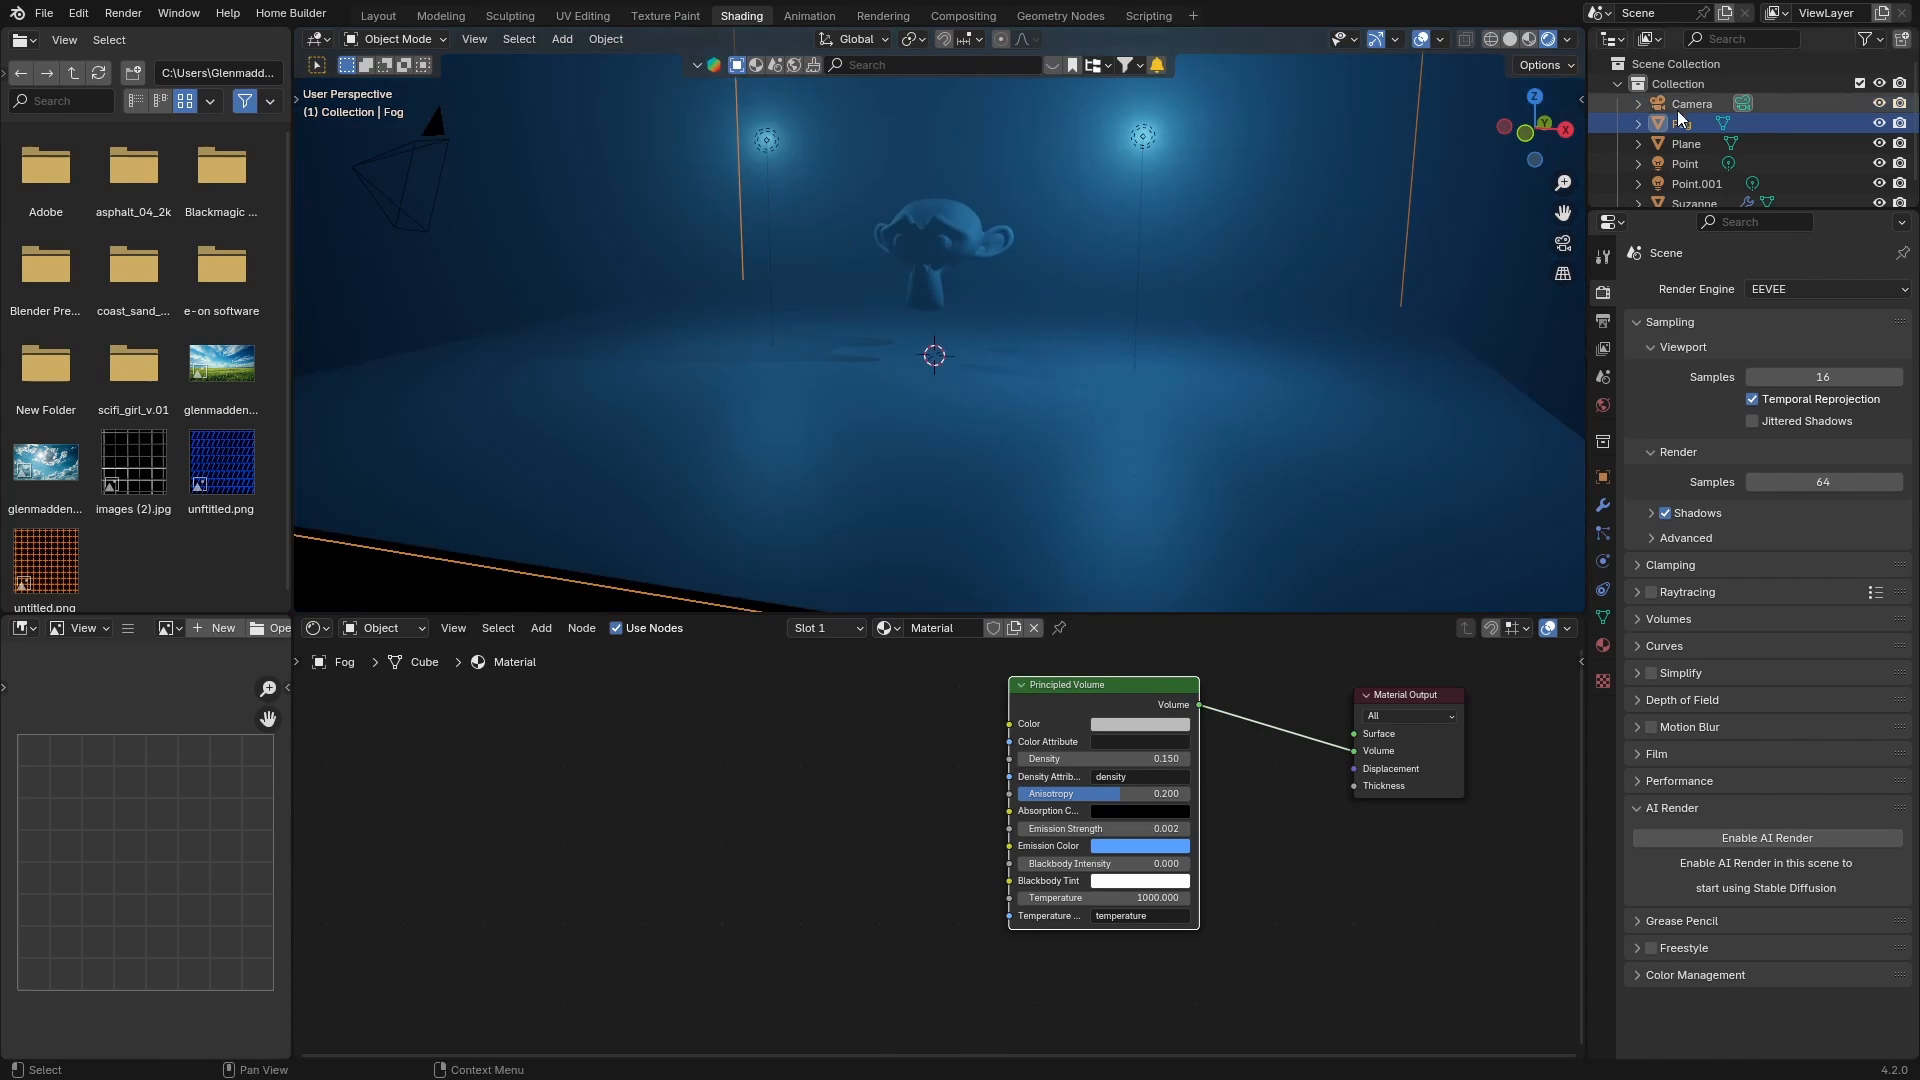
- Select the Camera and lengthen its focal length to 66 mm
left_click(1692, 103)
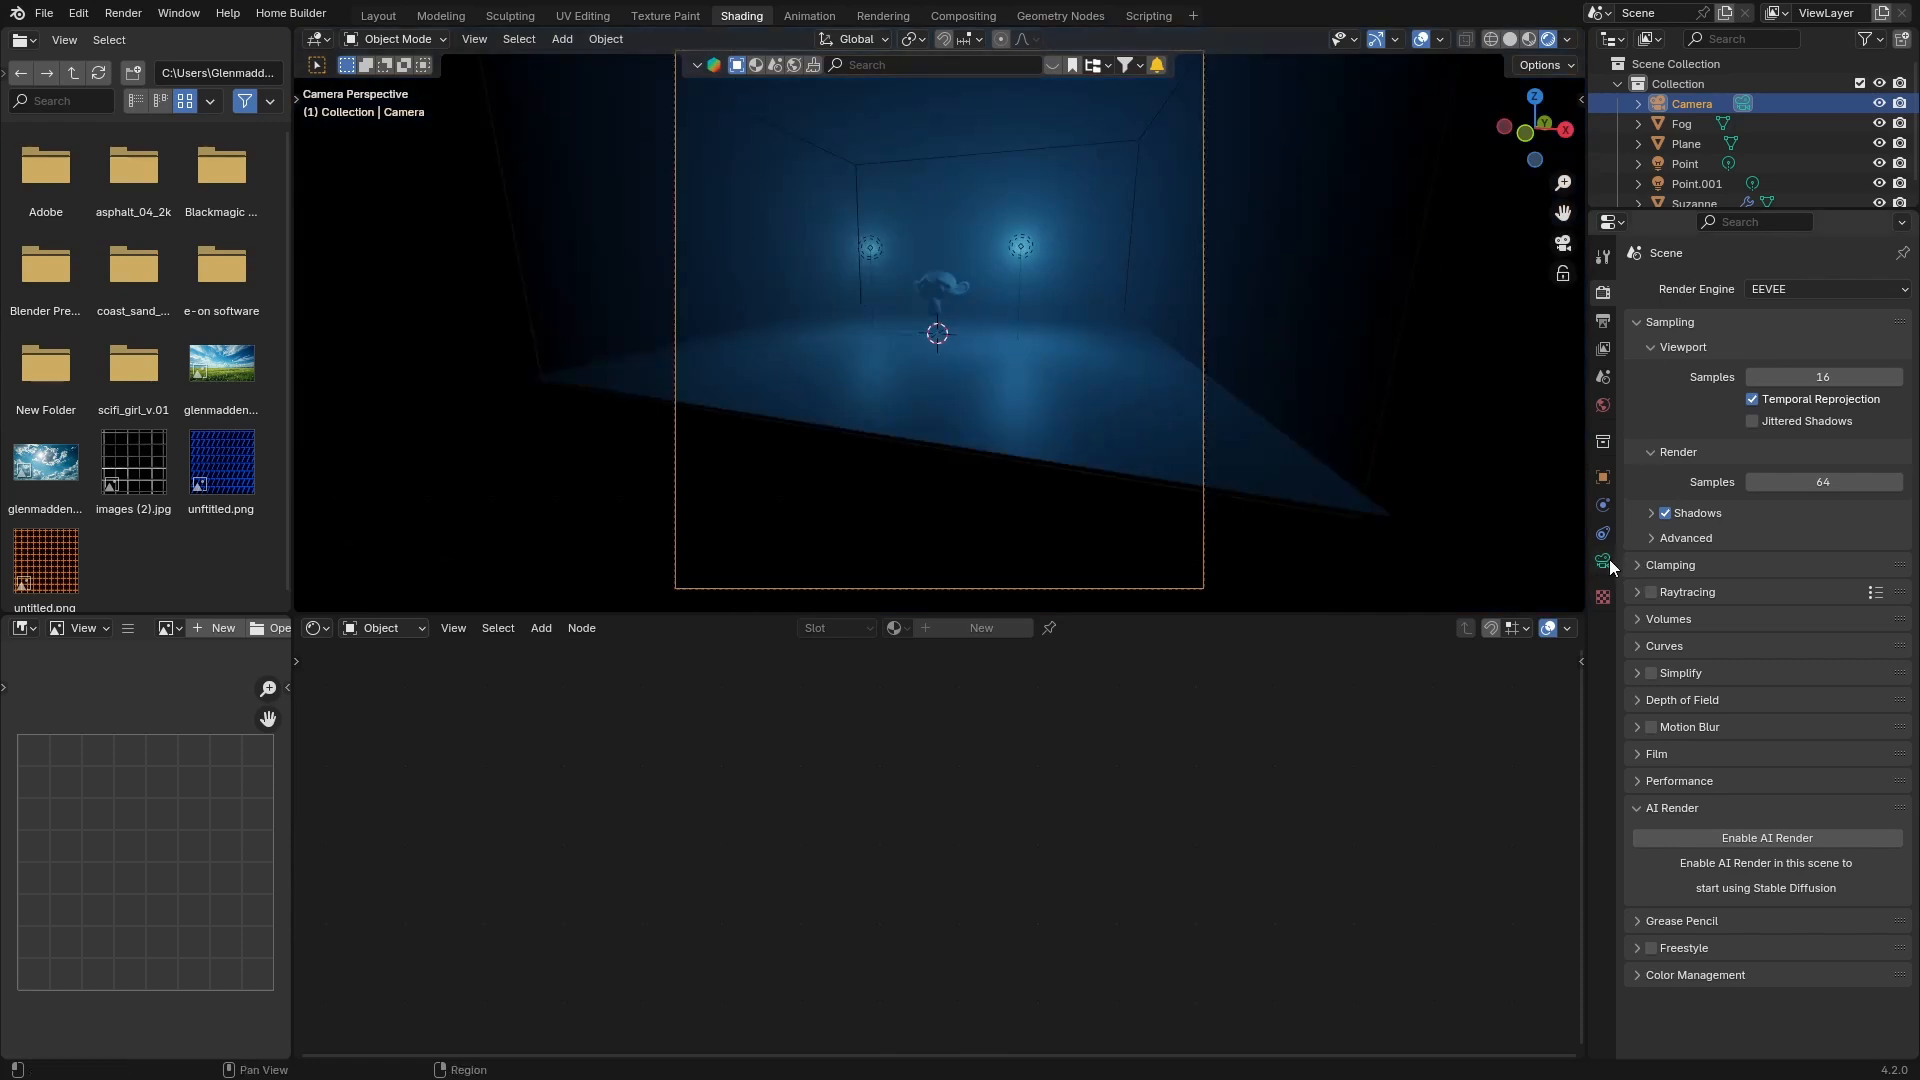
left_click(1603, 562)
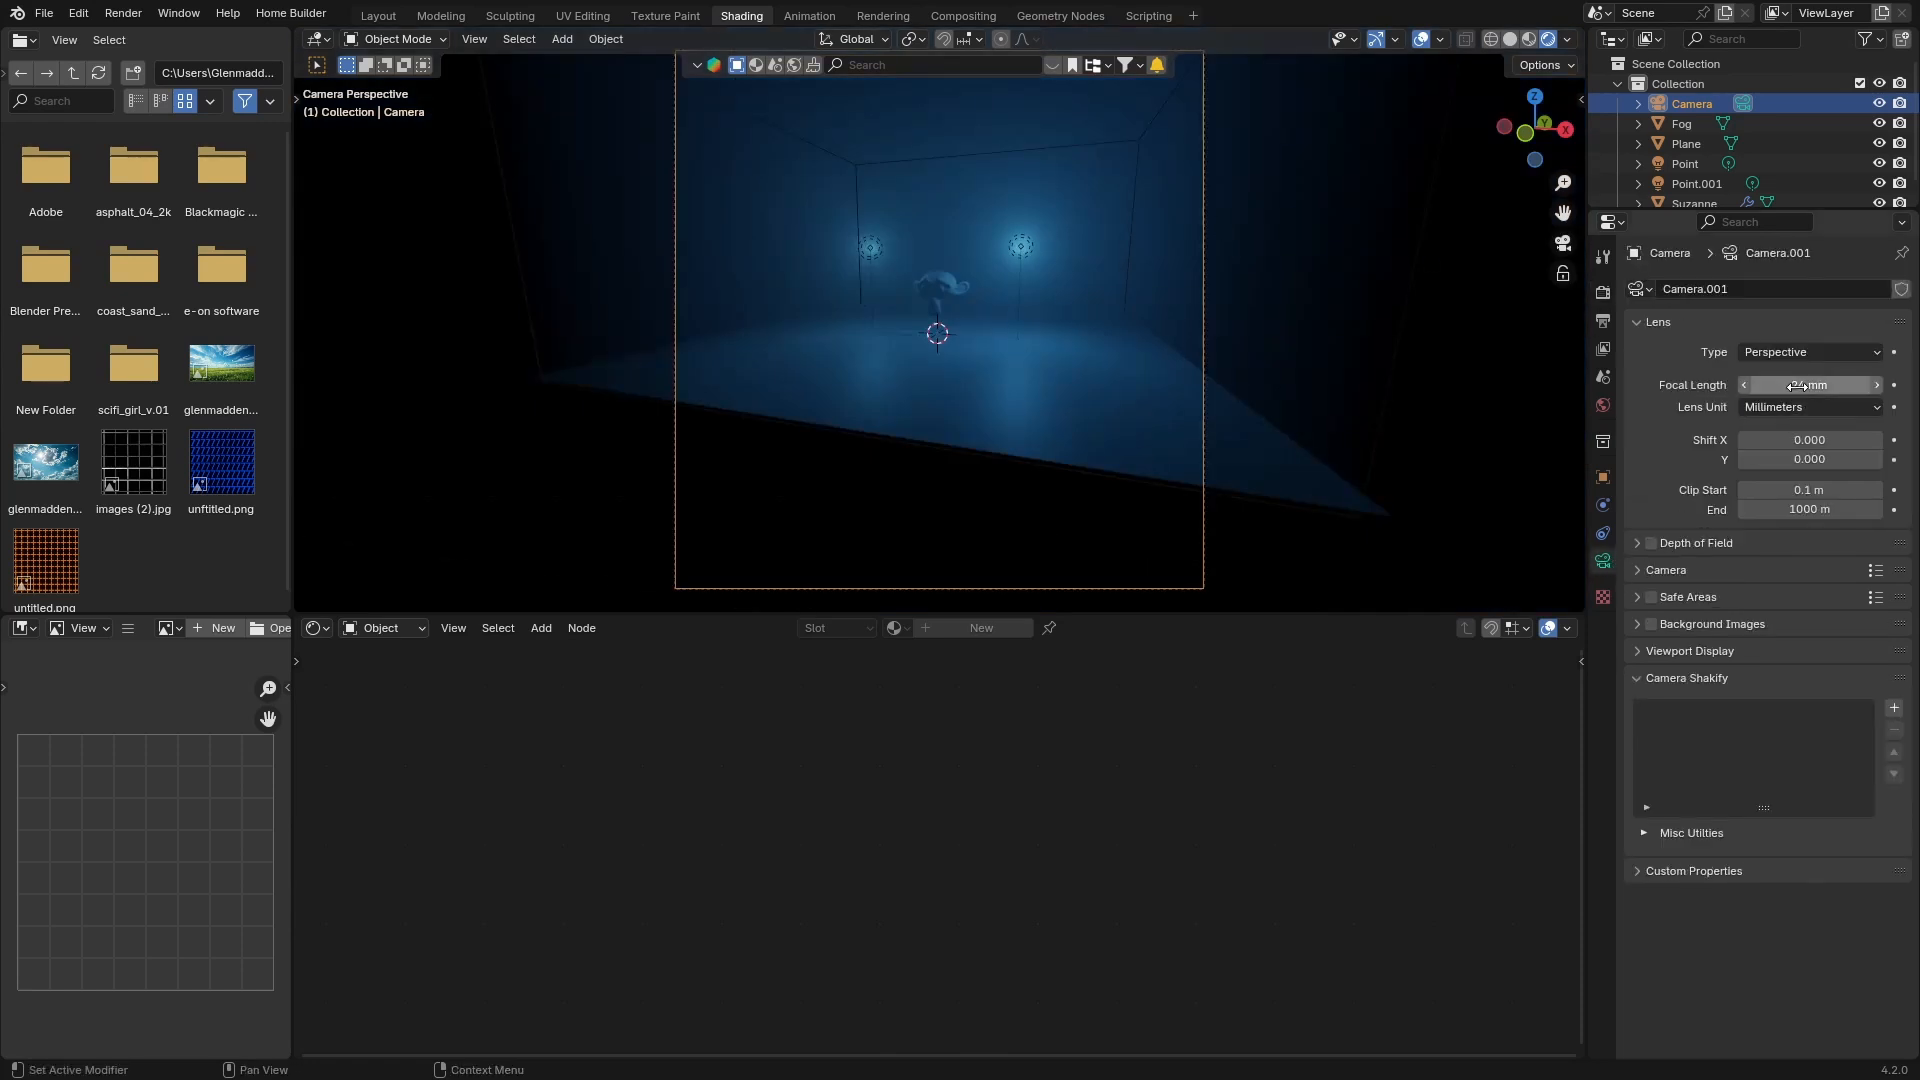
left_click_drag(1776, 384, 1812, 383)
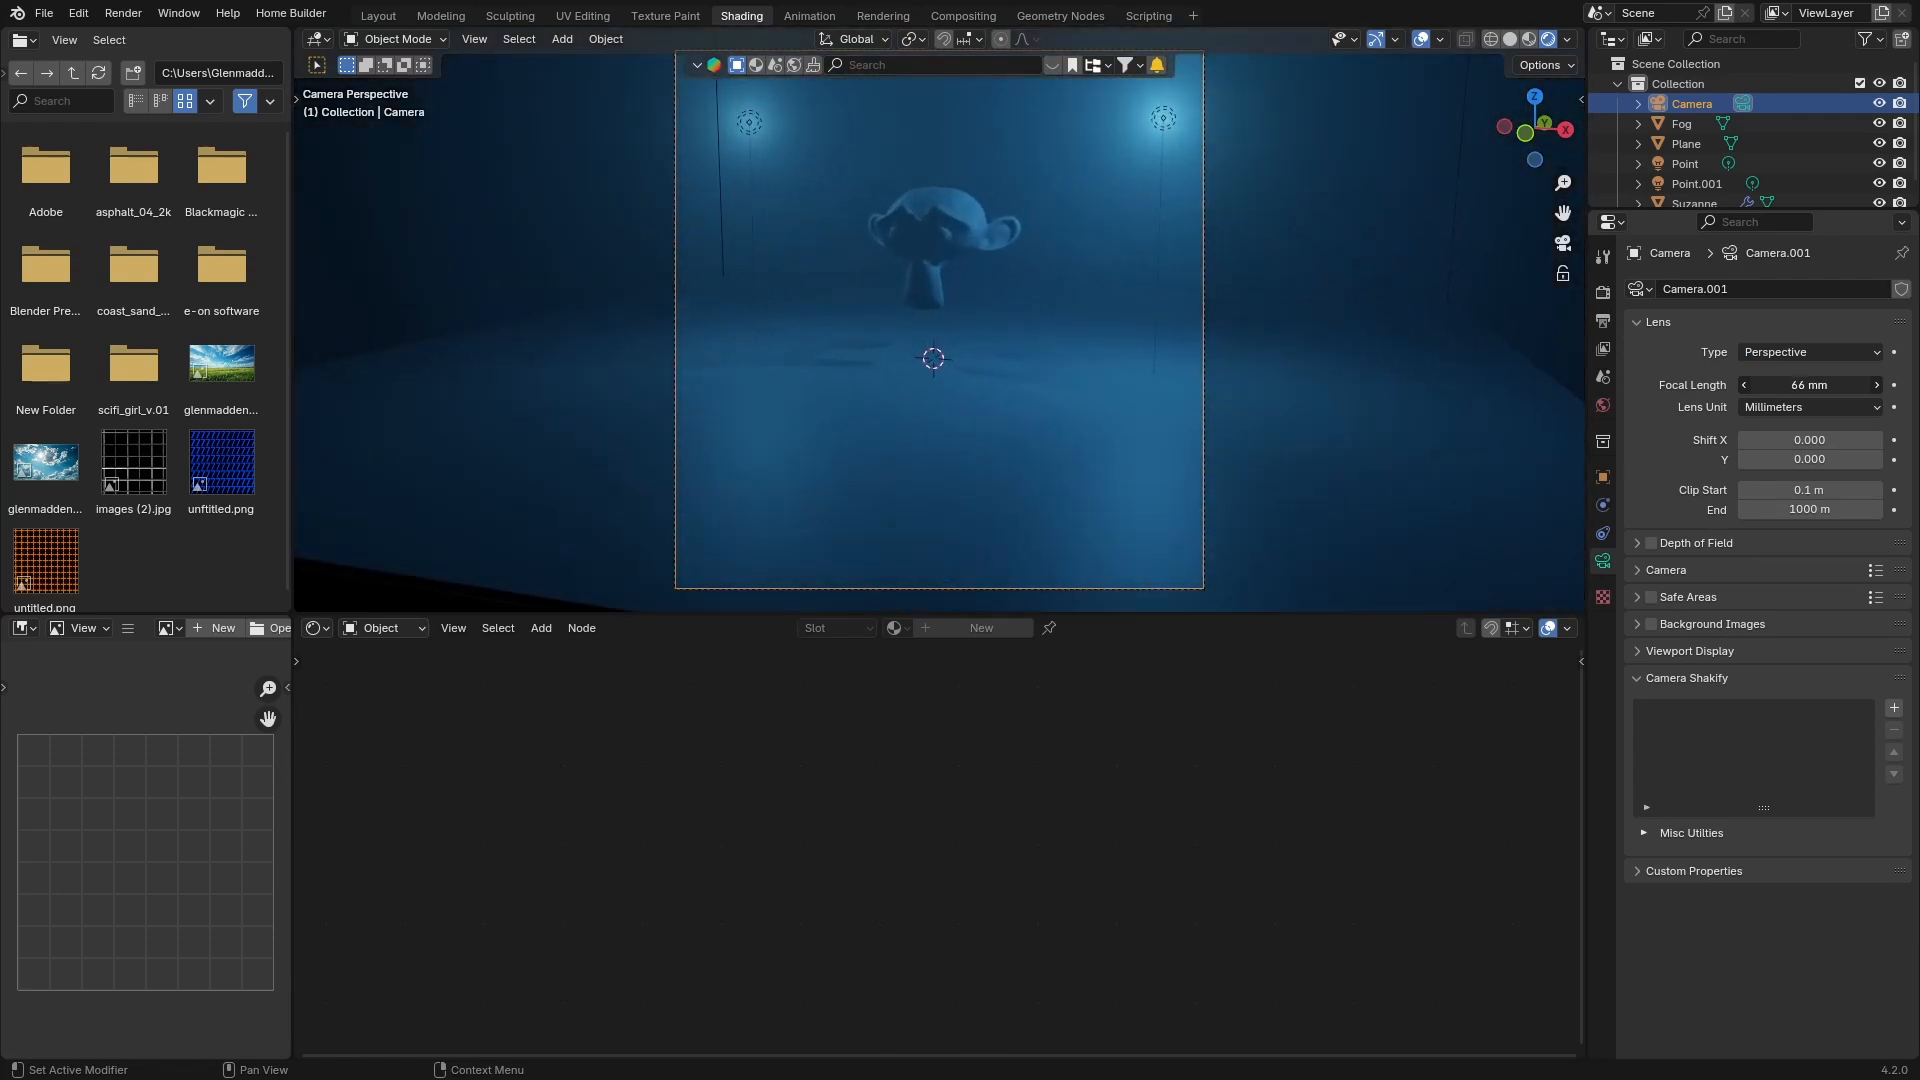
- Set the output resolution to 1920 × 1080
left_click(1602, 349)
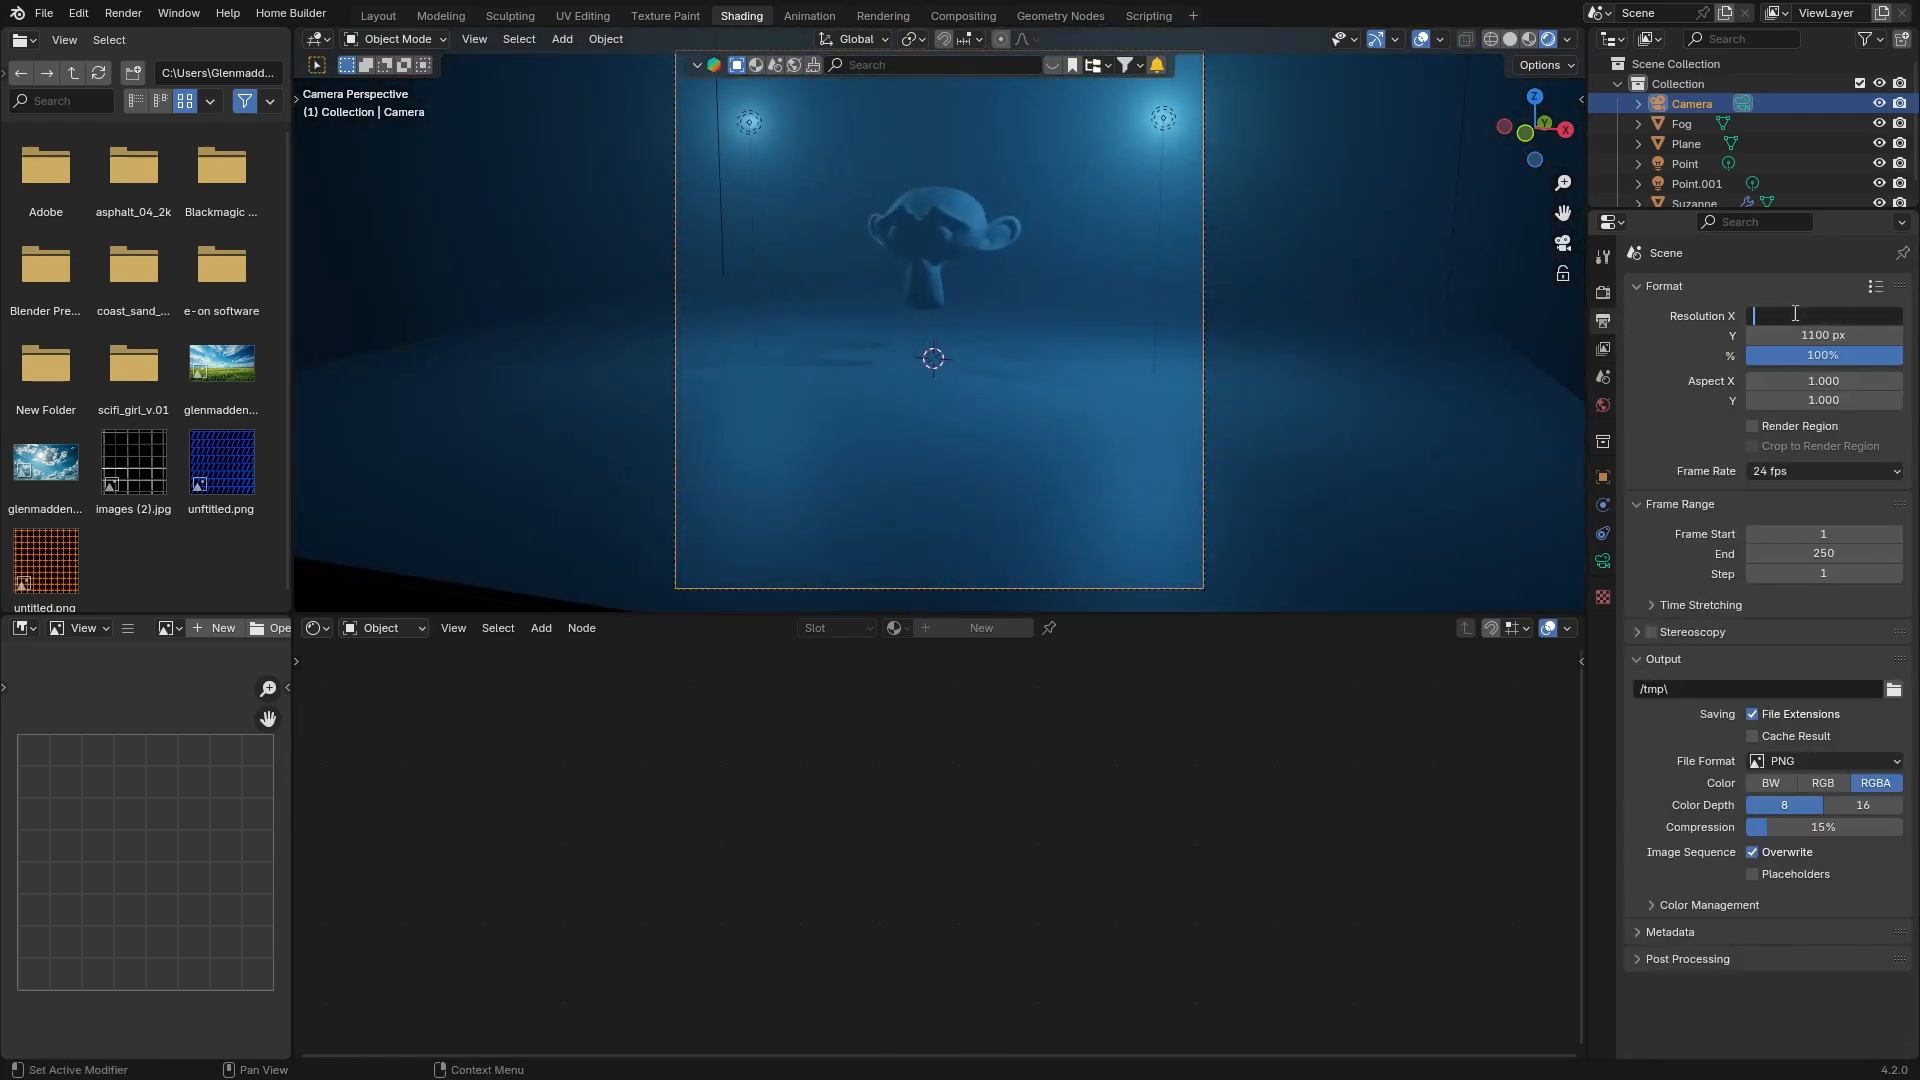
type("1920 px")
left_click(1824, 335)
type("1080")
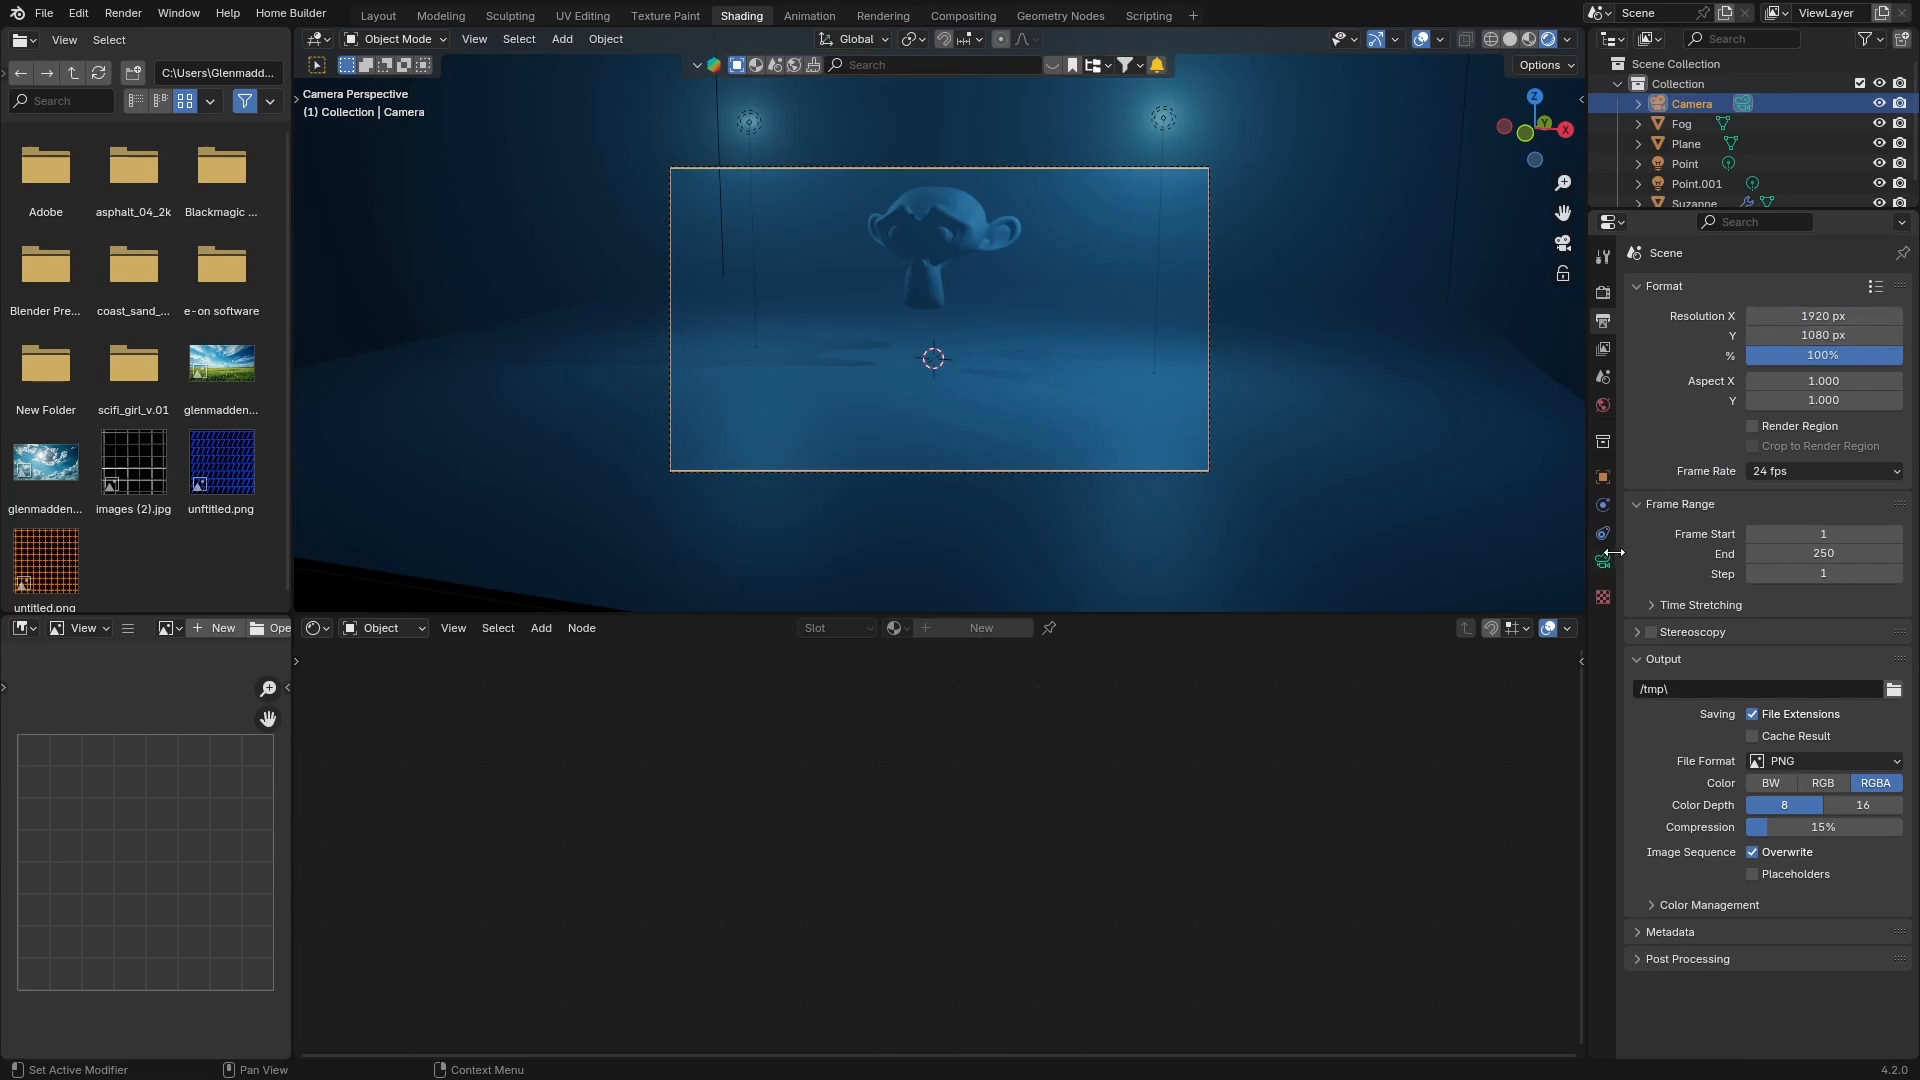
left_click(1599, 561)
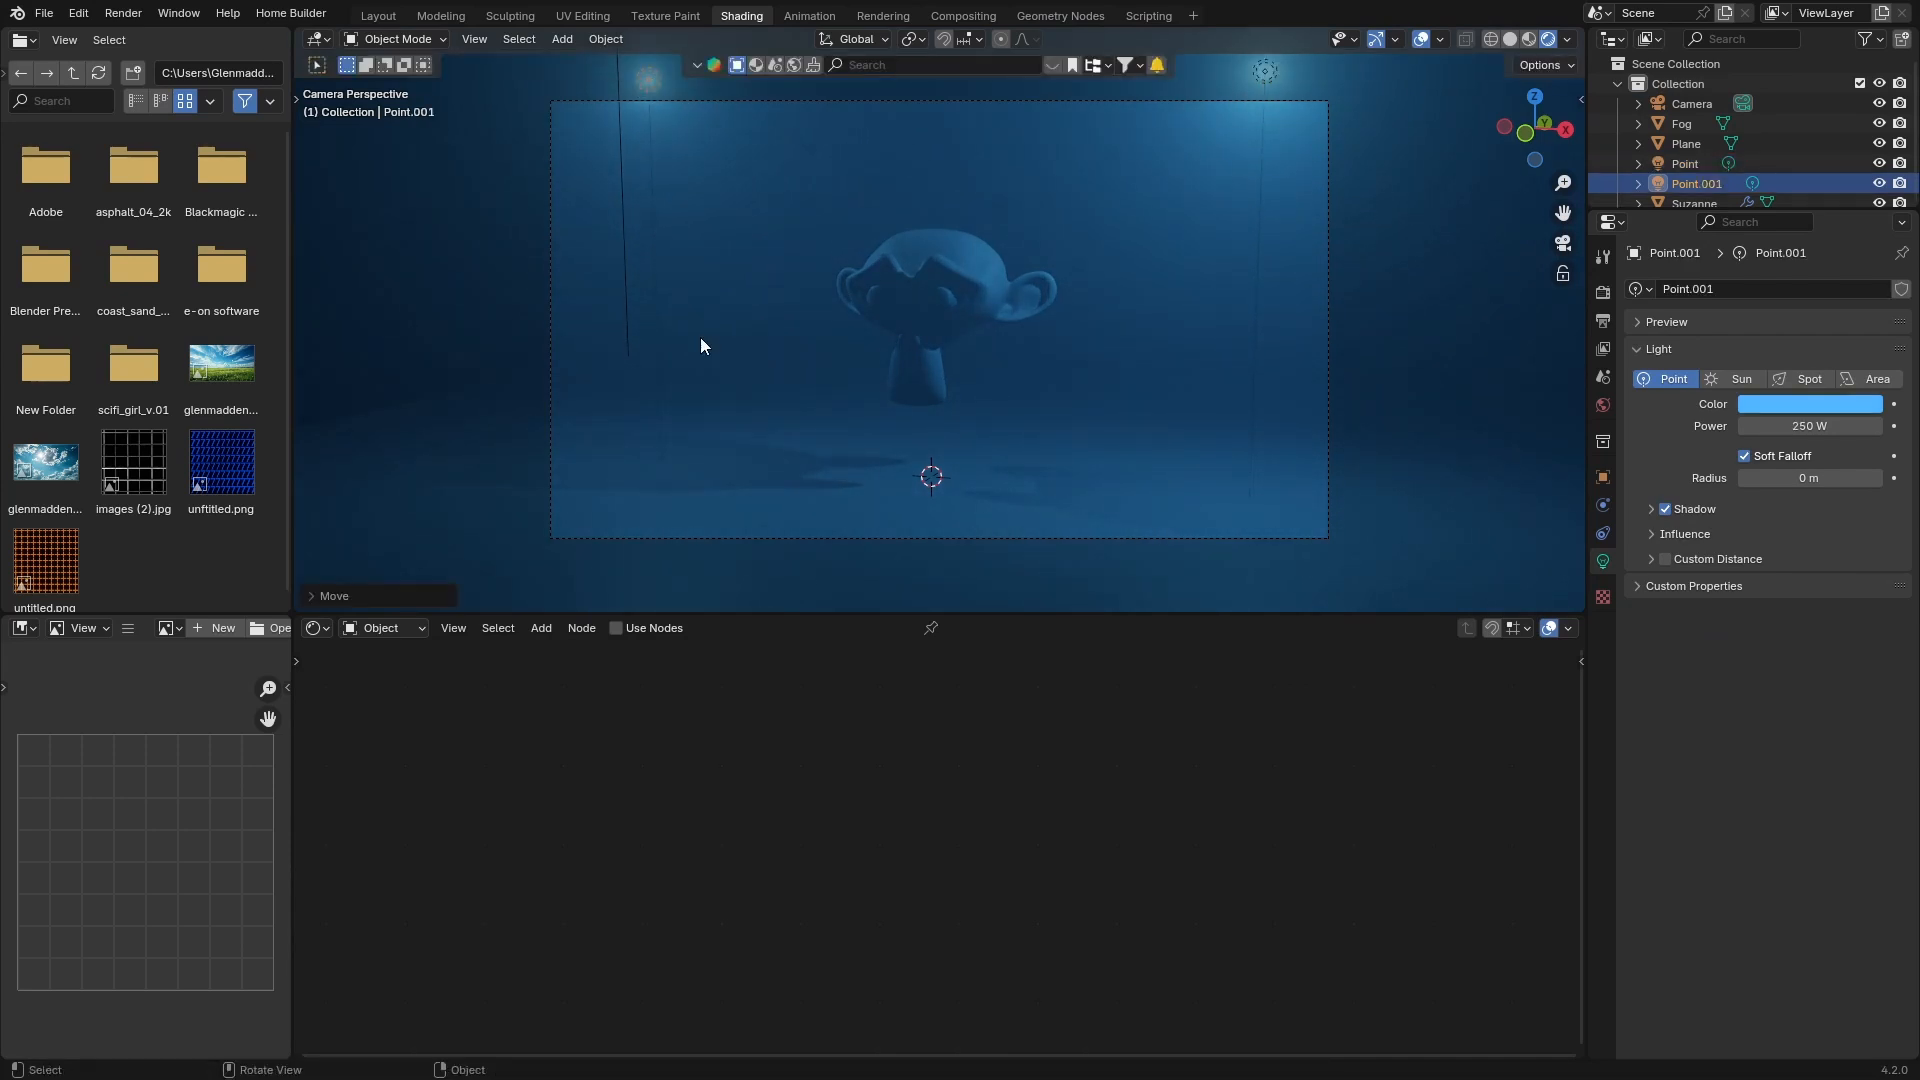
mouse_move(808, 378)
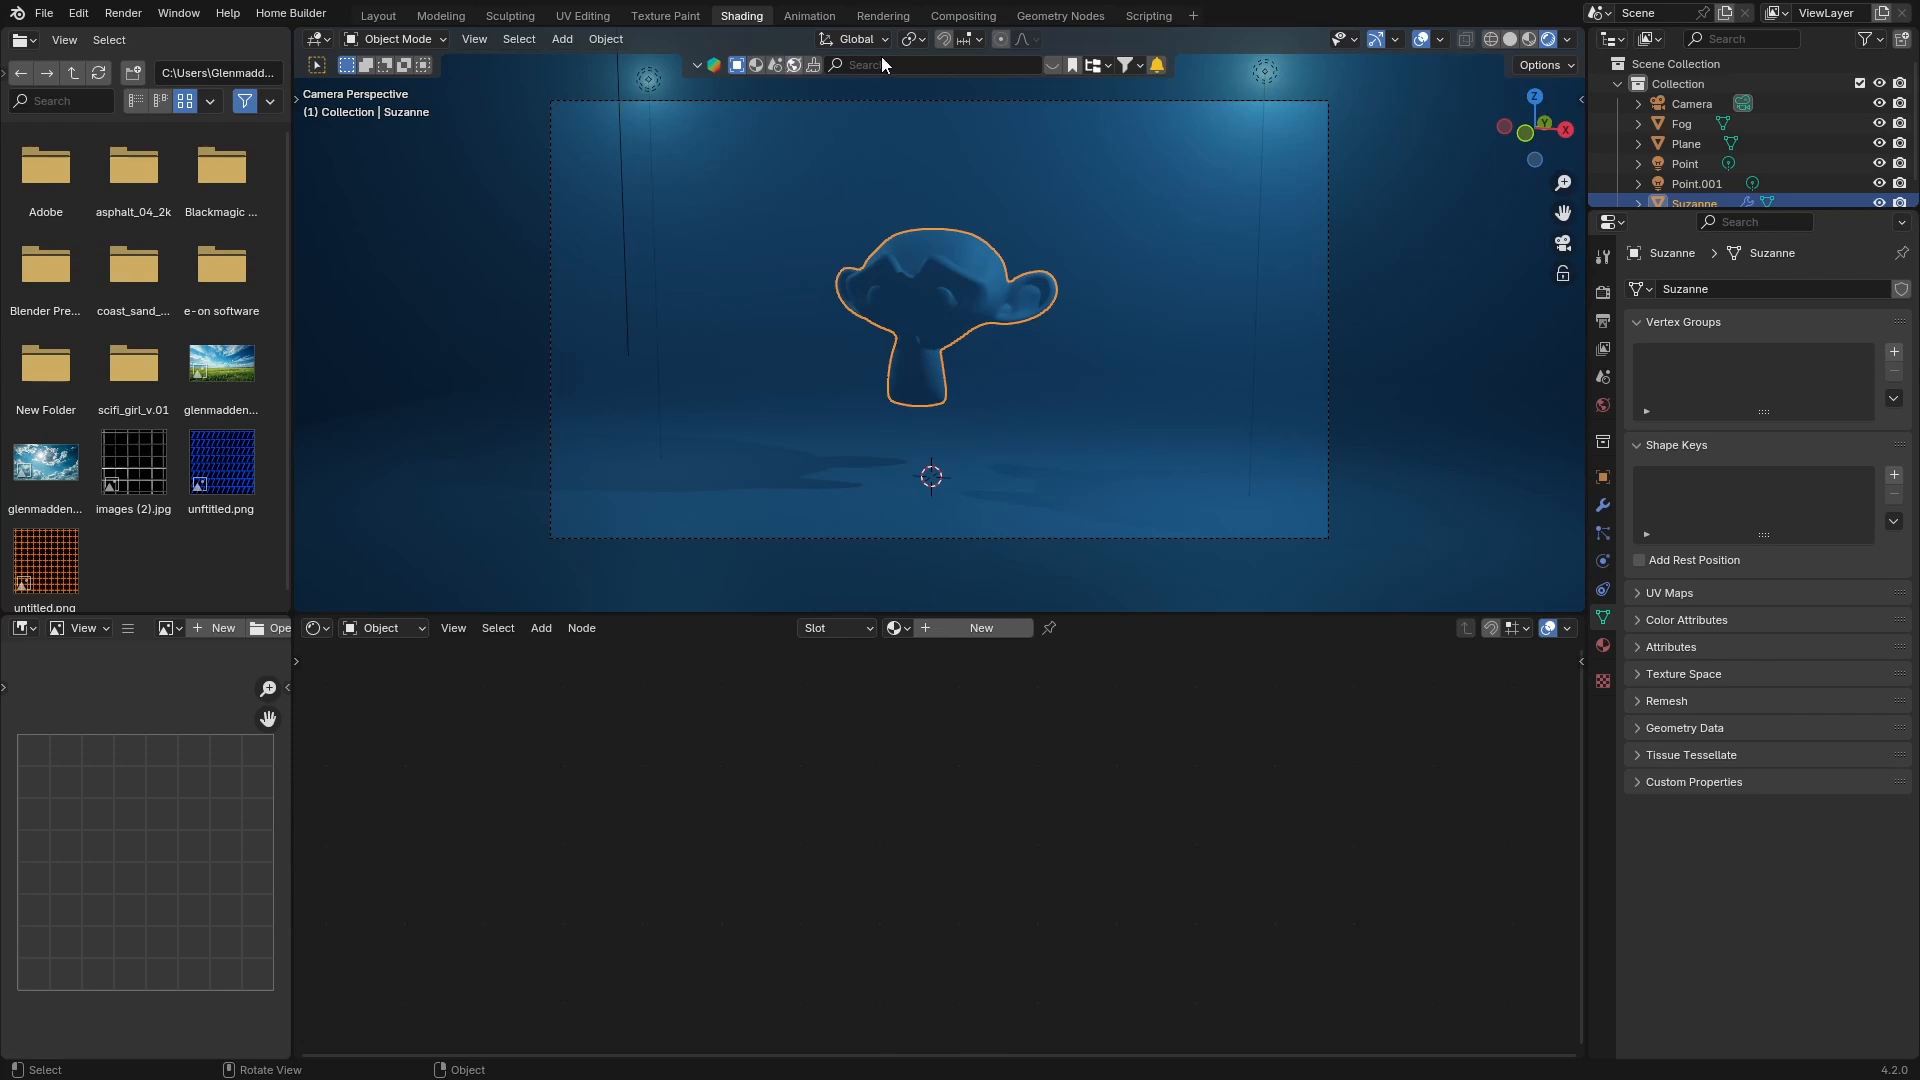
mouse_move(956, 186)
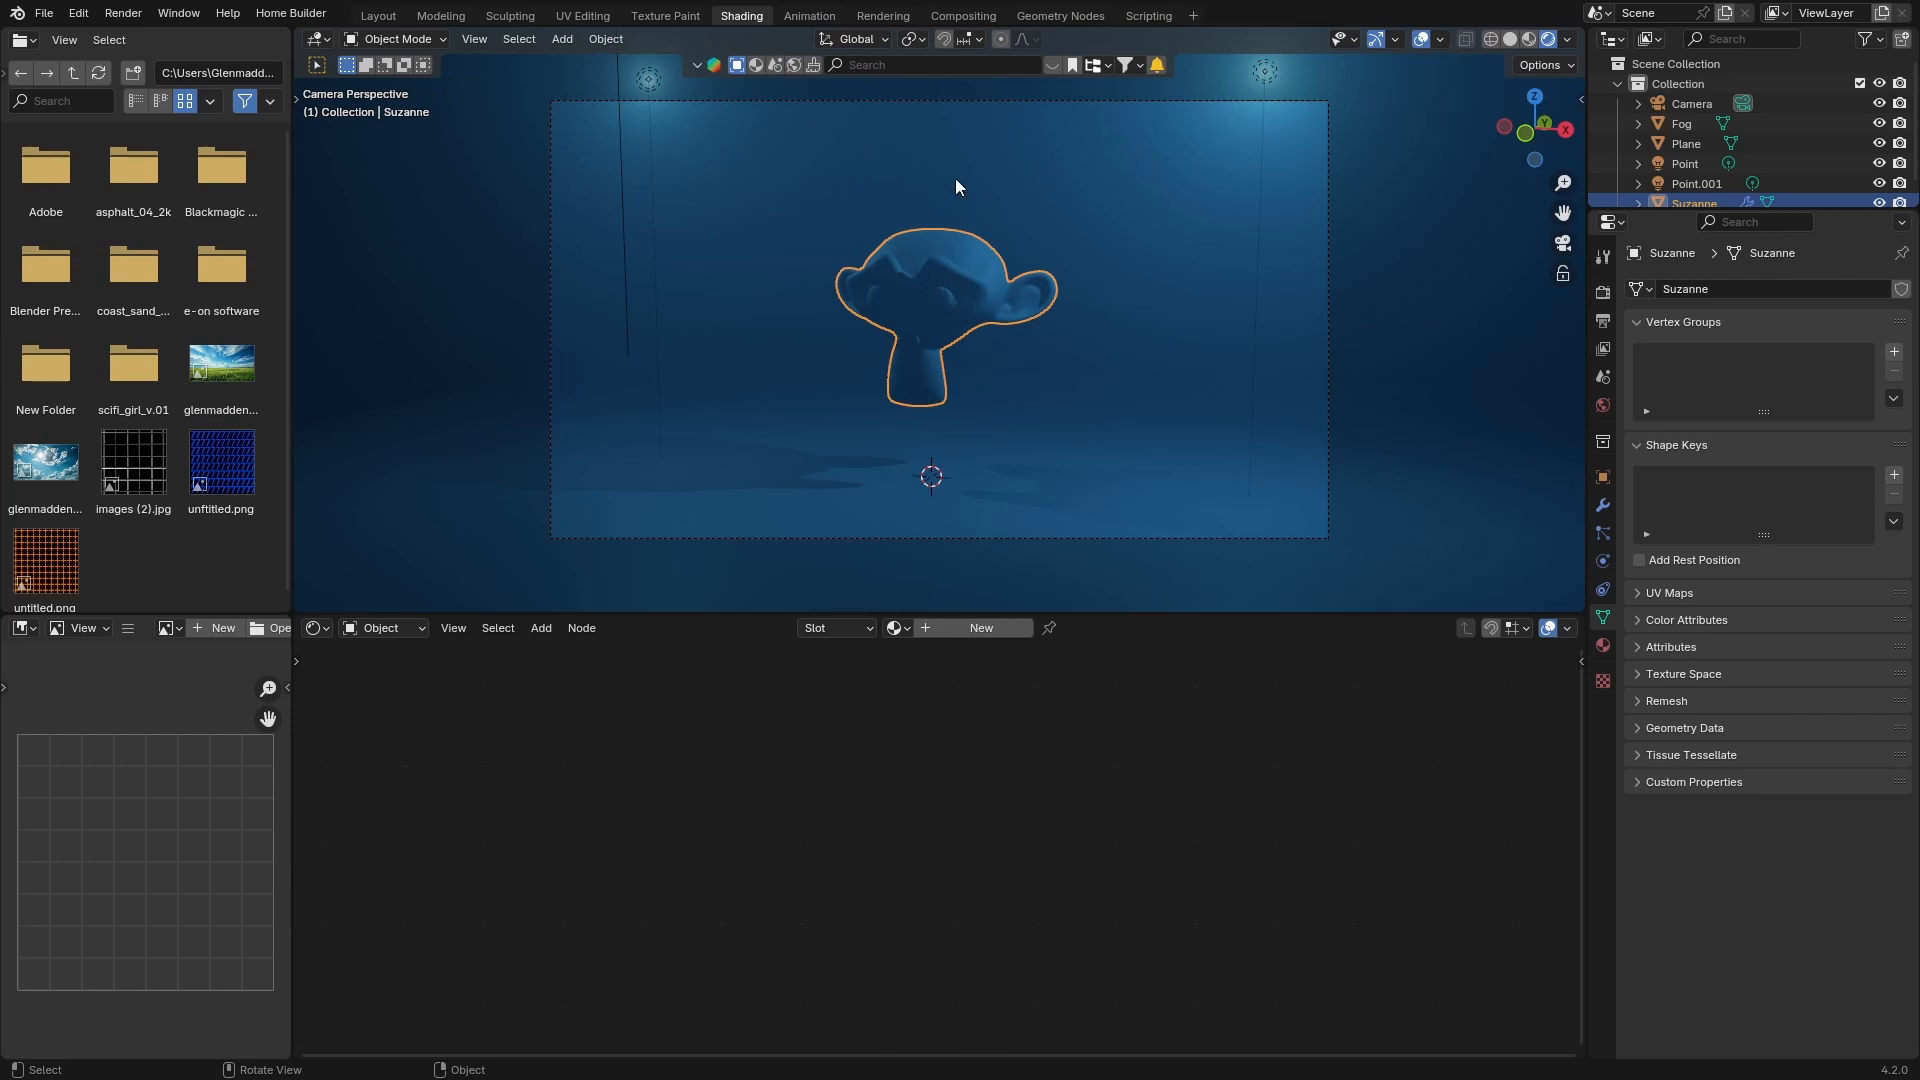